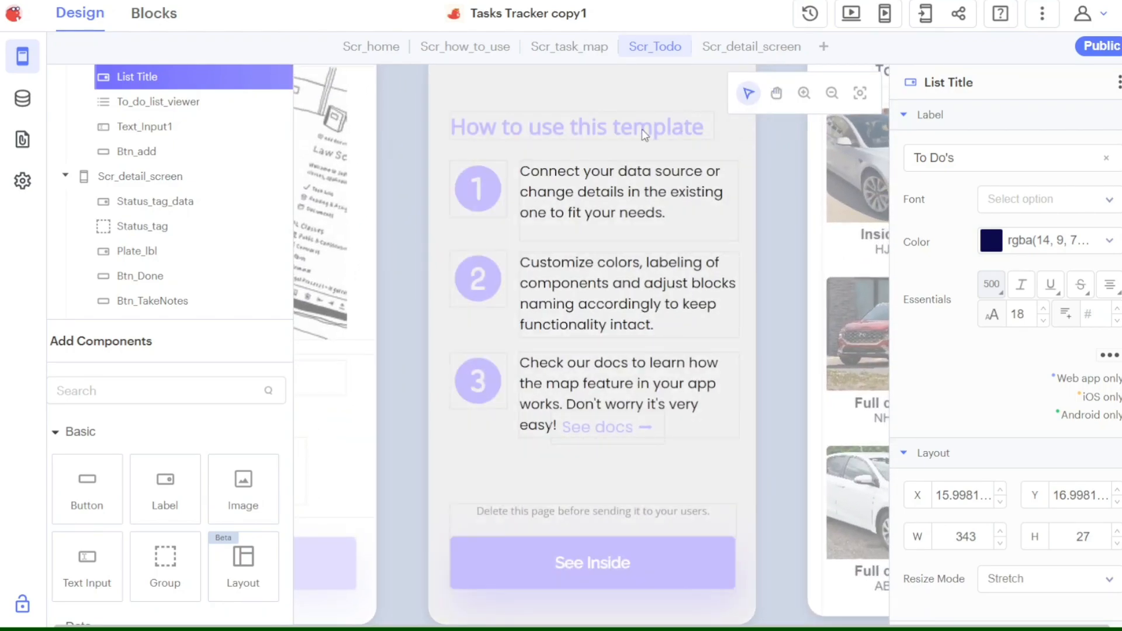
Change the How_to_ttl label text from 'How to use this template' to 'Header'.
left_click(464, 46)
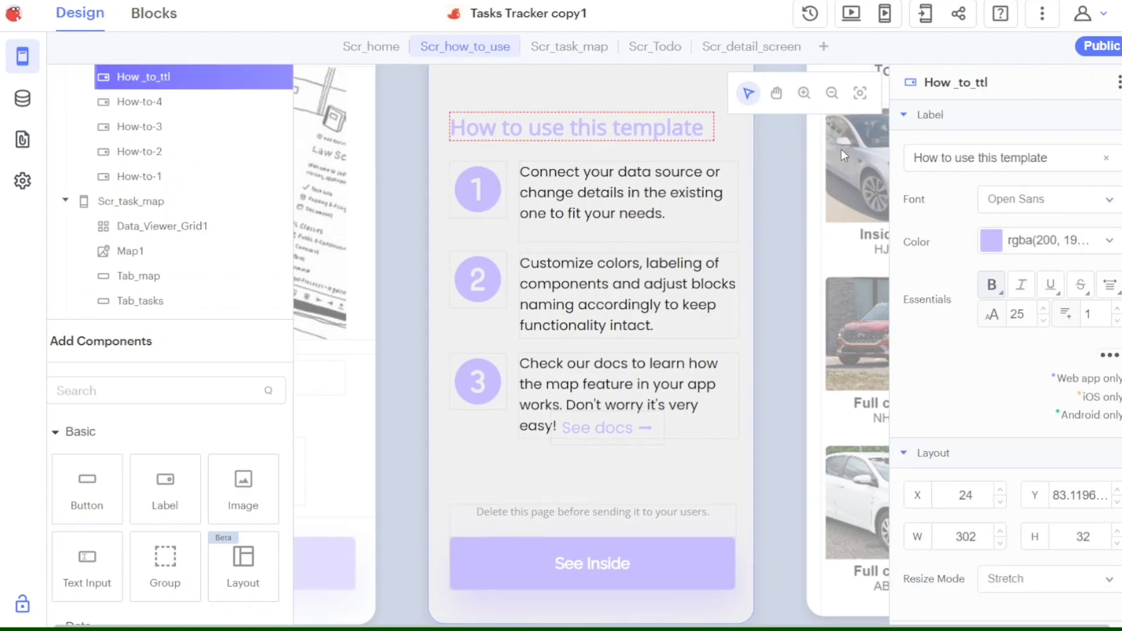
left_click(1008, 158)
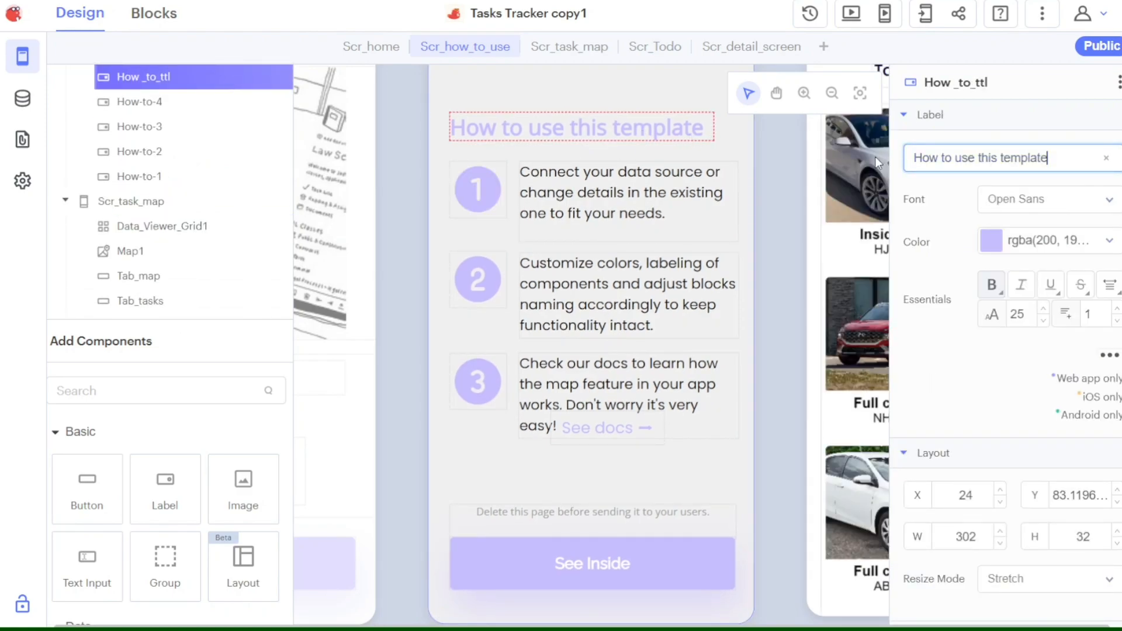
double_click(979, 159)
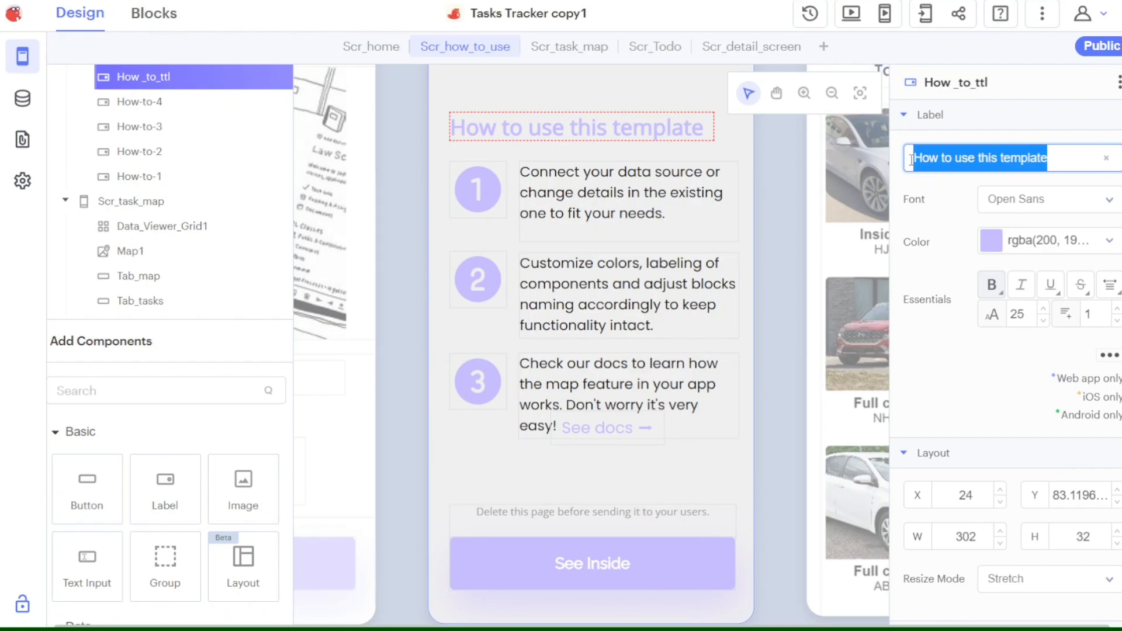
type("Header")
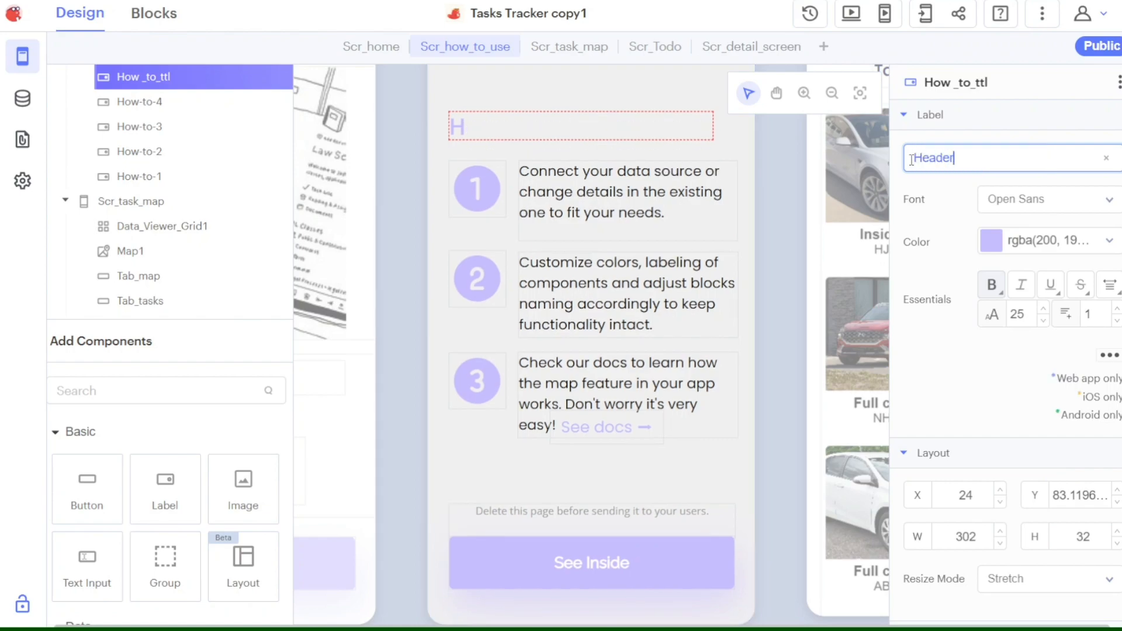
type("eader")
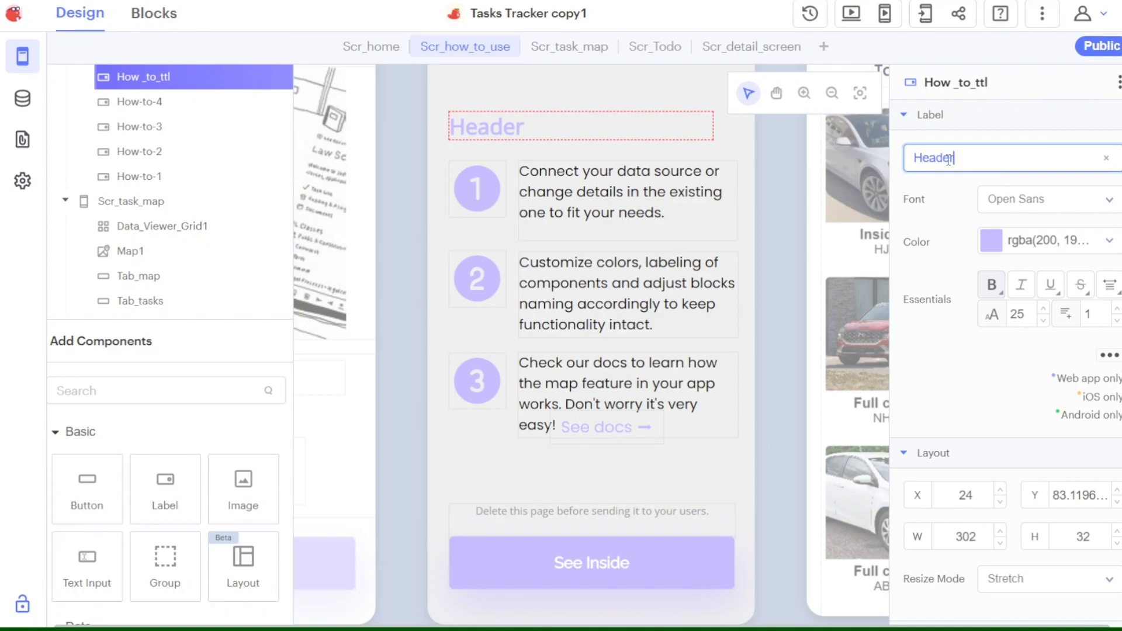
double_click(936, 157)
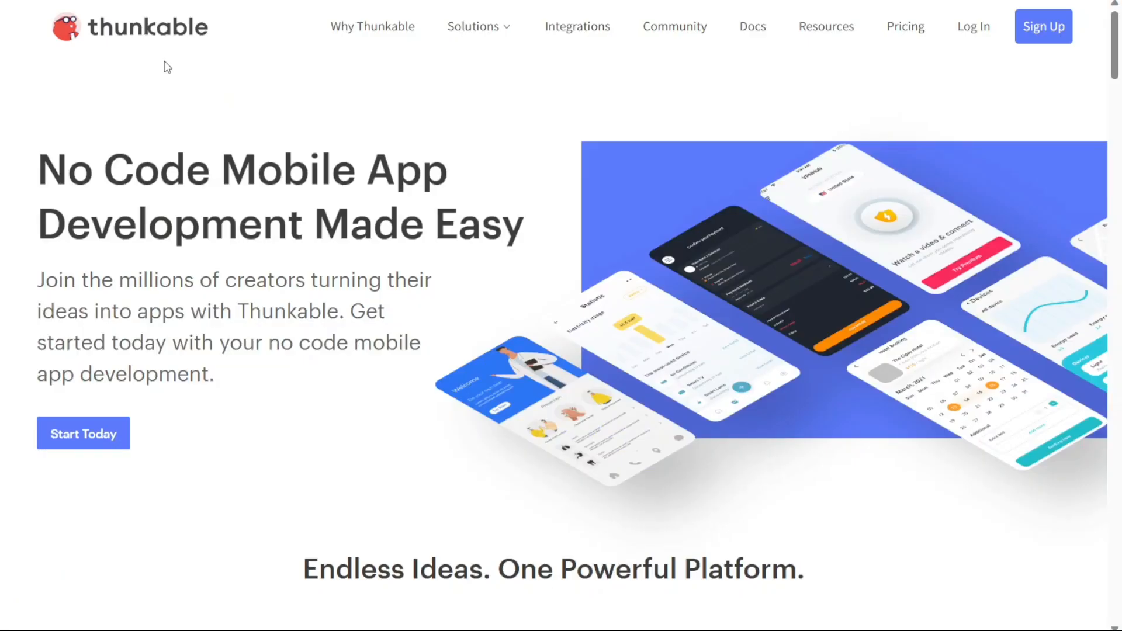
mouse_move(159, 108)
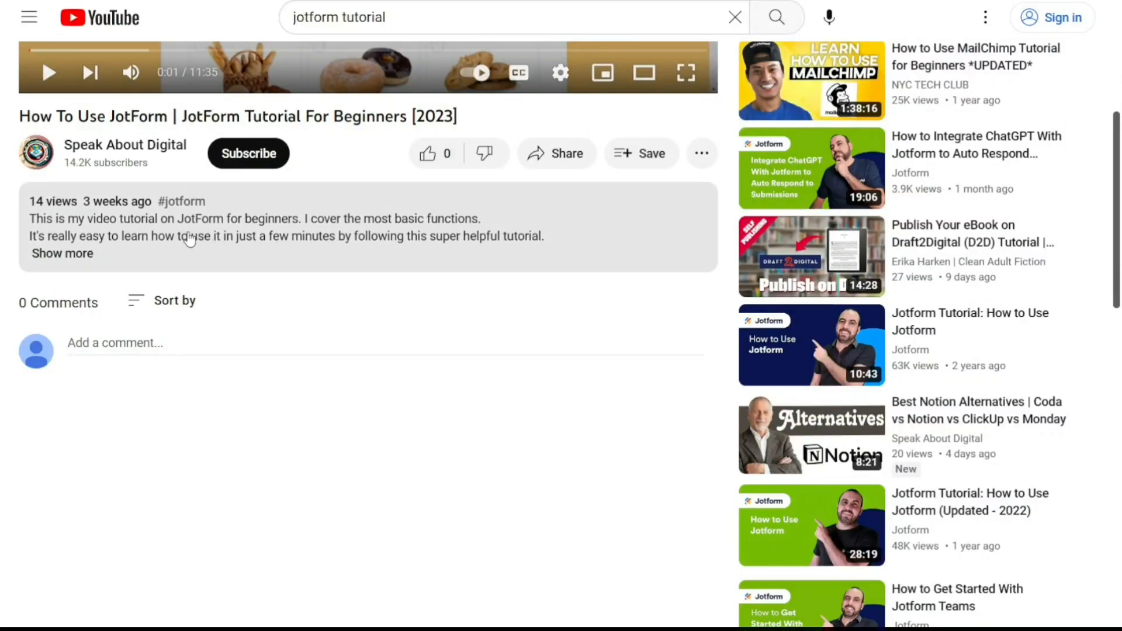
From thunkable.com, choose Start Today, then Create one, and begin email sign-up.
left_click(62, 253)
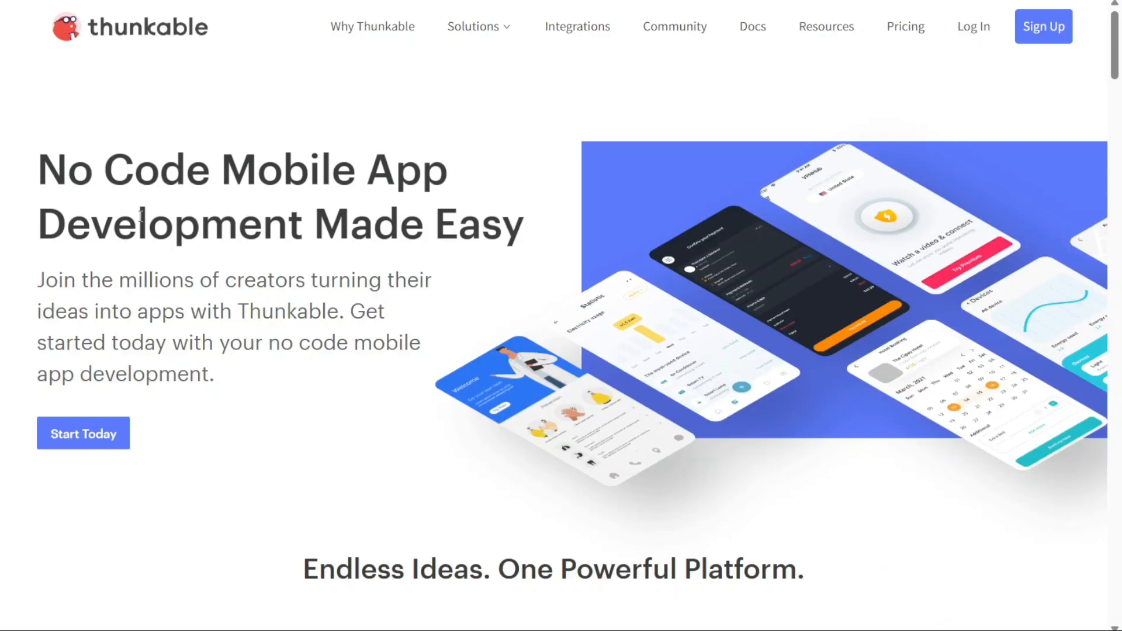
mouse_move(197, 141)
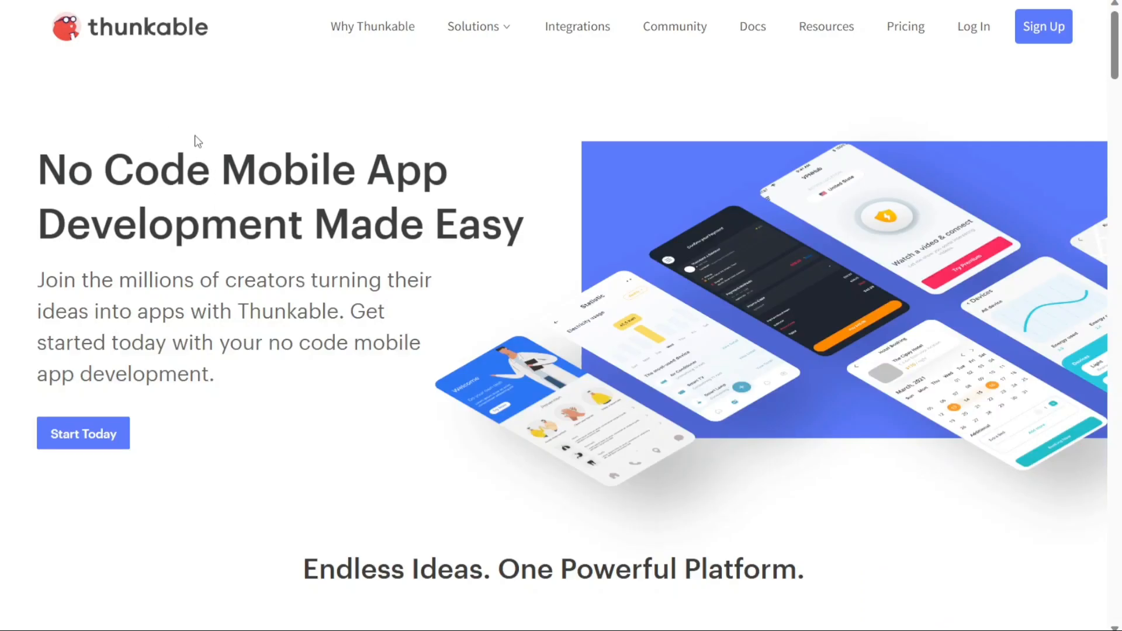
mouse_move(89, 437)
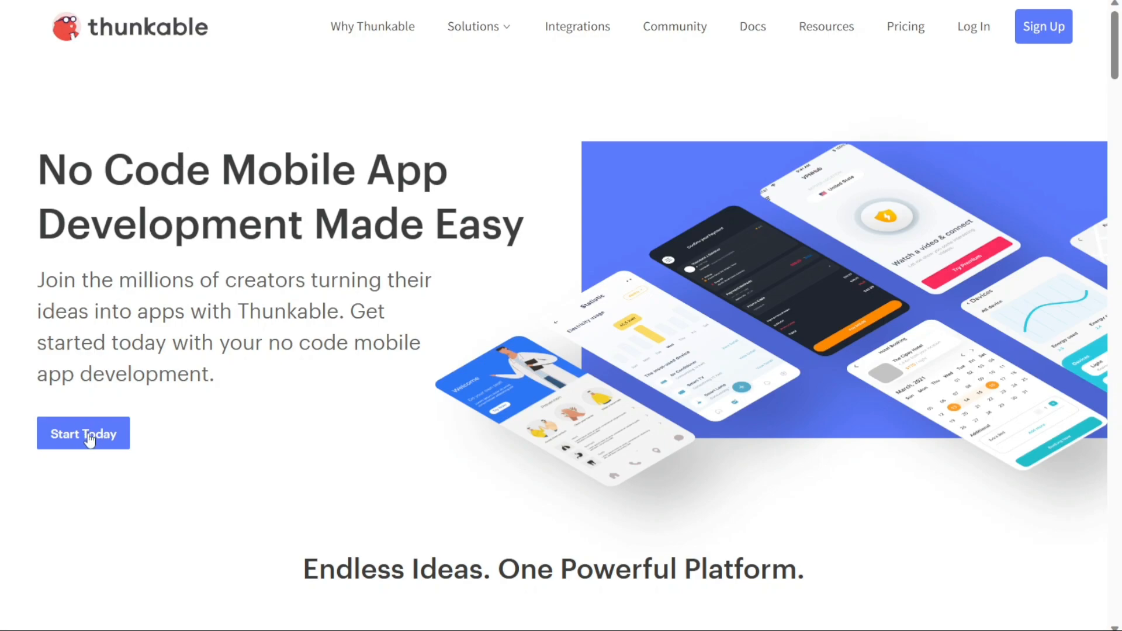
left_click(83, 434)
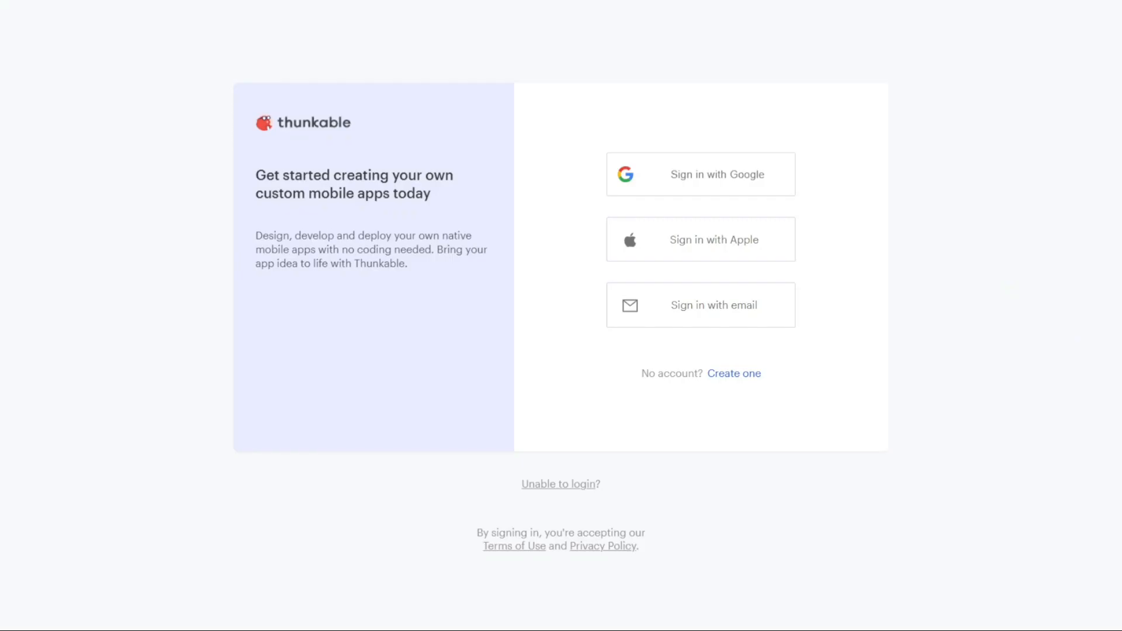
mouse_move(735, 388)
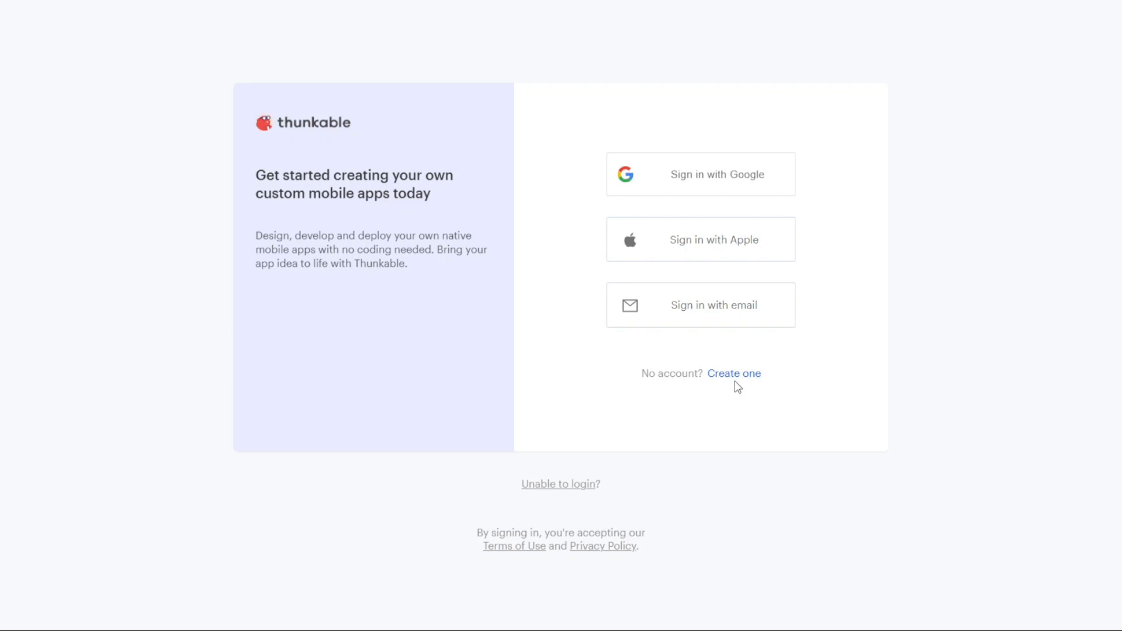
left_click(734, 373)
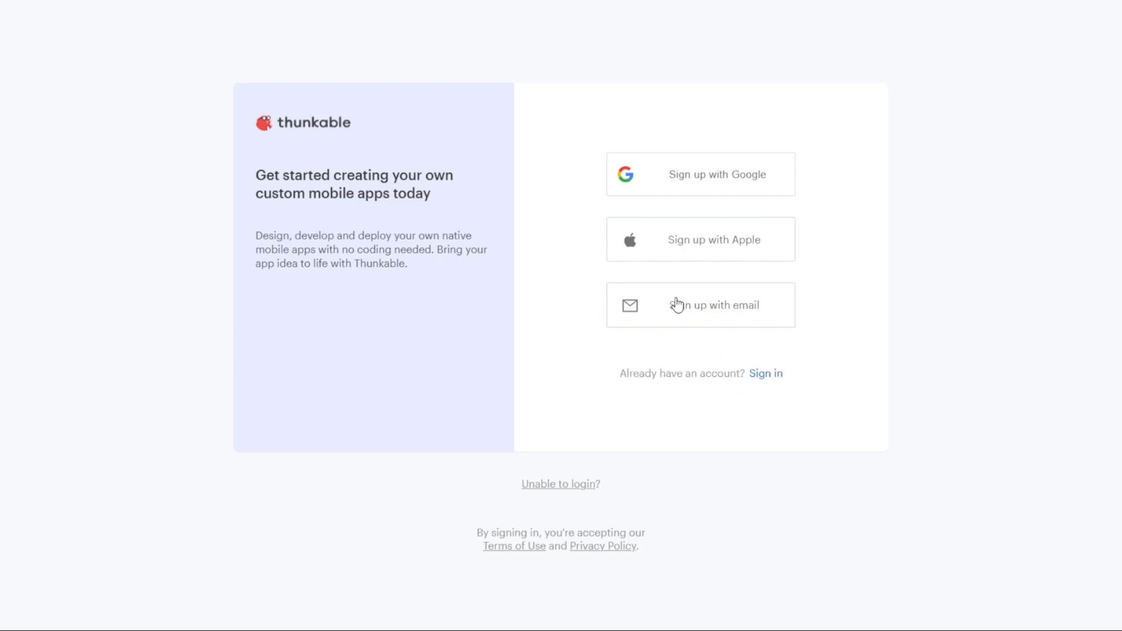
mouse_move(708, 176)
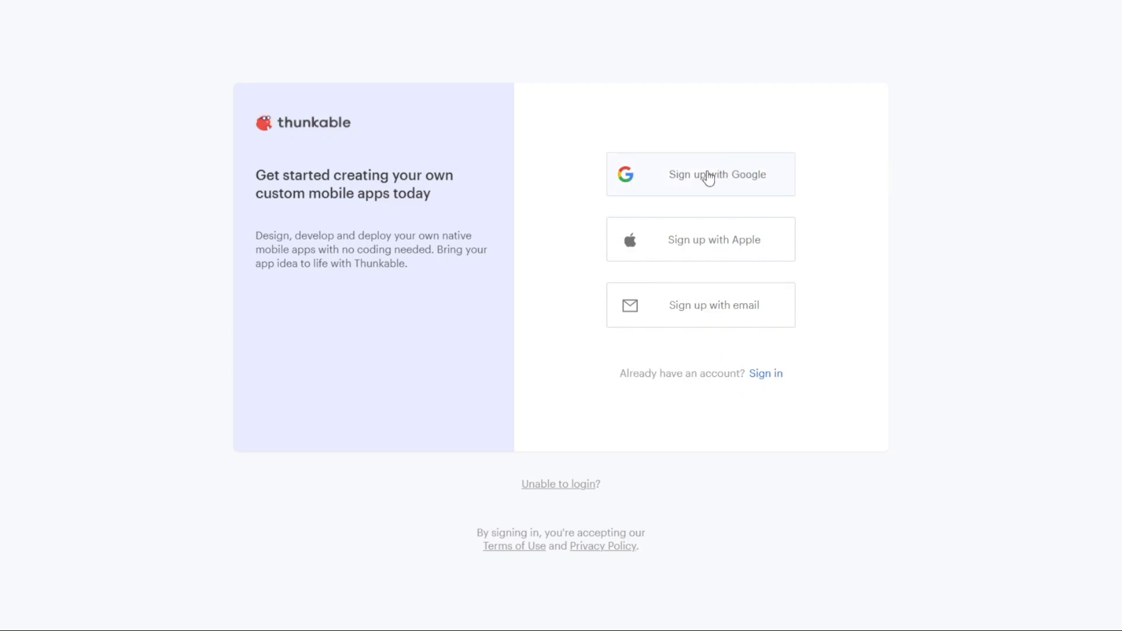
mouse_move(715, 242)
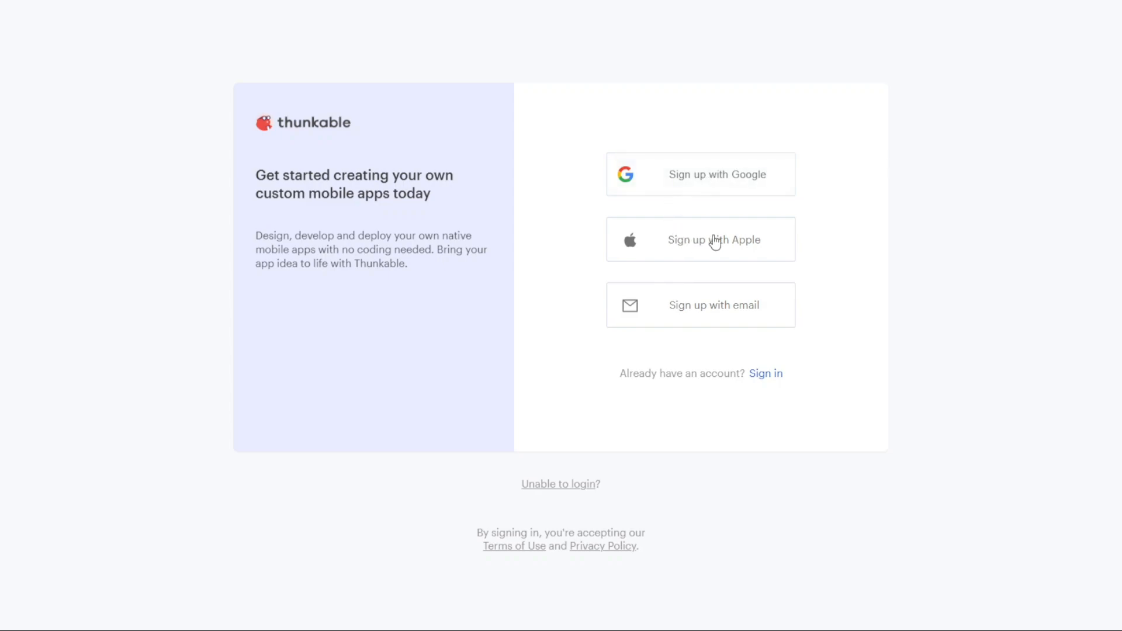
left_click(701, 305)
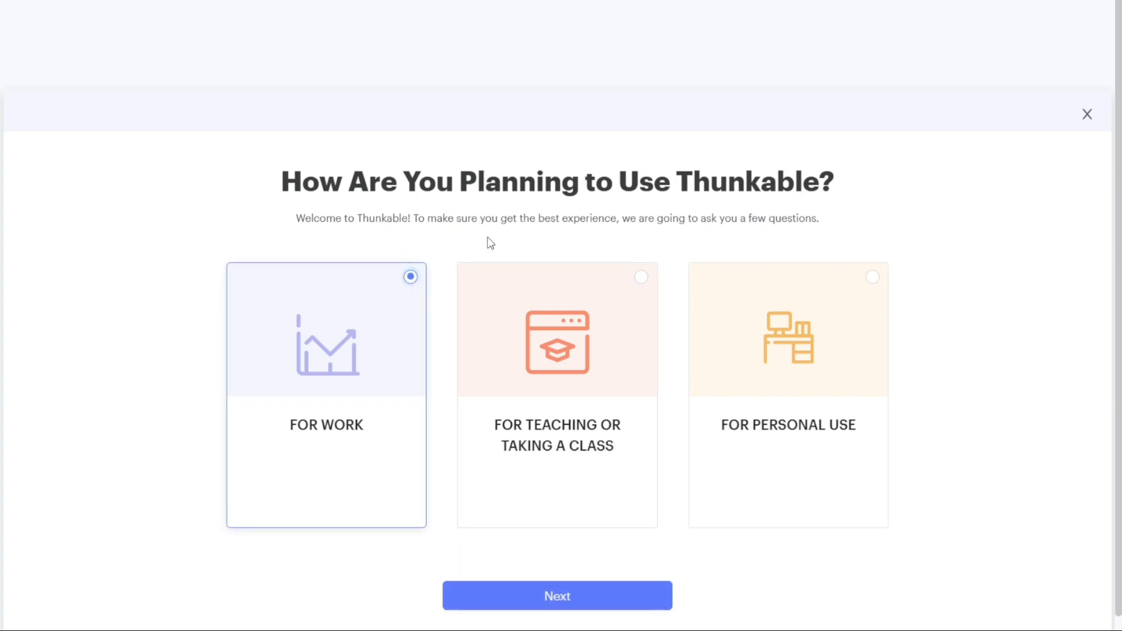
mouse_move(1119, 185)
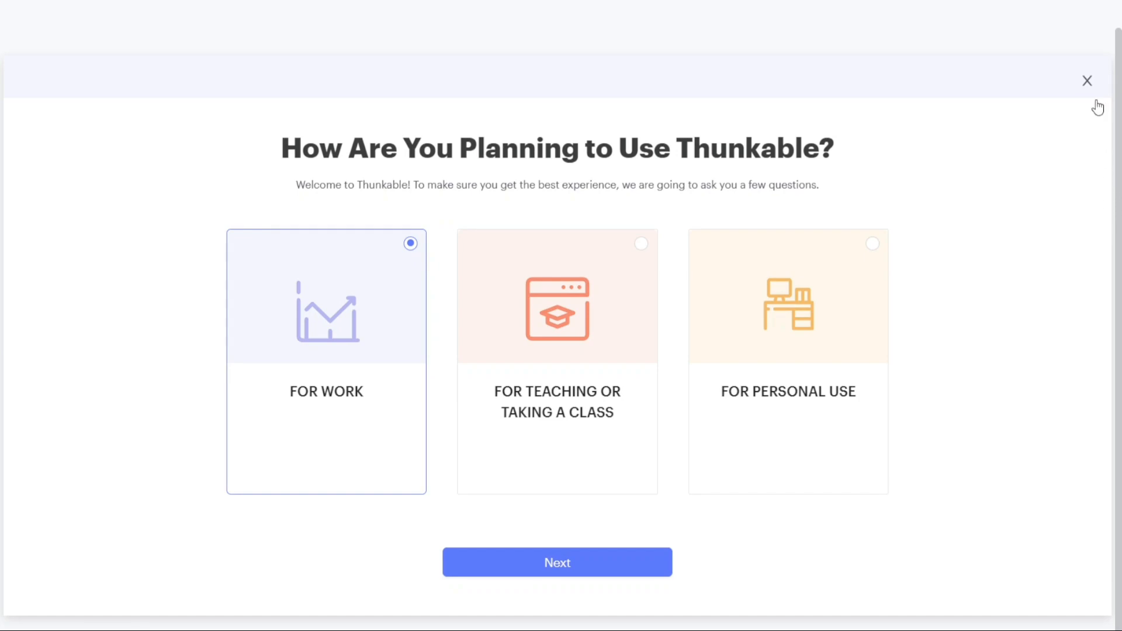
Dismiss the 'How Are You Planning to Use Thunkable' survey.
left_click(1086, 81)
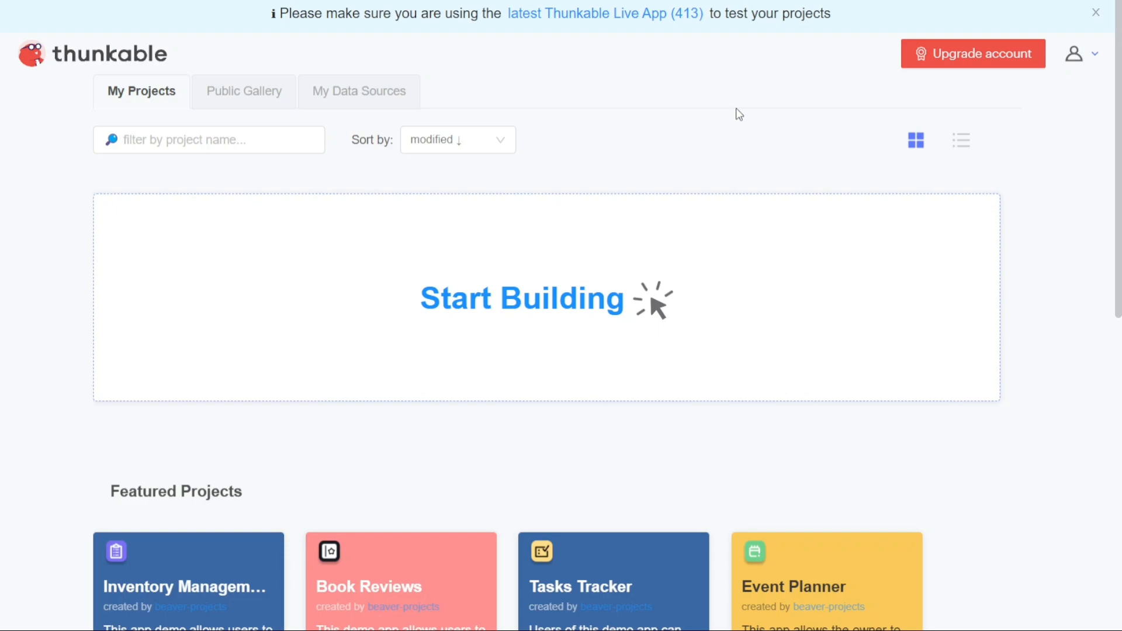
mouse_move(1092, 128)
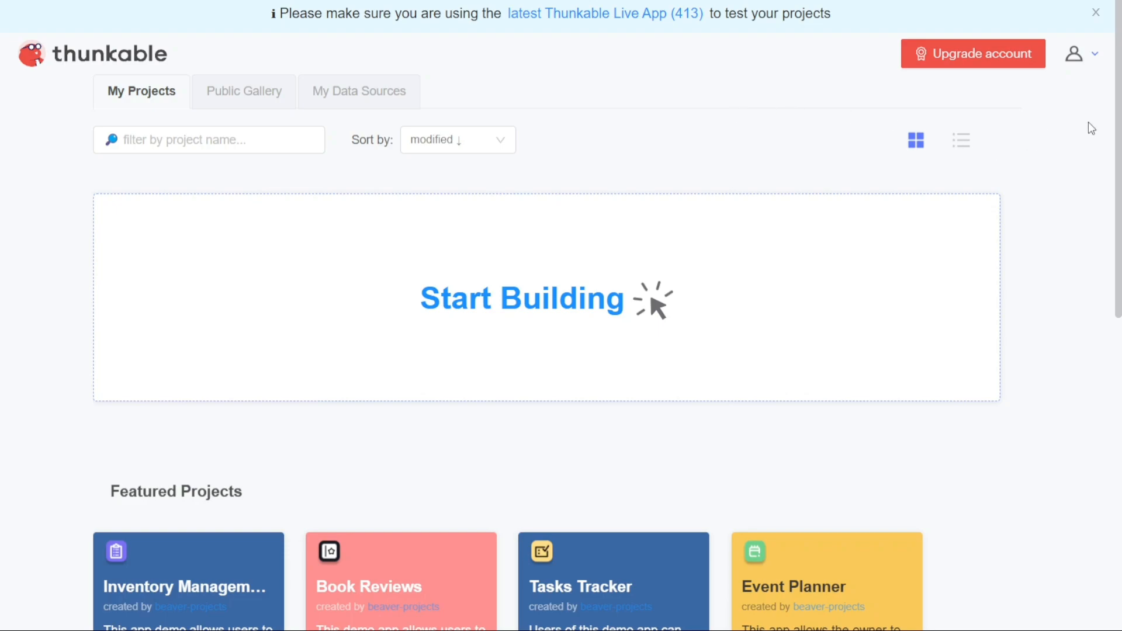
scroll("down", 3)
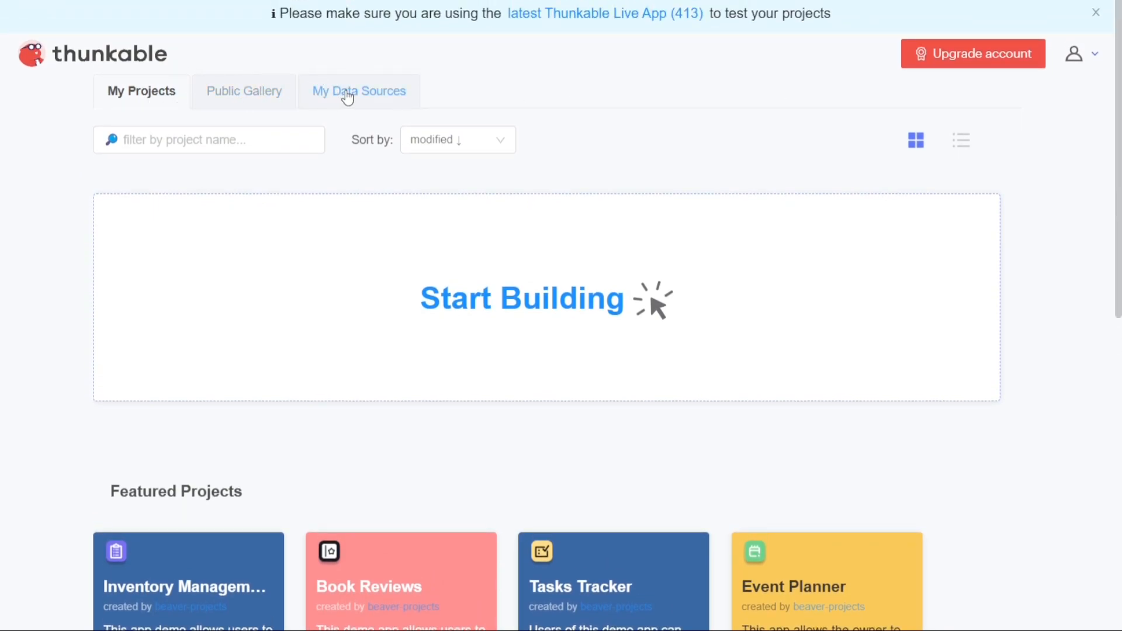
mouse_move(470, 94)
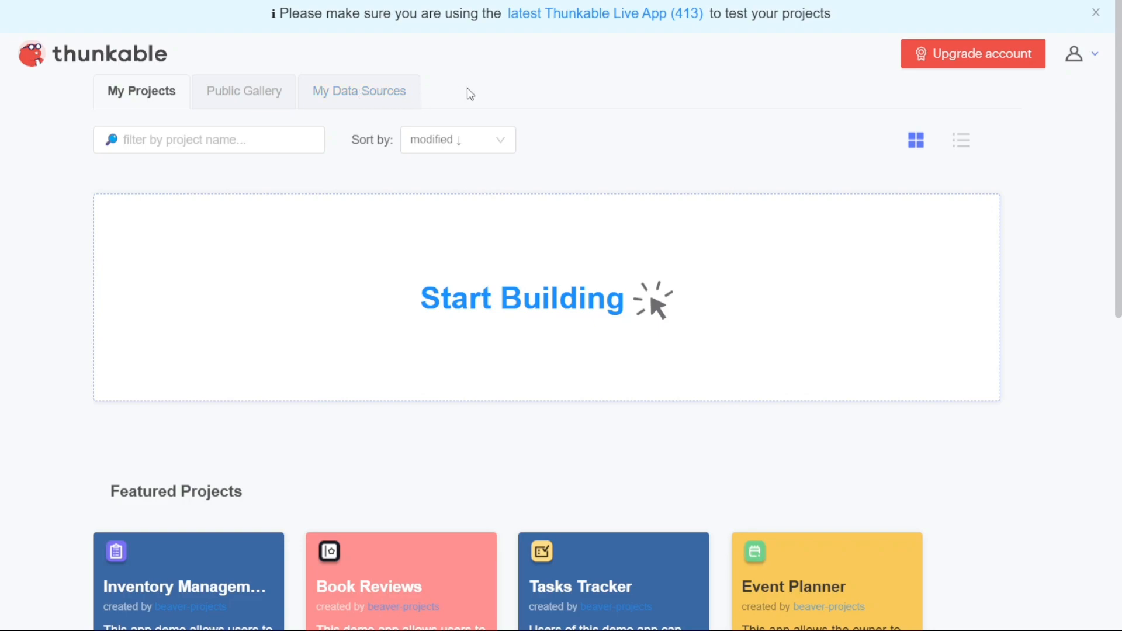
mouse_move(651, 134)
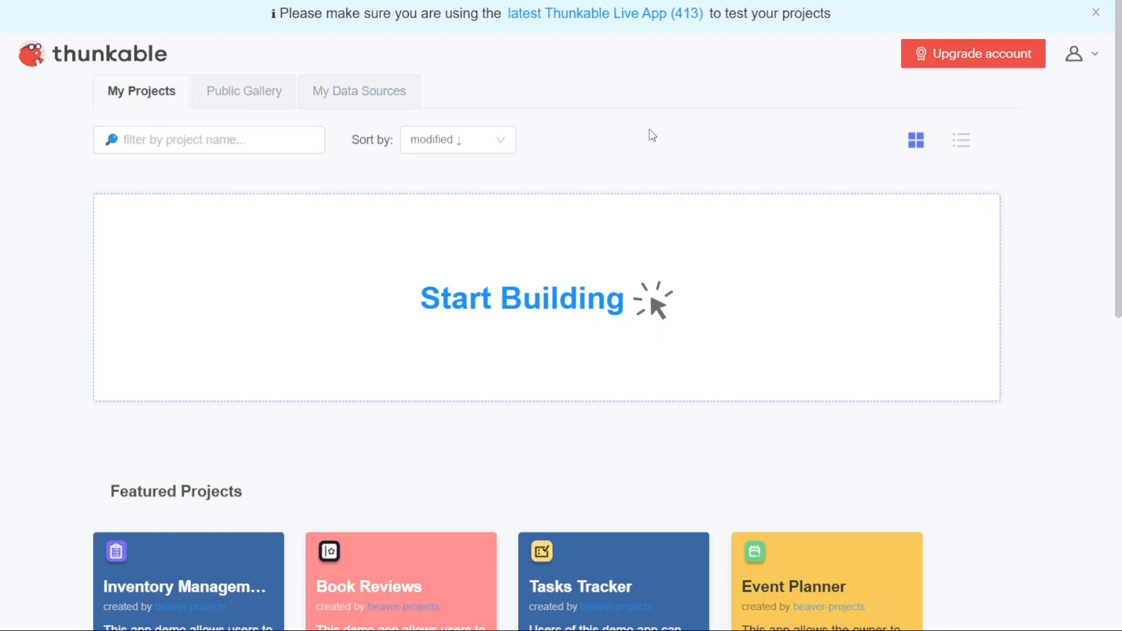
left_click(1094, 13)
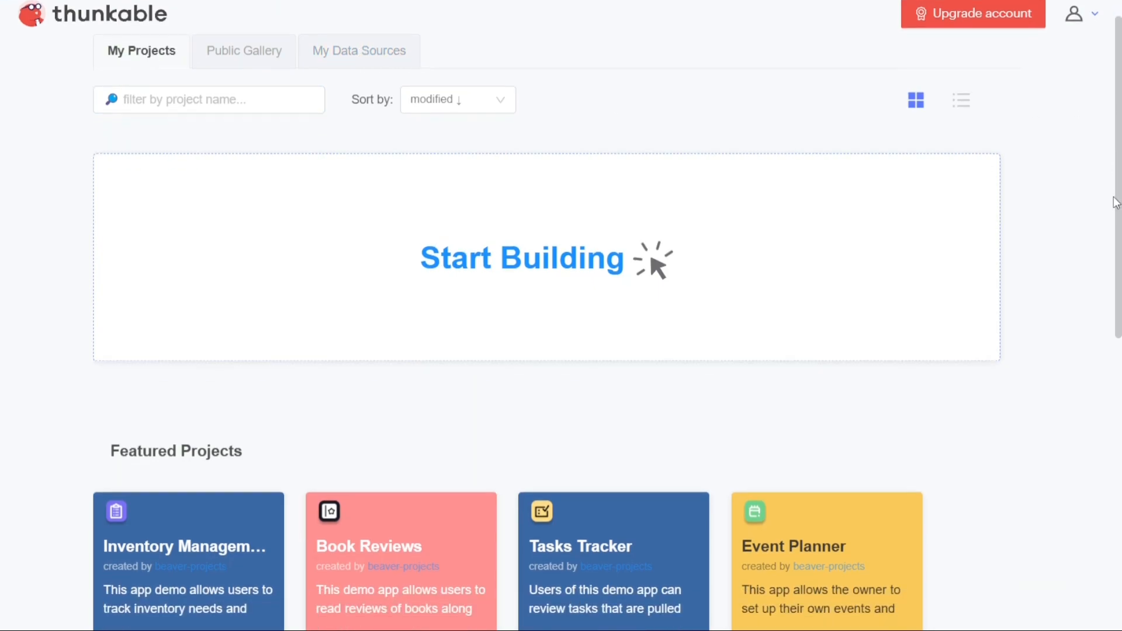
scroll("down", 3)
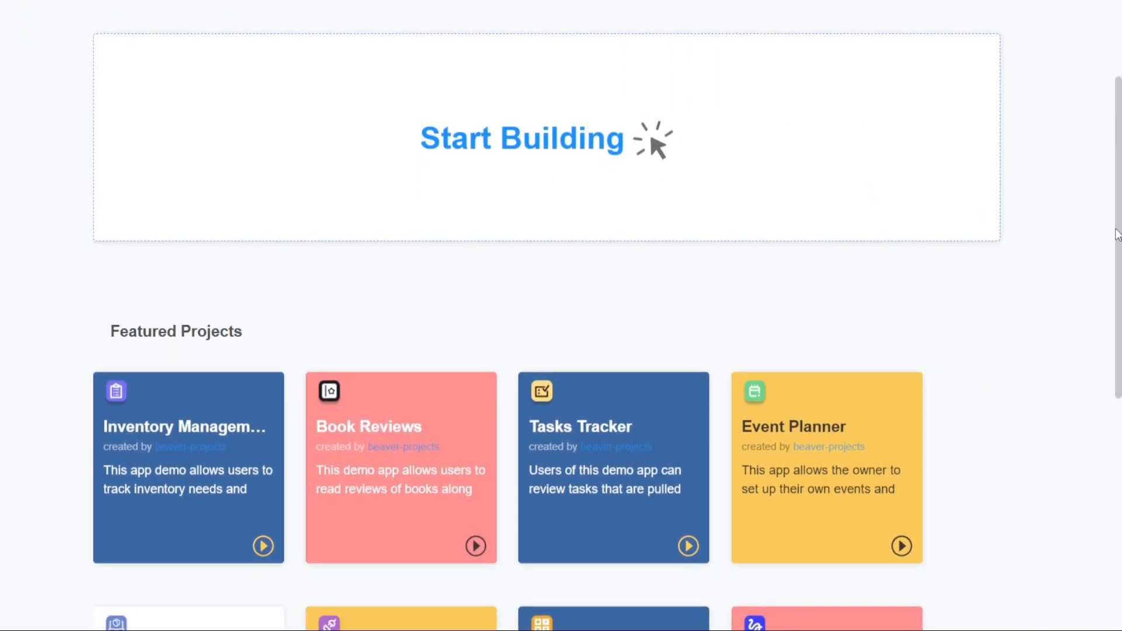
scroll("down", 3)
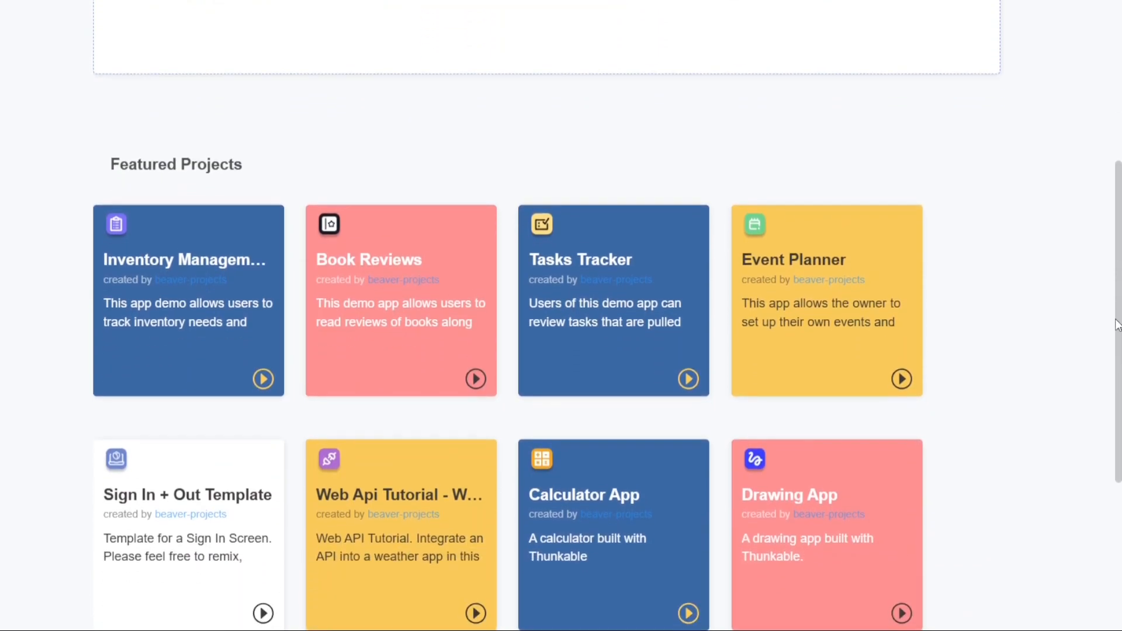
scroll("down", 3)
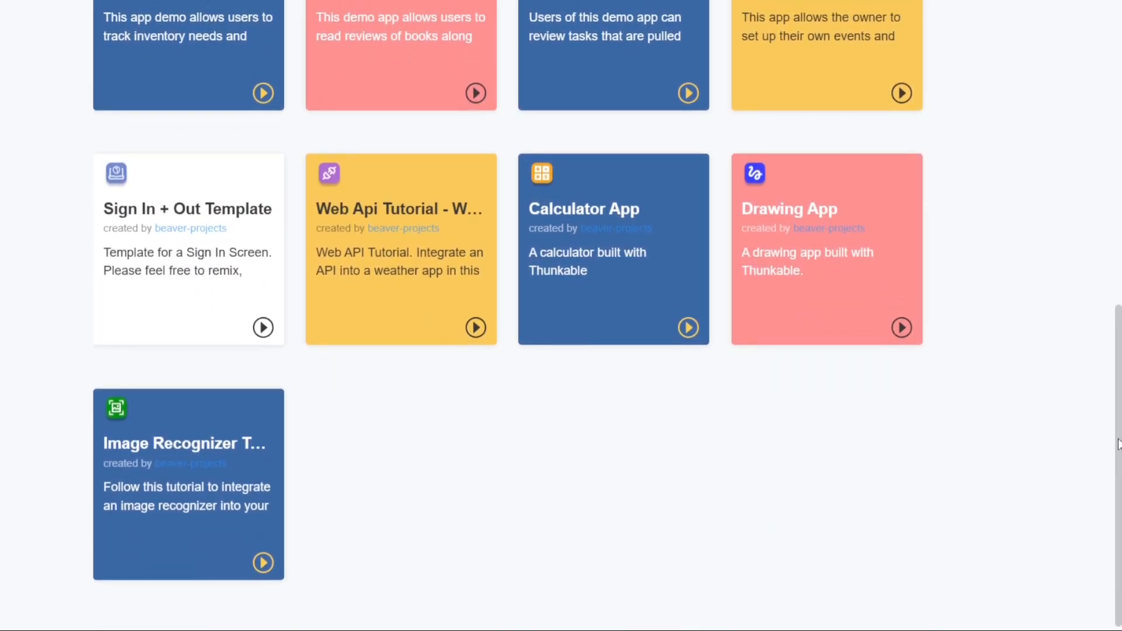
scroll("up", 3)
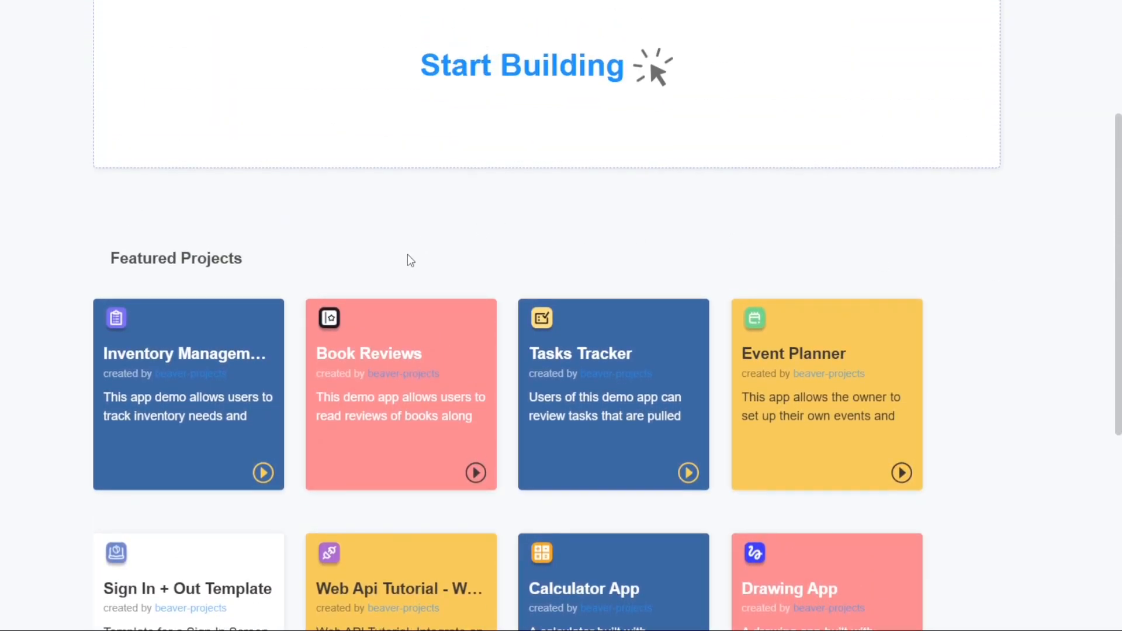
mouse_move(1081, 328)
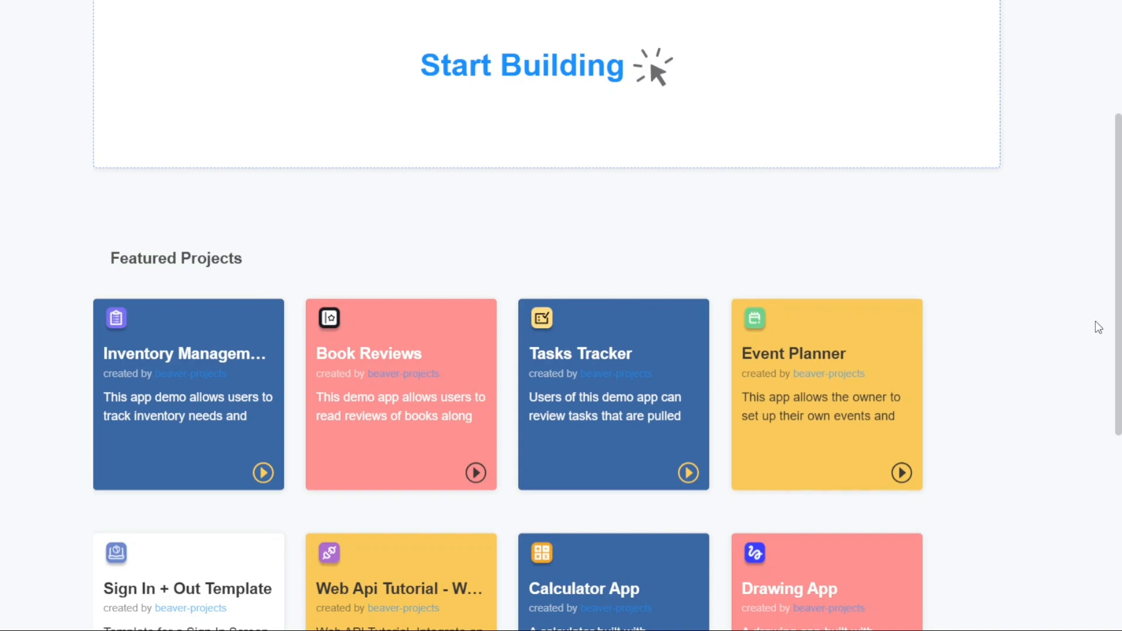
scroll("up", 3)
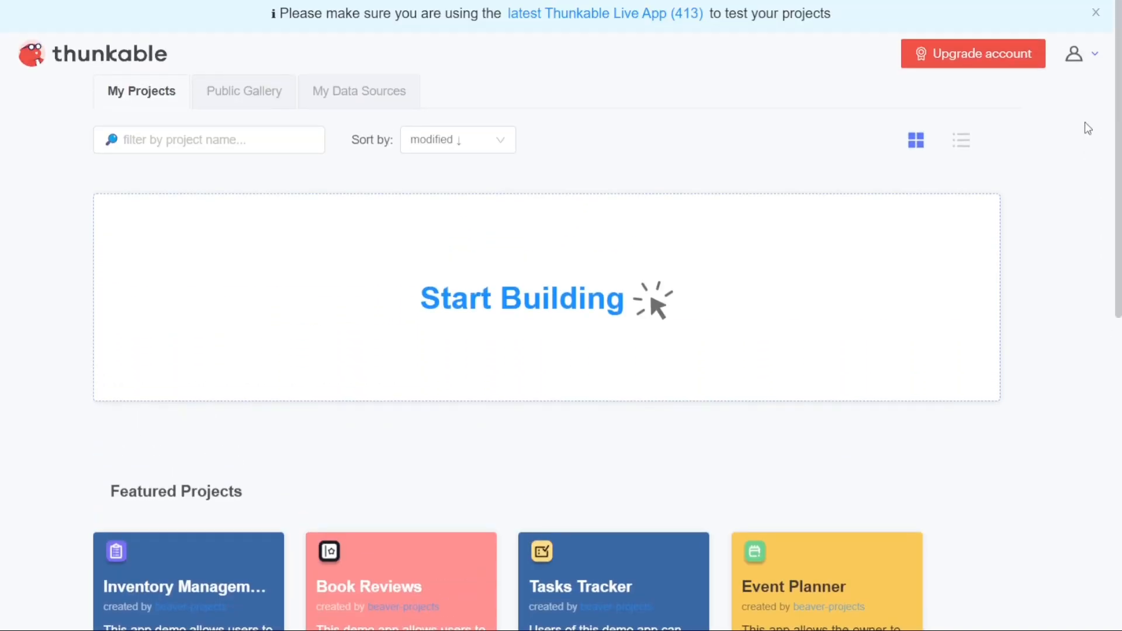
left_click(243, 91)
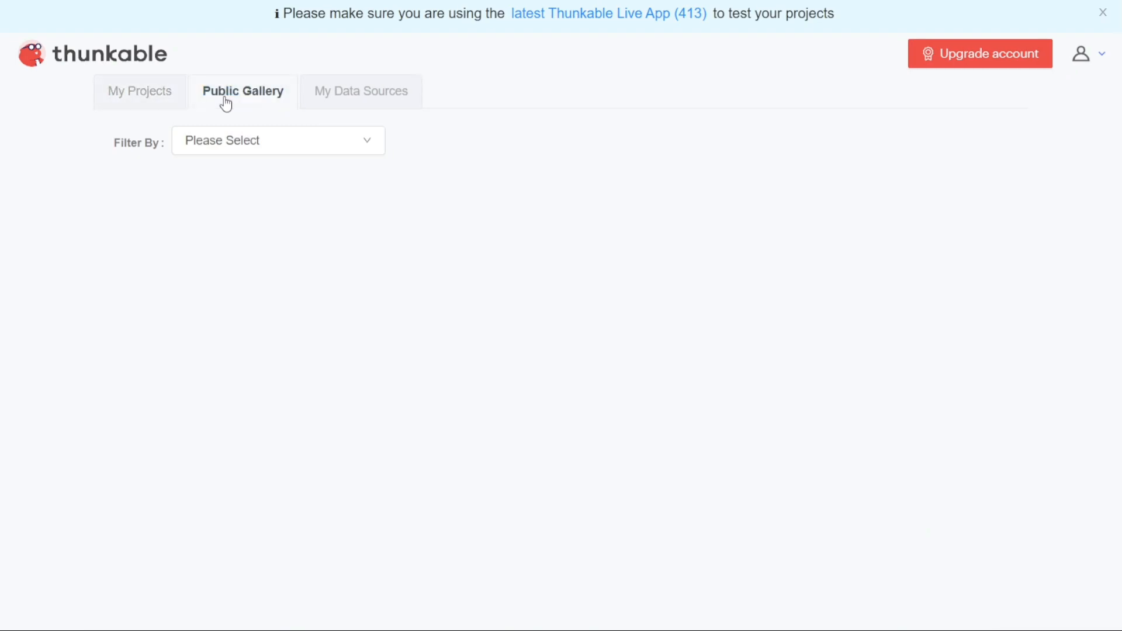
left_click(242, 91)
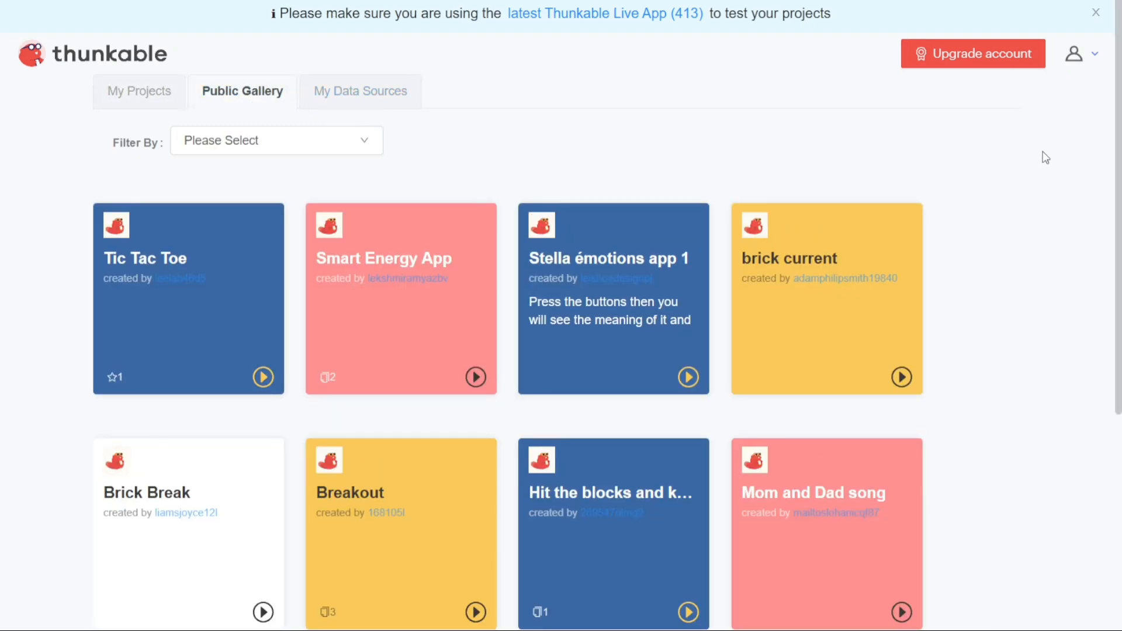
scroll("down", 3)
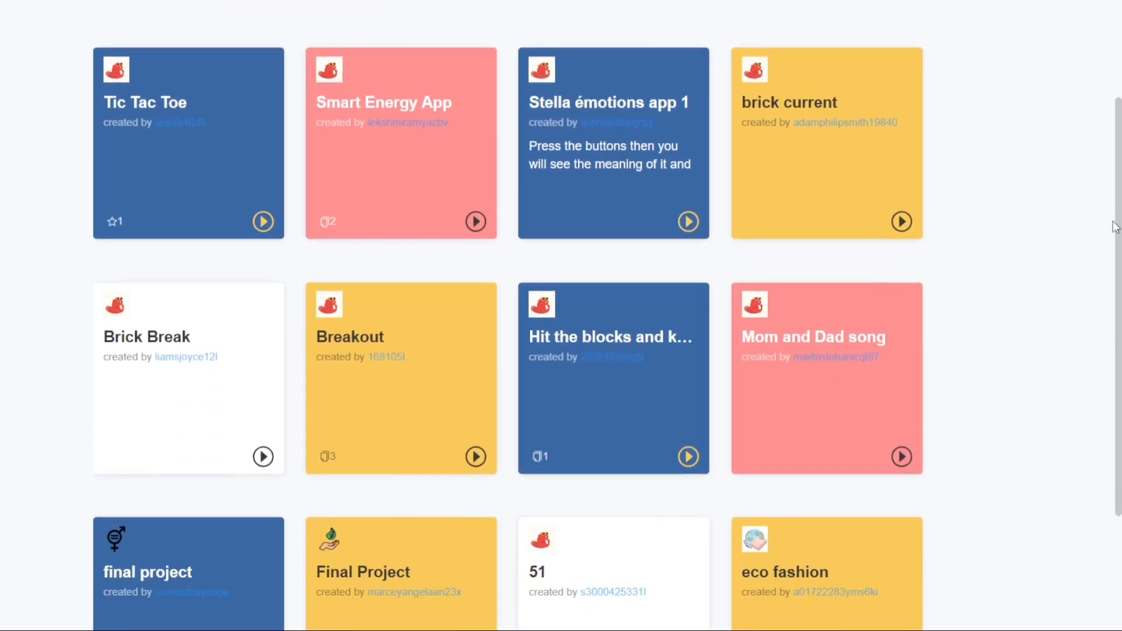
scroll("down", 3)
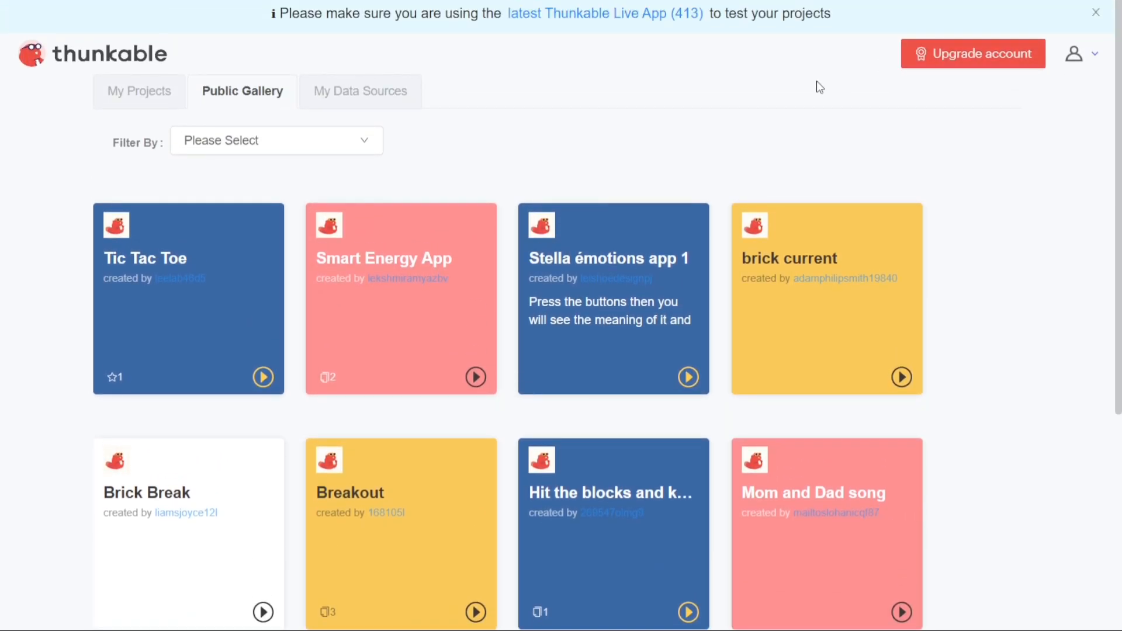
Switch the dashboard to the empty My Data Sources tab.
left_click(360, 91)
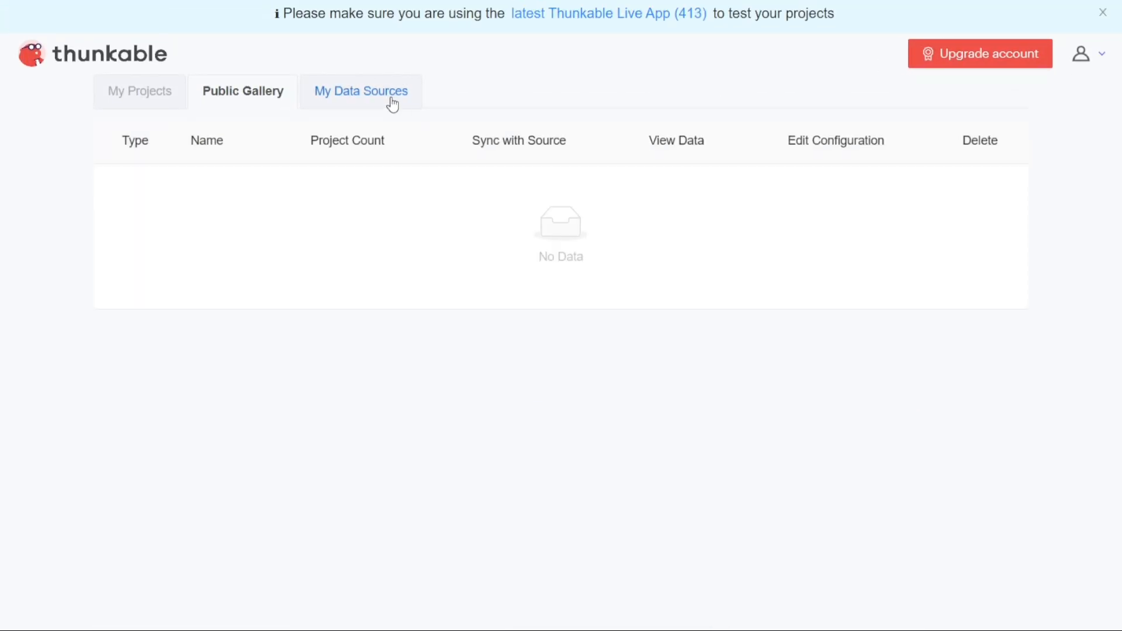
left_click(360, 91)
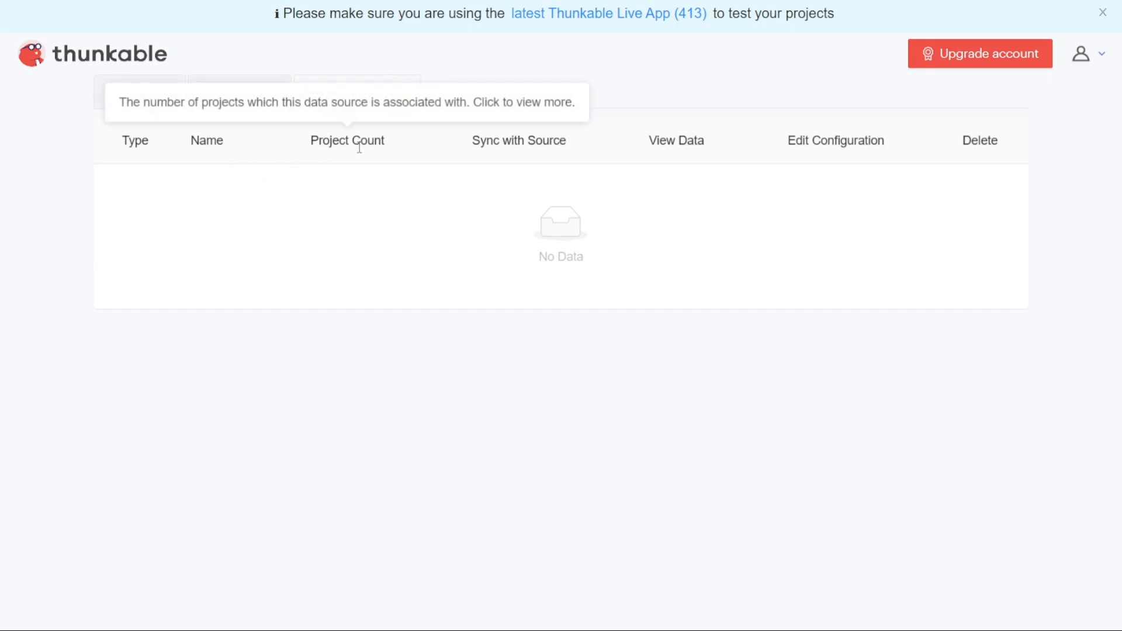
mouse_move(688, 157)
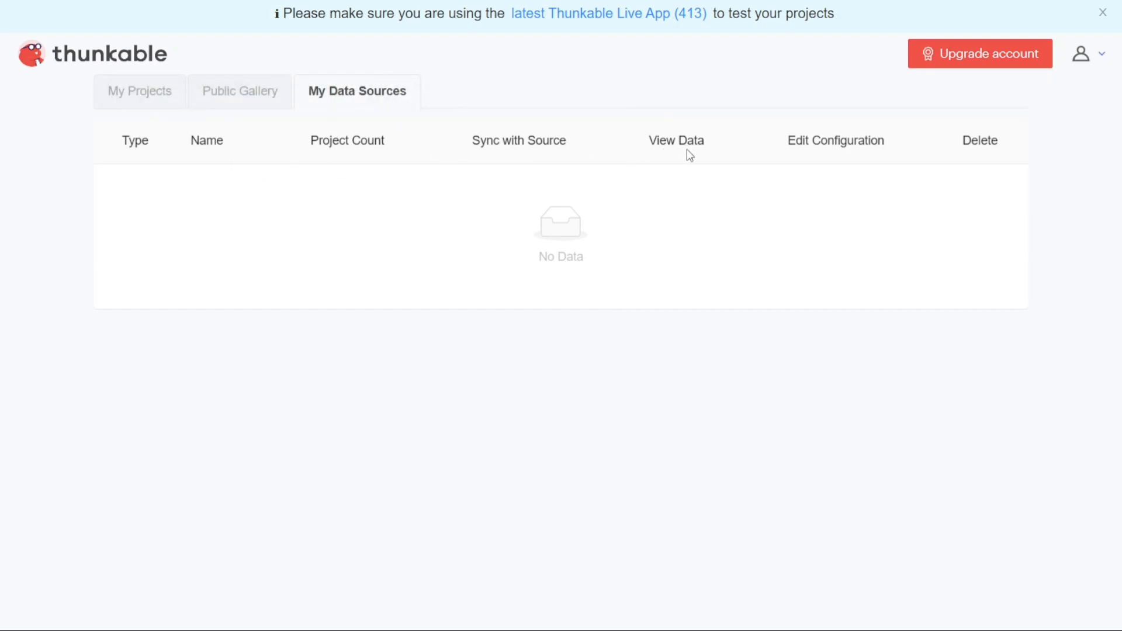
mouse_move(691, 150)
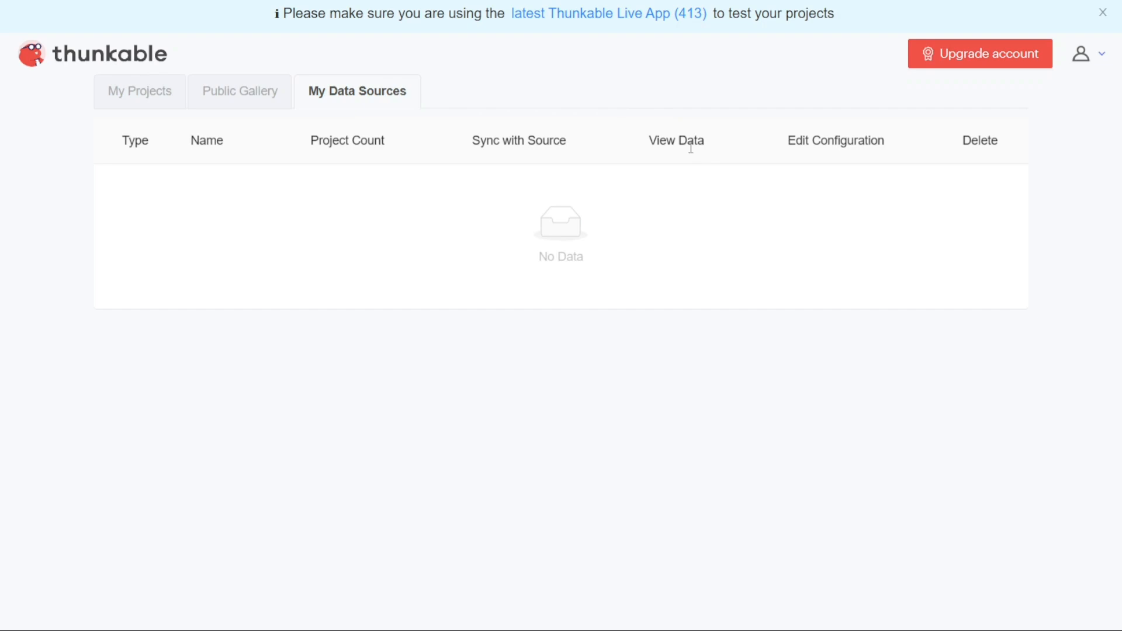
mouse_move(676, 140)
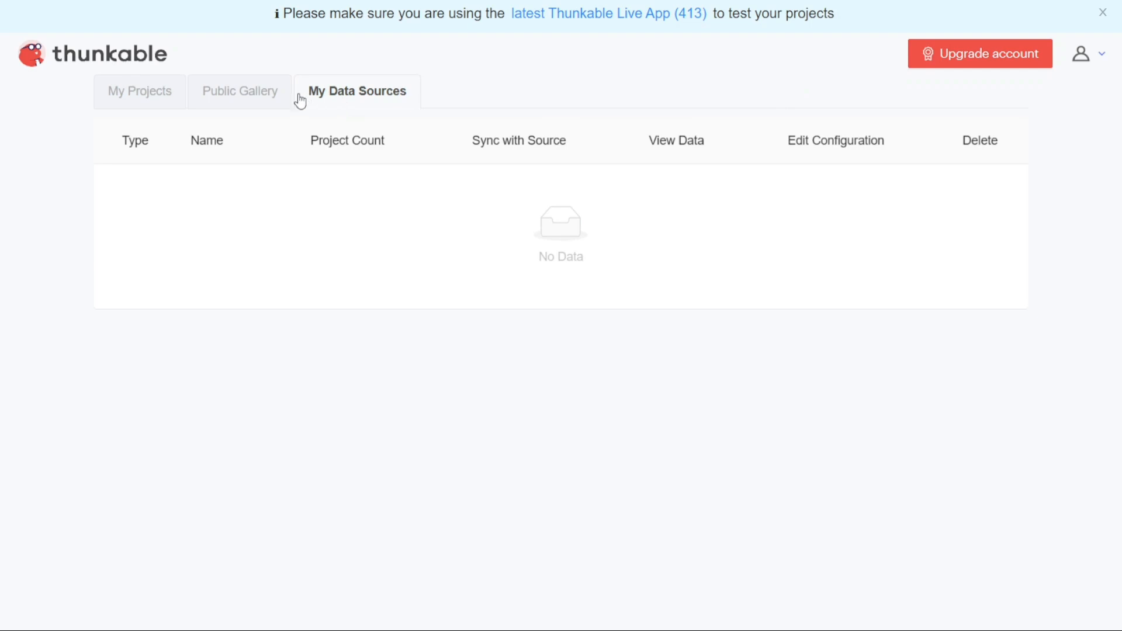
mouse_move(168, 86)
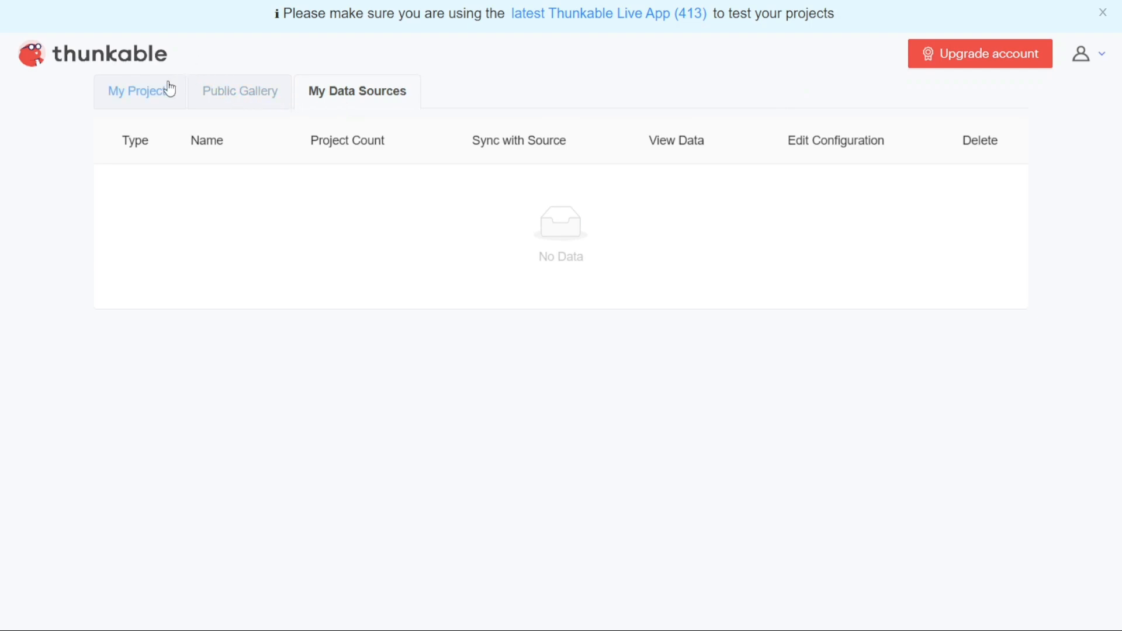
From My Projects, create a new project named 'Demo' in the Education category.
left_click(138, 91)
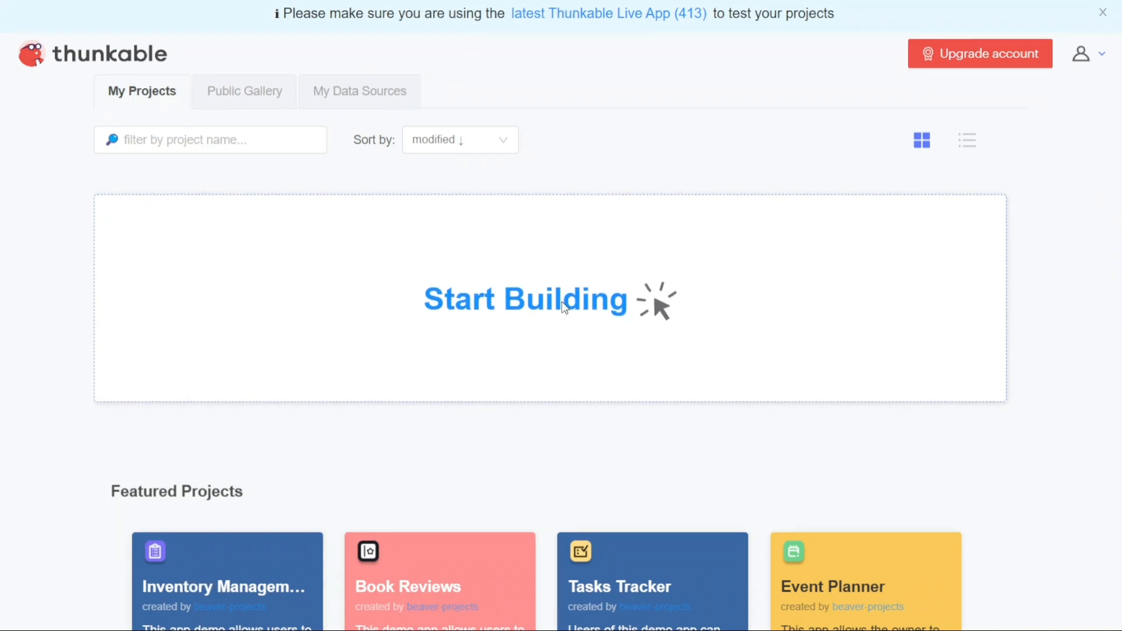
left_click(524, 300)
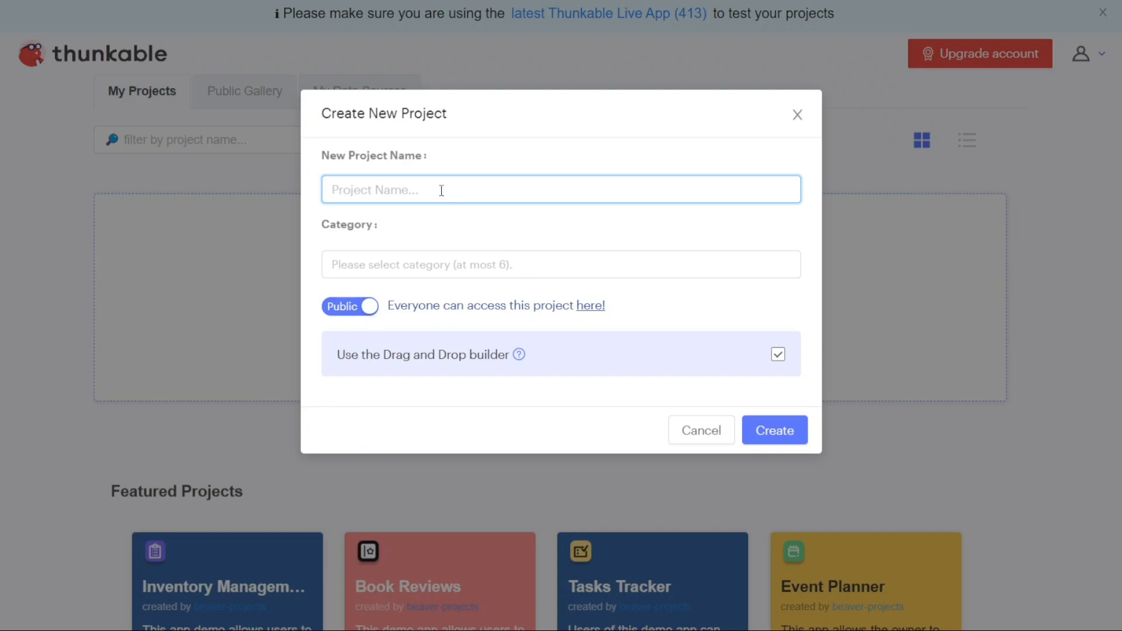
type("D")
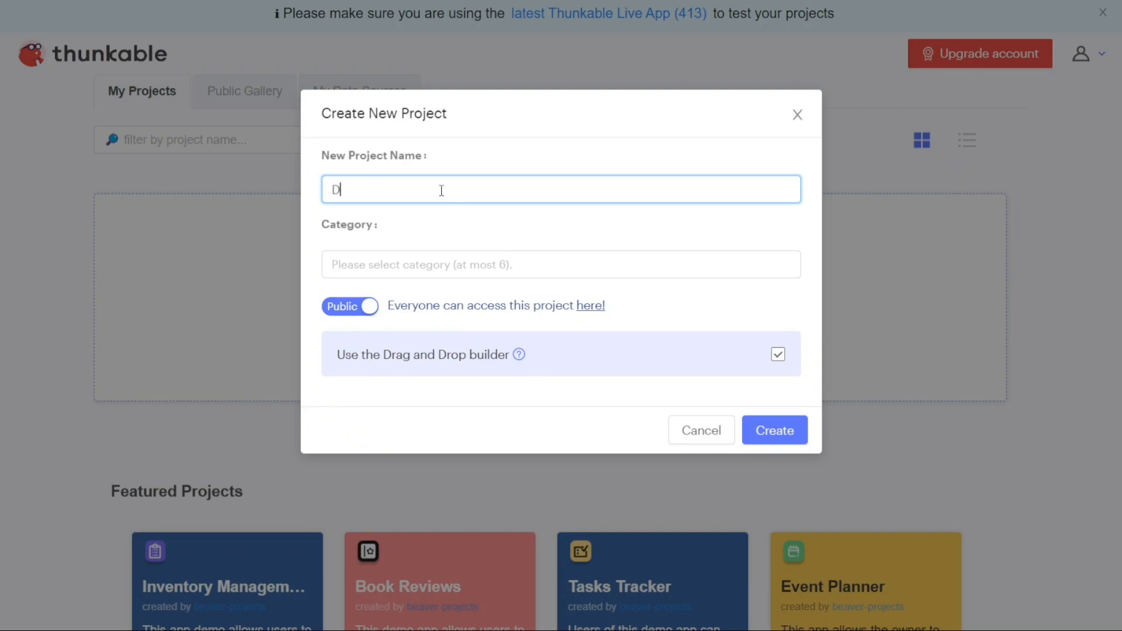
type("emo")
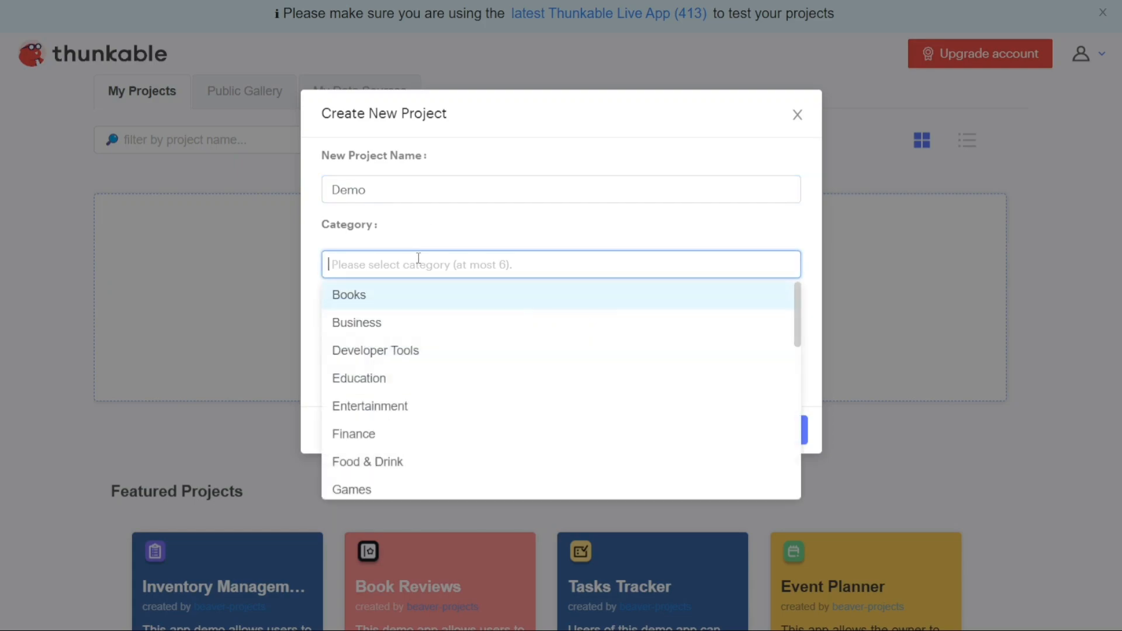
mouse_move(388, 378)
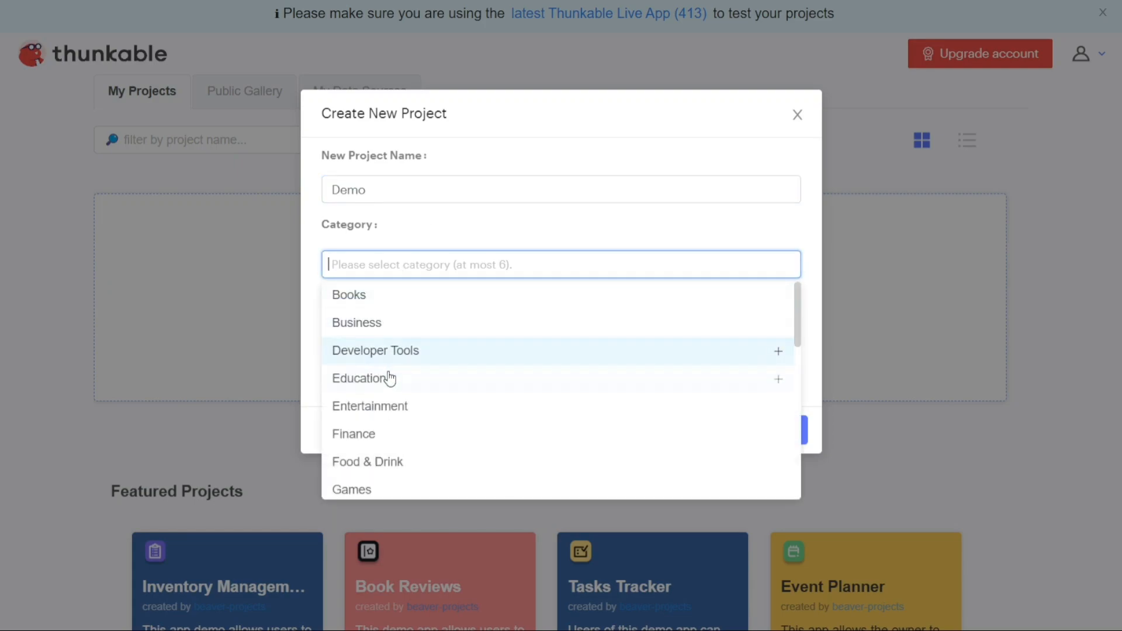
left_click(360, 378)
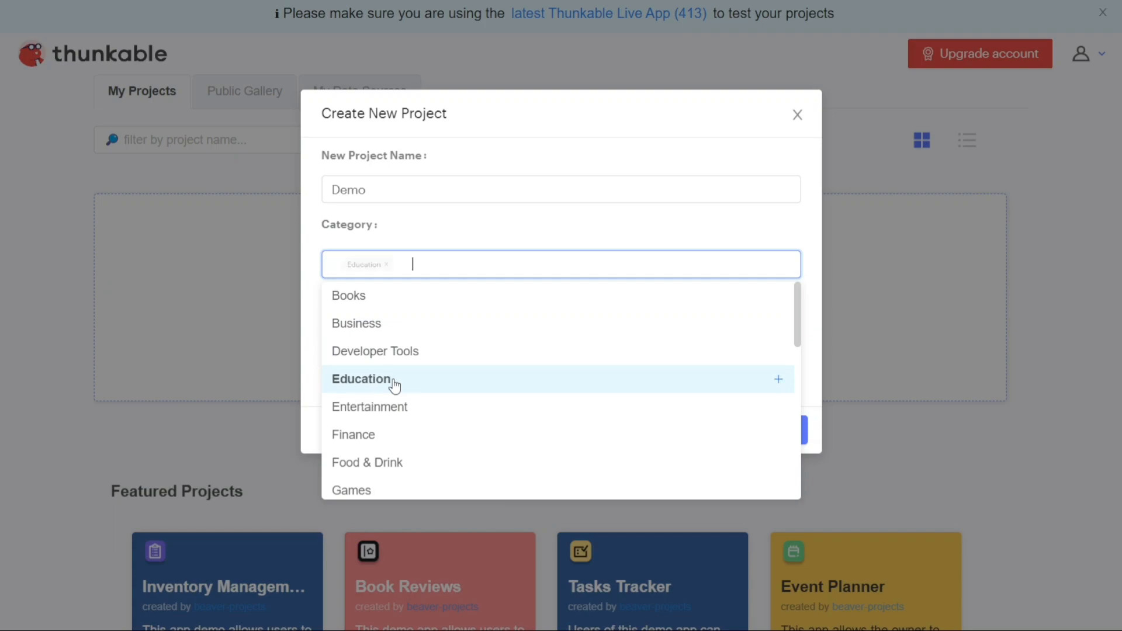
left_click(775, 430)
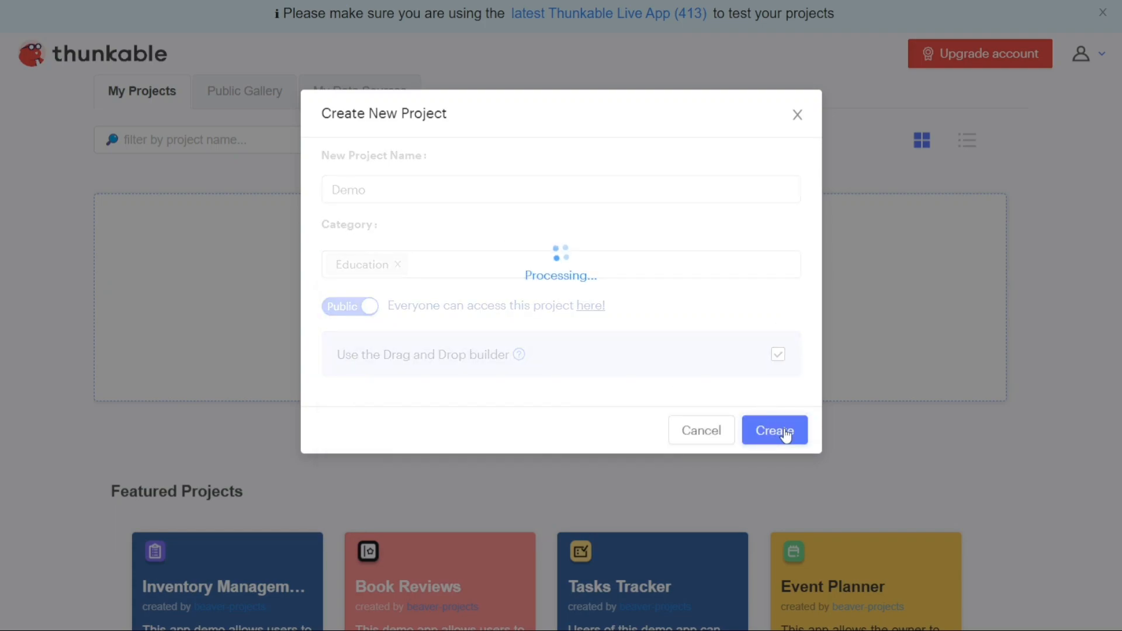
left_click(775, 430)
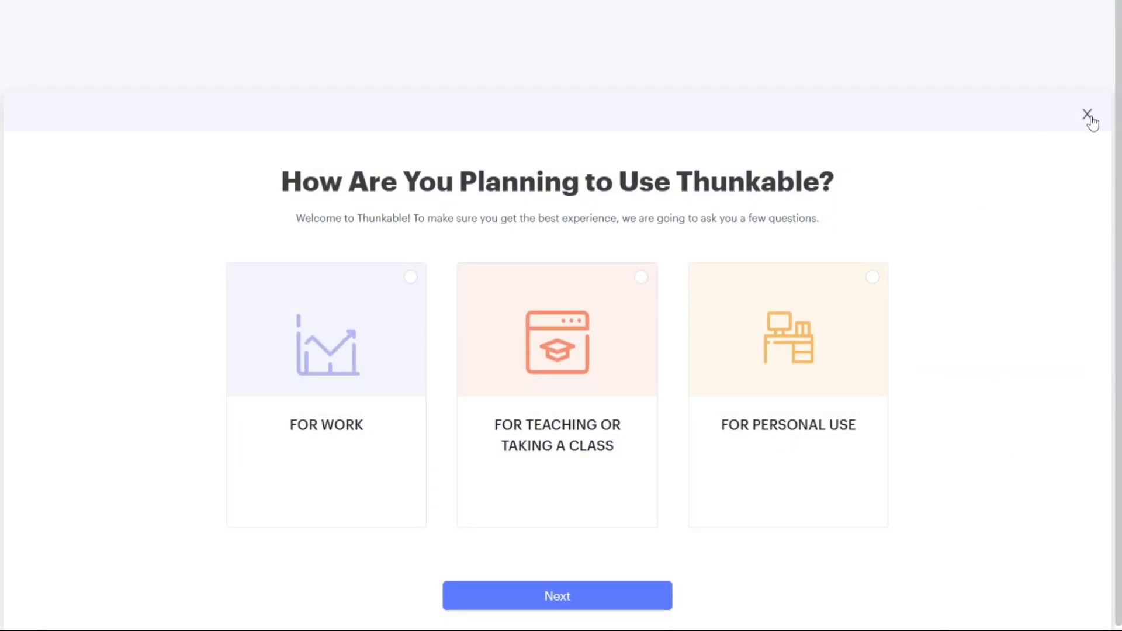
Close the usage survey to reach Demo's empty Screen1 in the Design editor.
left_click(1083, 115)
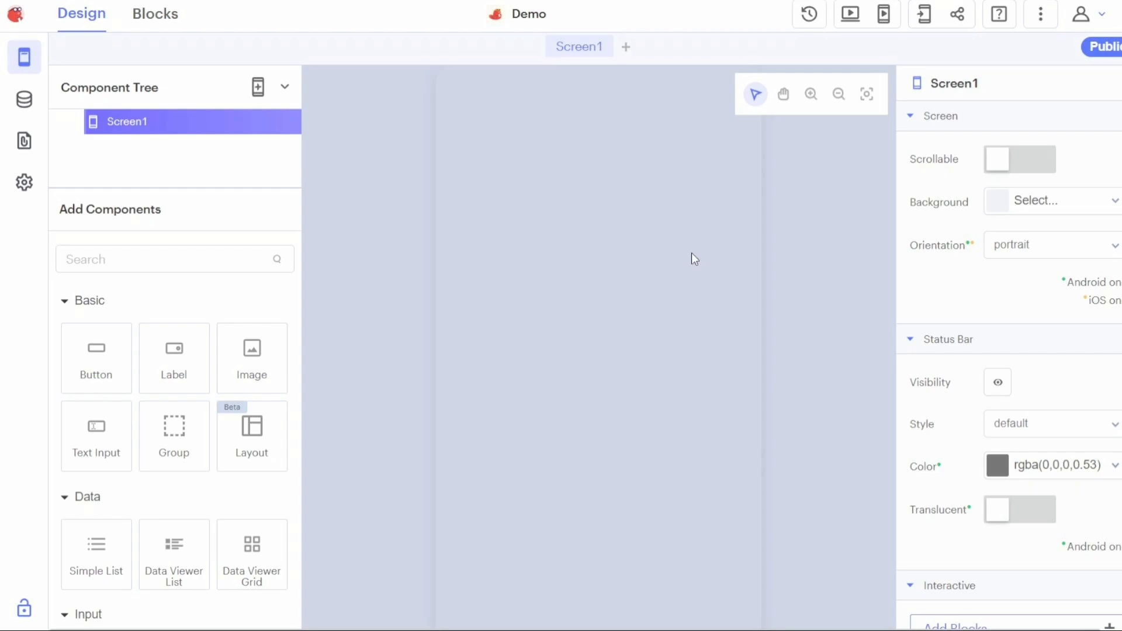
mouse_move(401, 190)
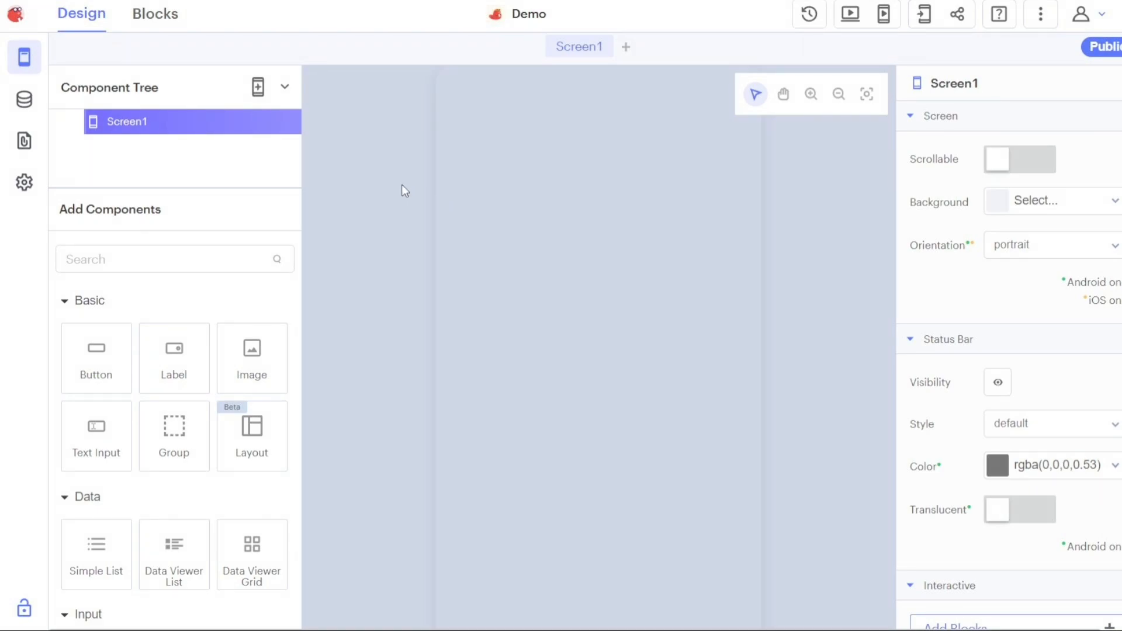
mouse_move(47, 27)
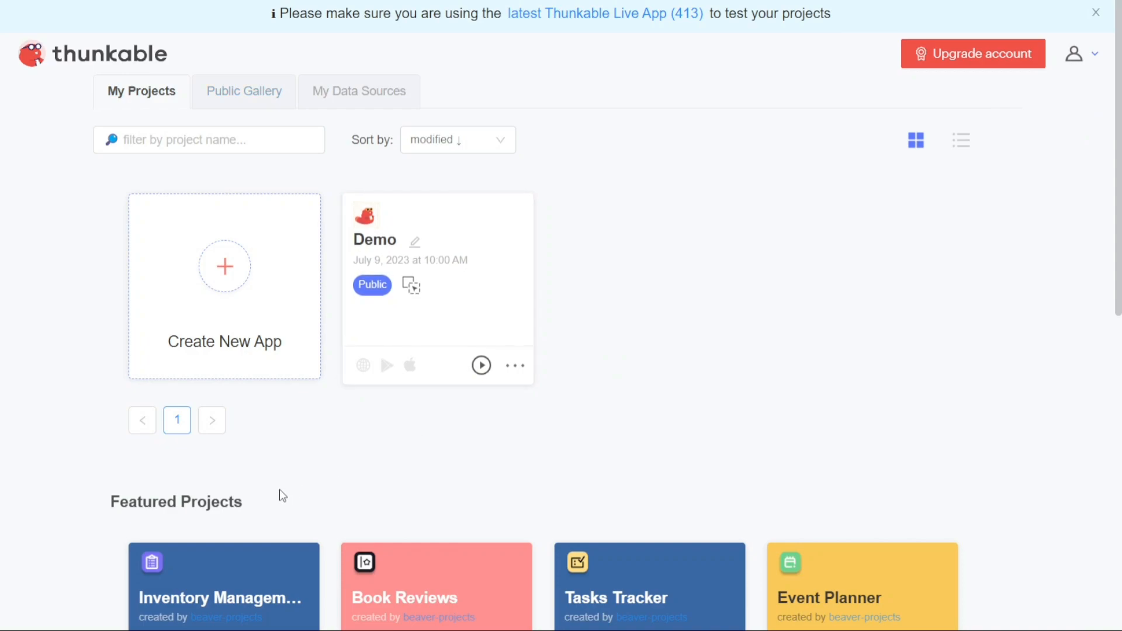
mouse_move(318, 492)
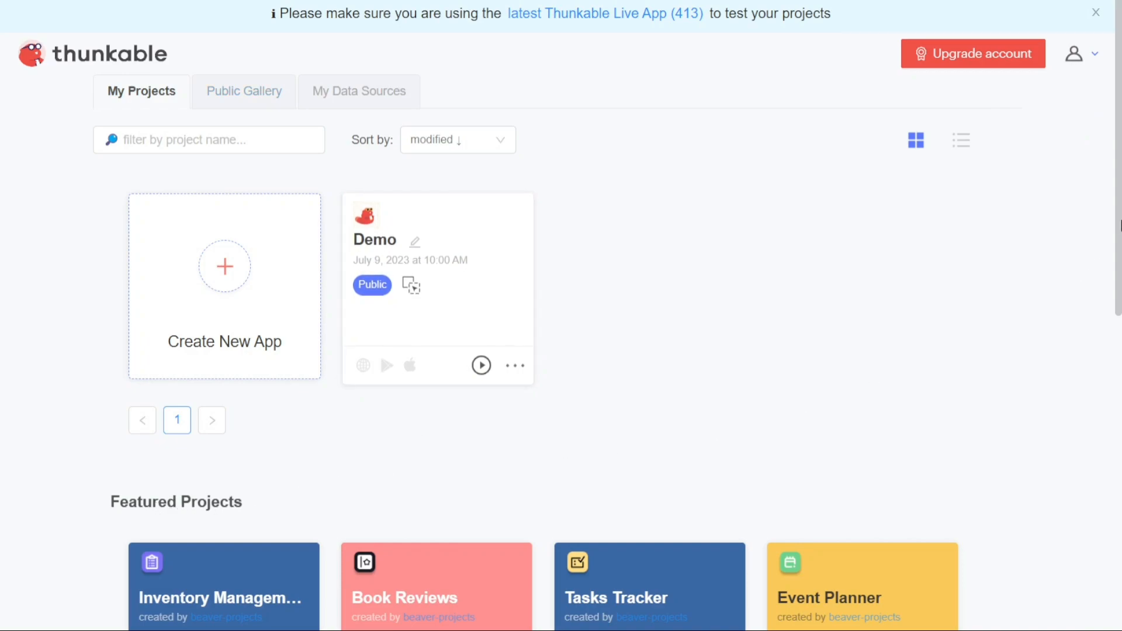
Scroll to Featured Projects and open the Tasks Tracker preview.
scroll("down", 3)
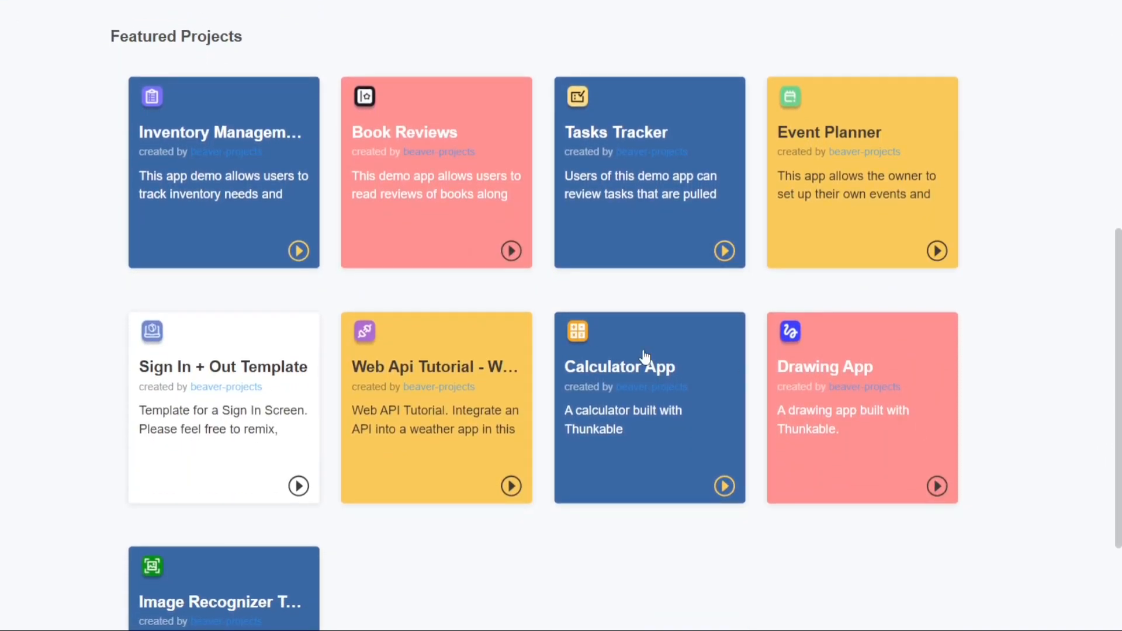
mouse_move(629, 133)
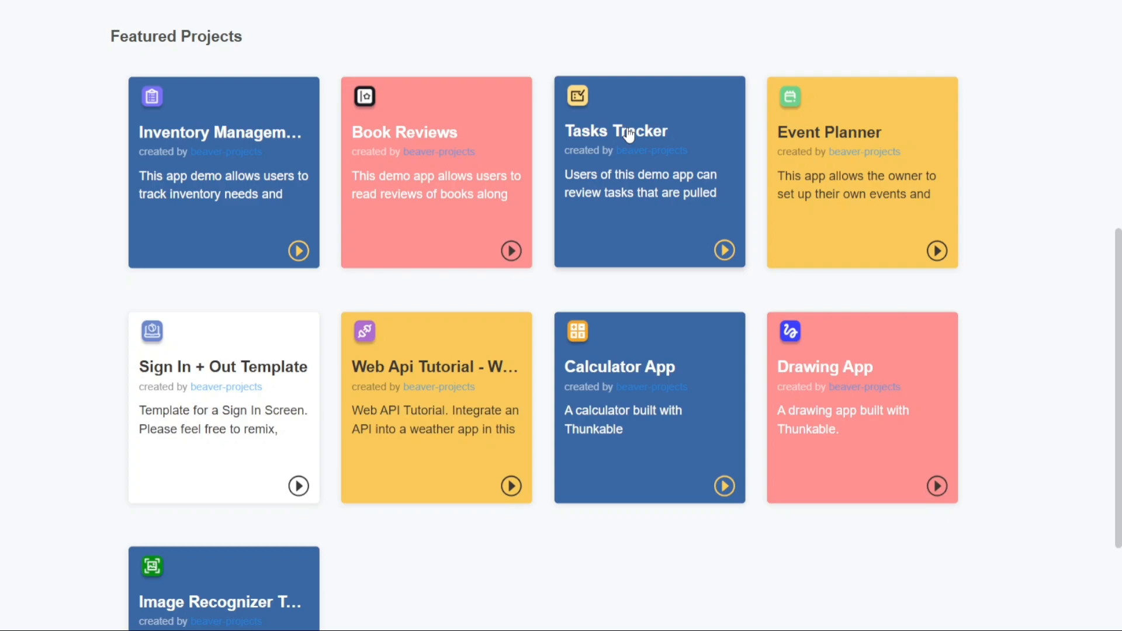
left_click(628, 131)
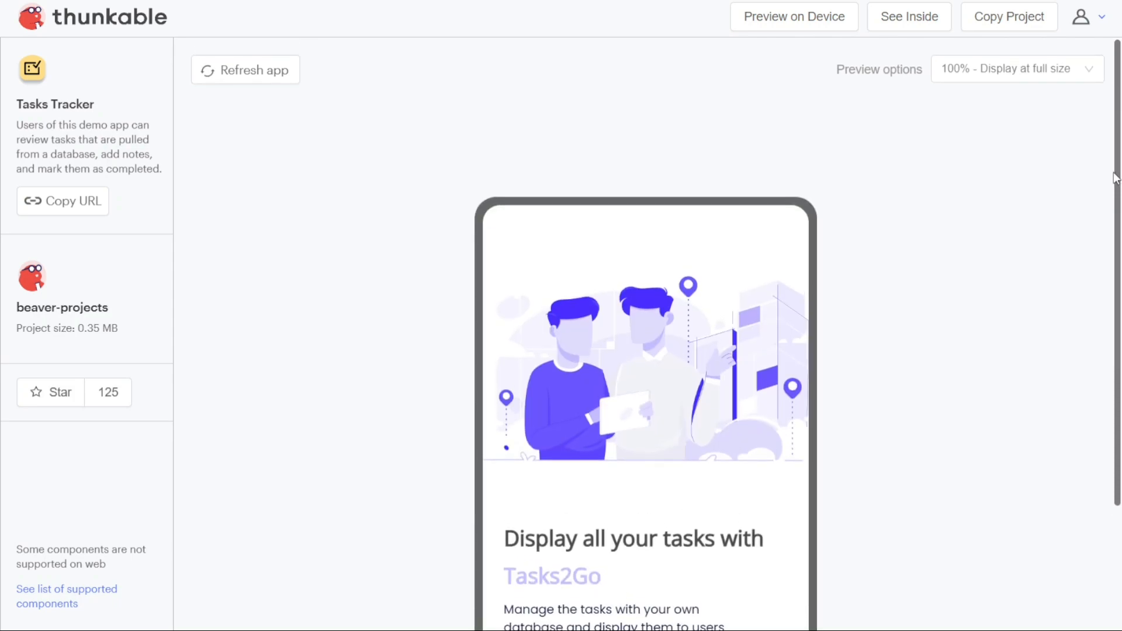
mouse_move(1016, 18)
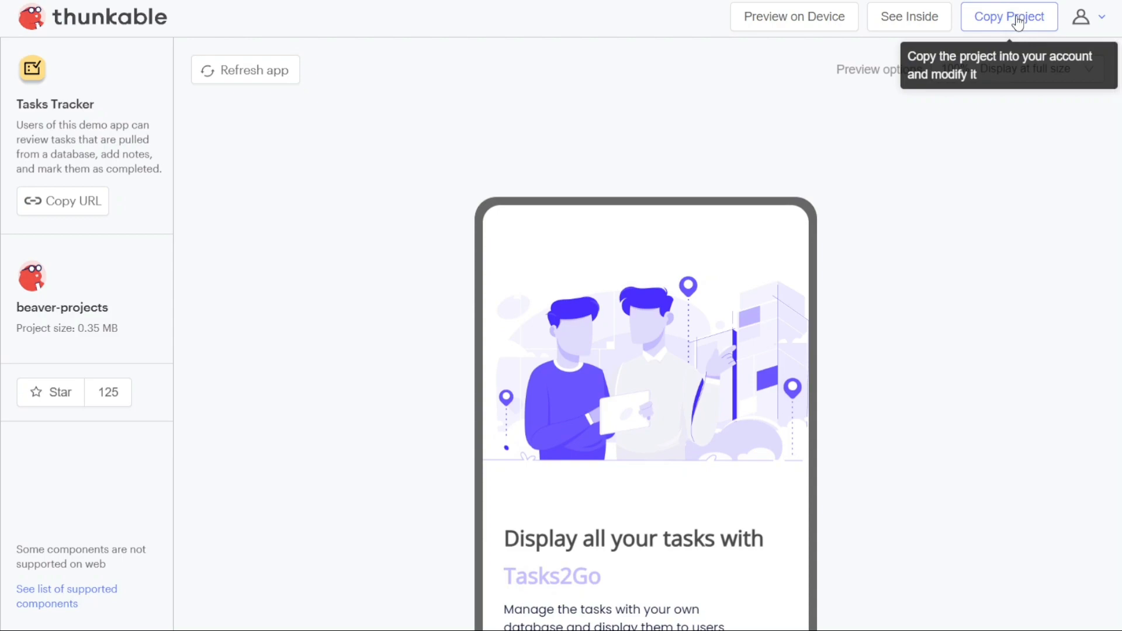
Copy the Tasks Tracker project into the account as 'Tasks Tracker copy1'.
left_click(1097, 16)
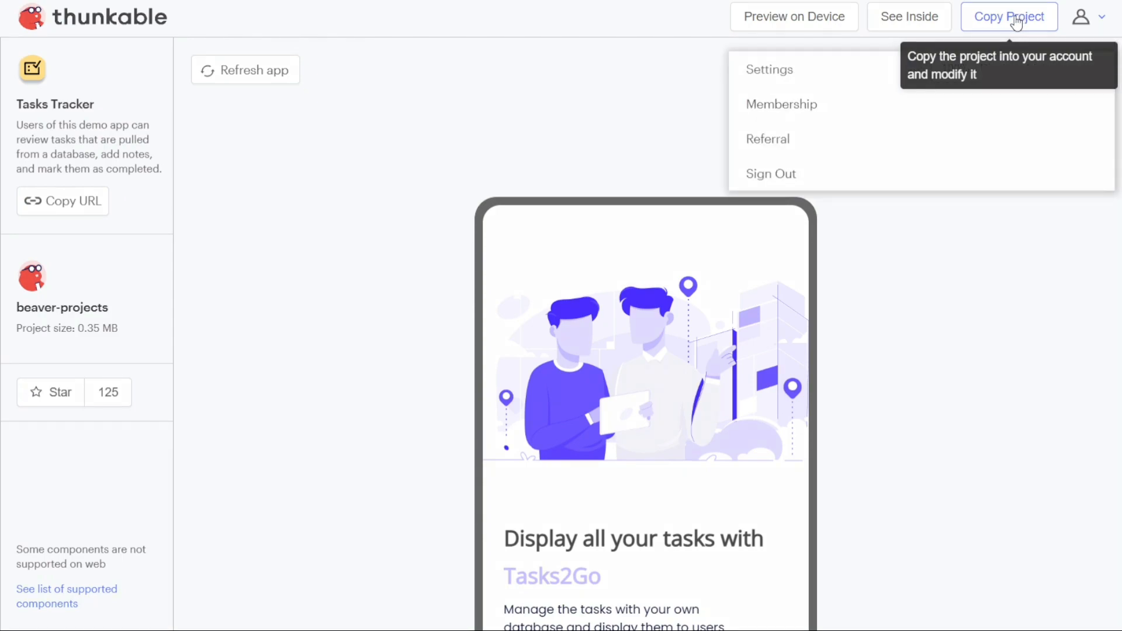
left_click(1009, 16)
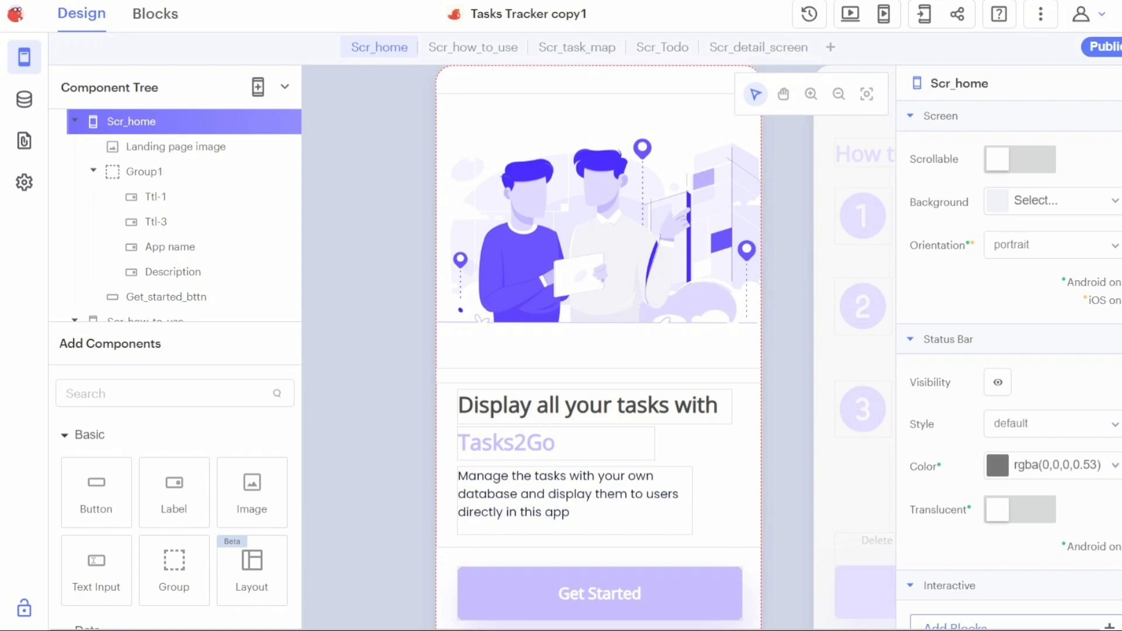
mouse_move(397, 222)
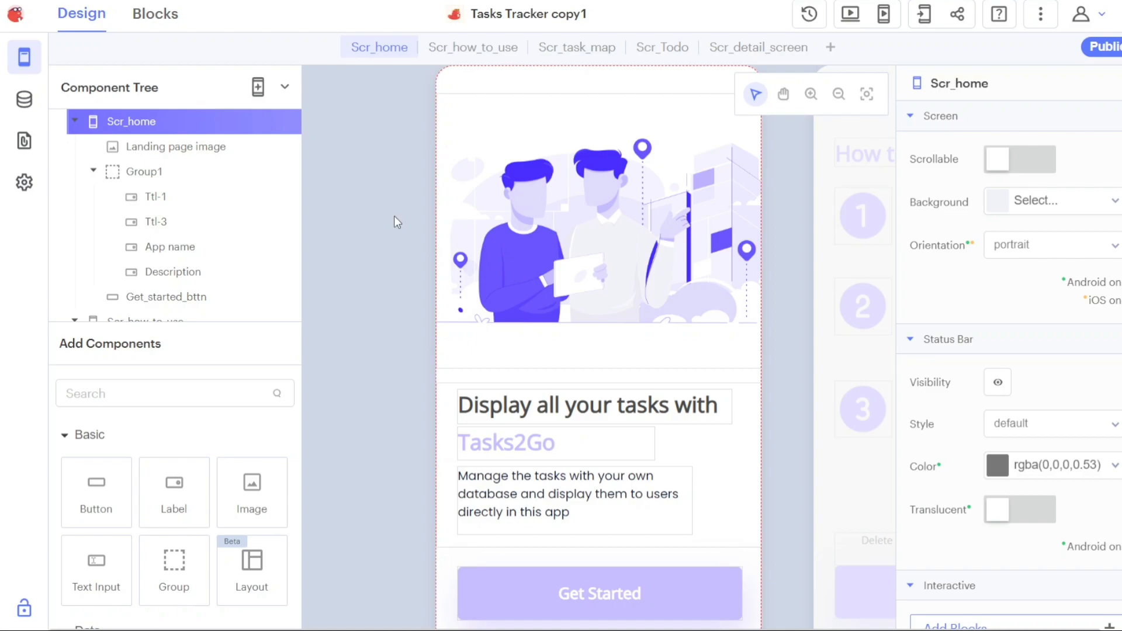
left_click(176, 146)
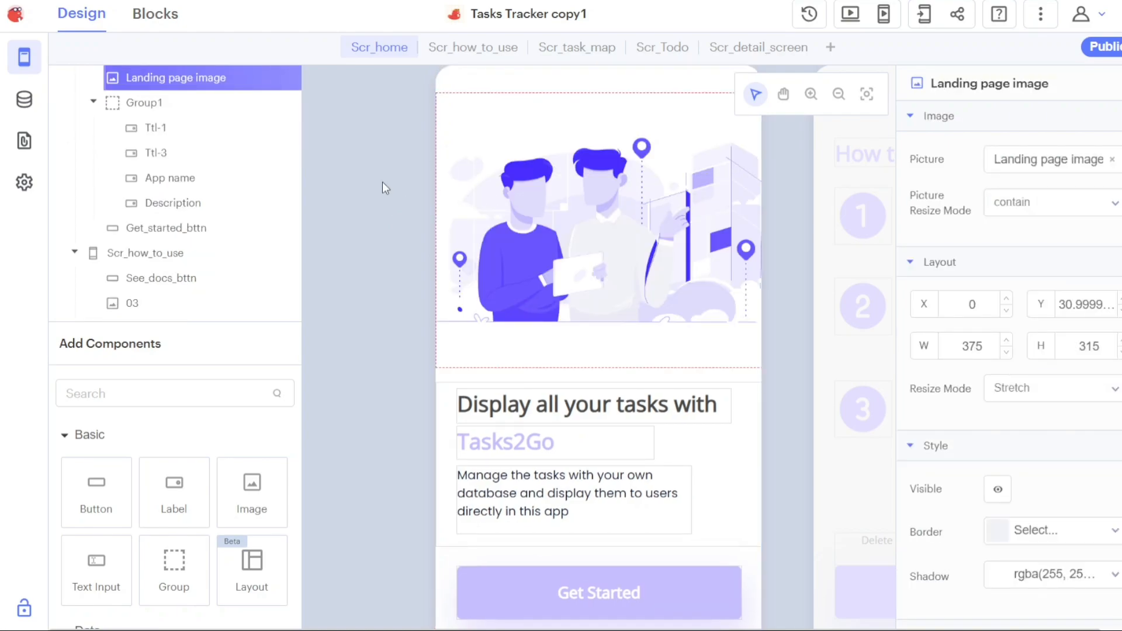
left_click(587, 405)
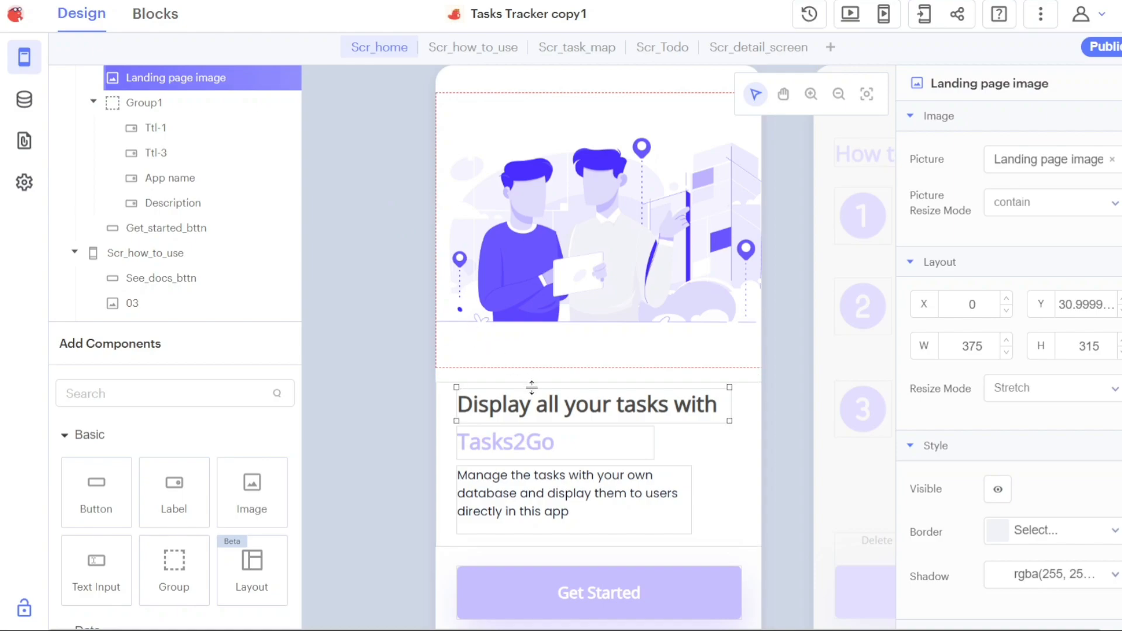
left_click(588, 405)
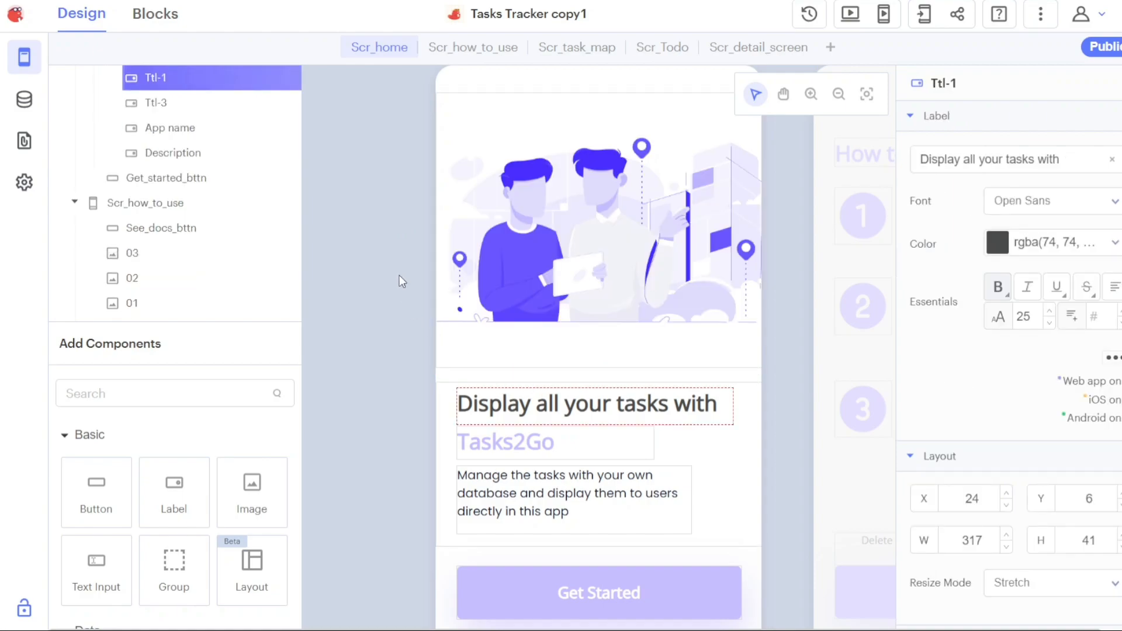
mouse_move(377, 233)
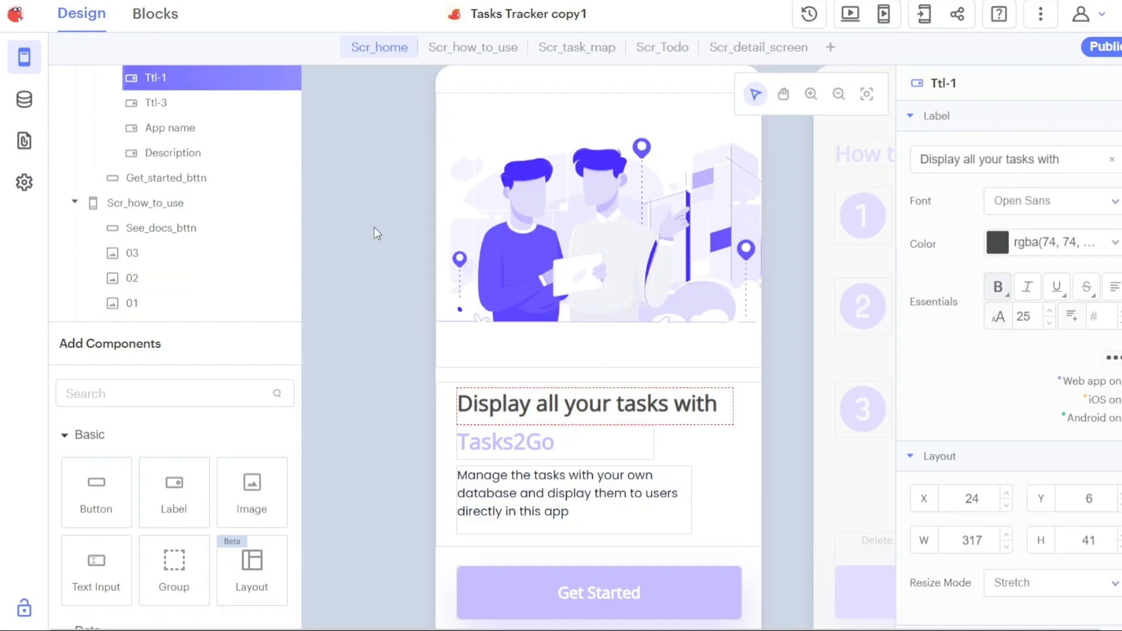
mouse_move(362, 156)
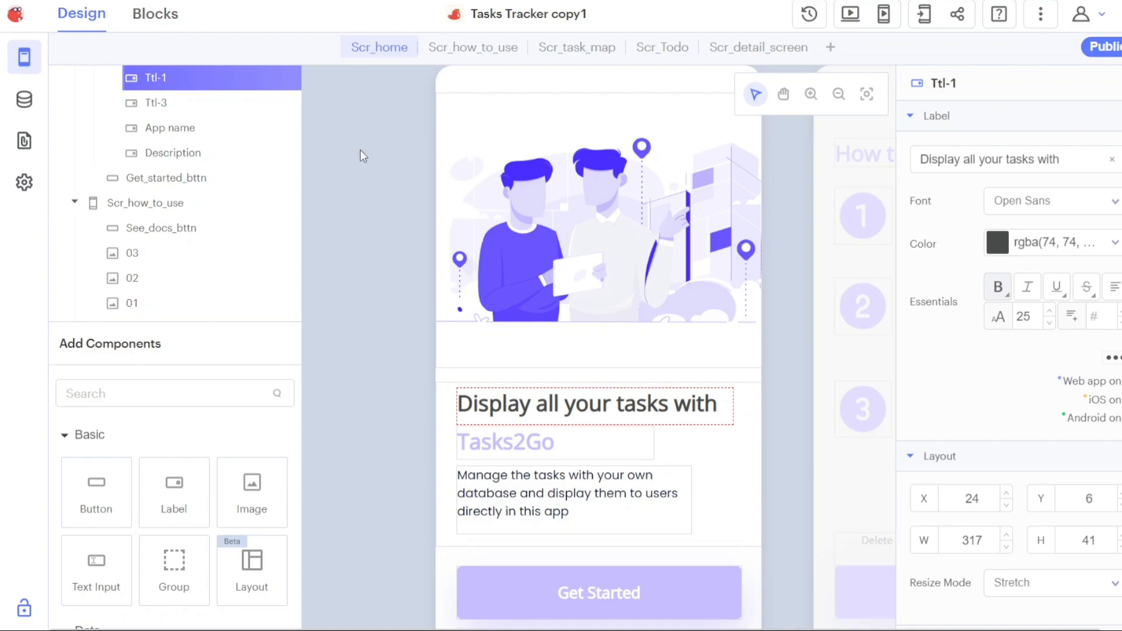
mouse_move(88, 70)
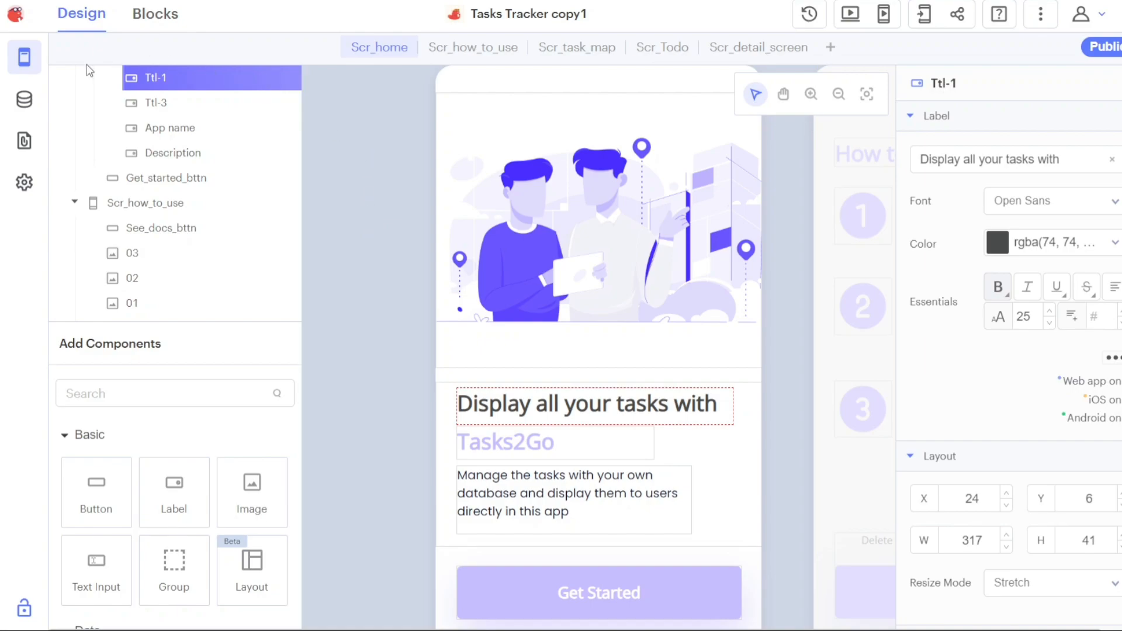
mouse_move(23, 100)
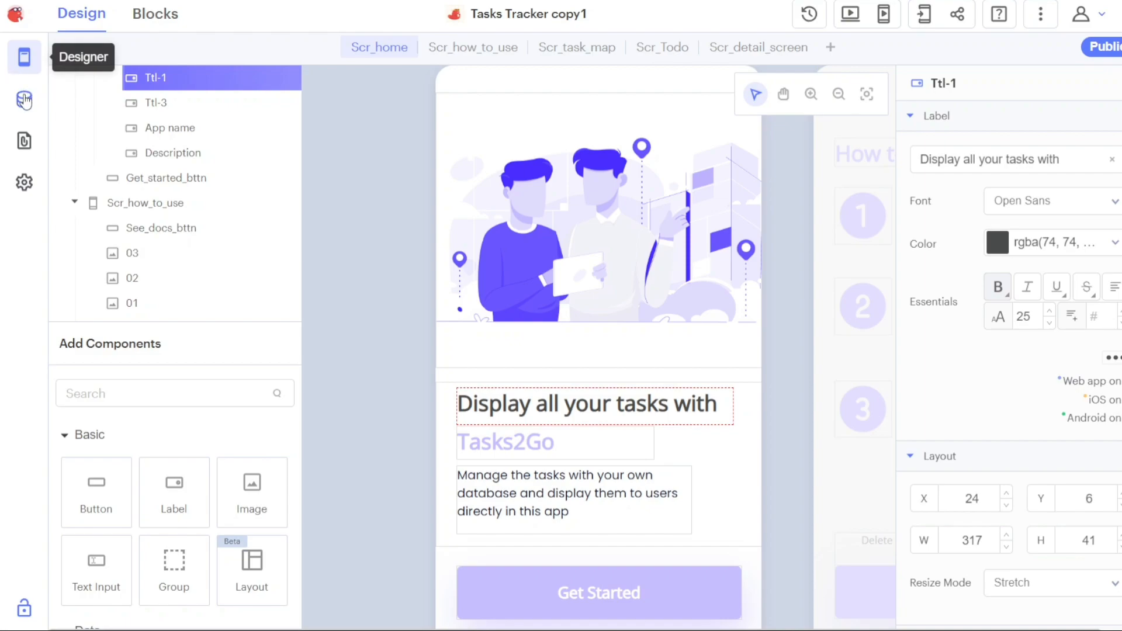
mouse_move(24, 141)
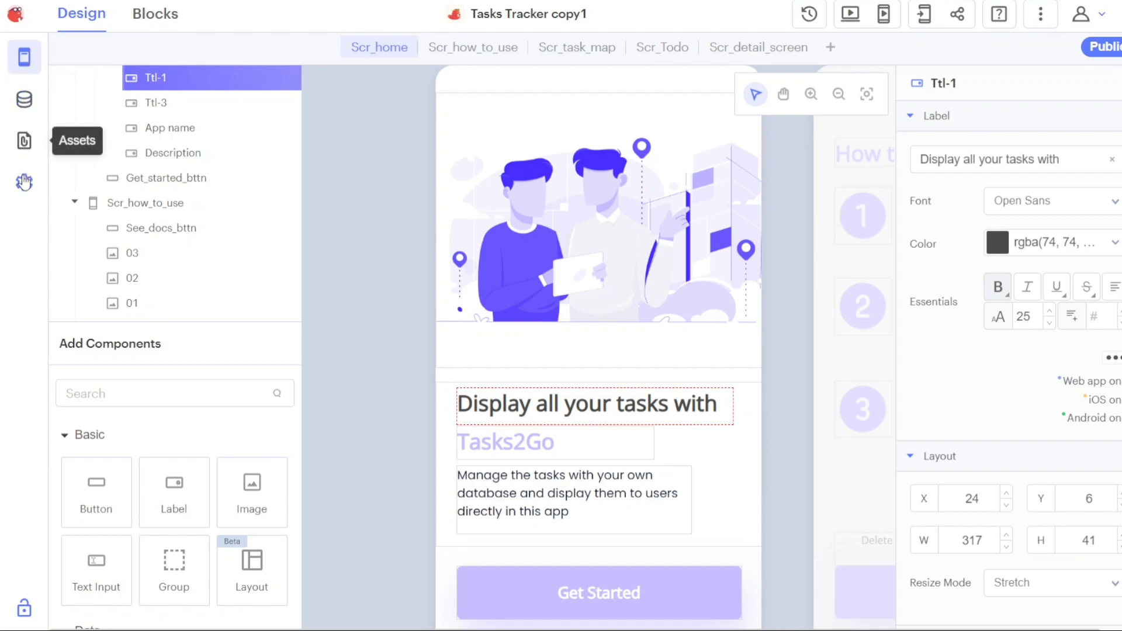
mouse_move(326, 111)
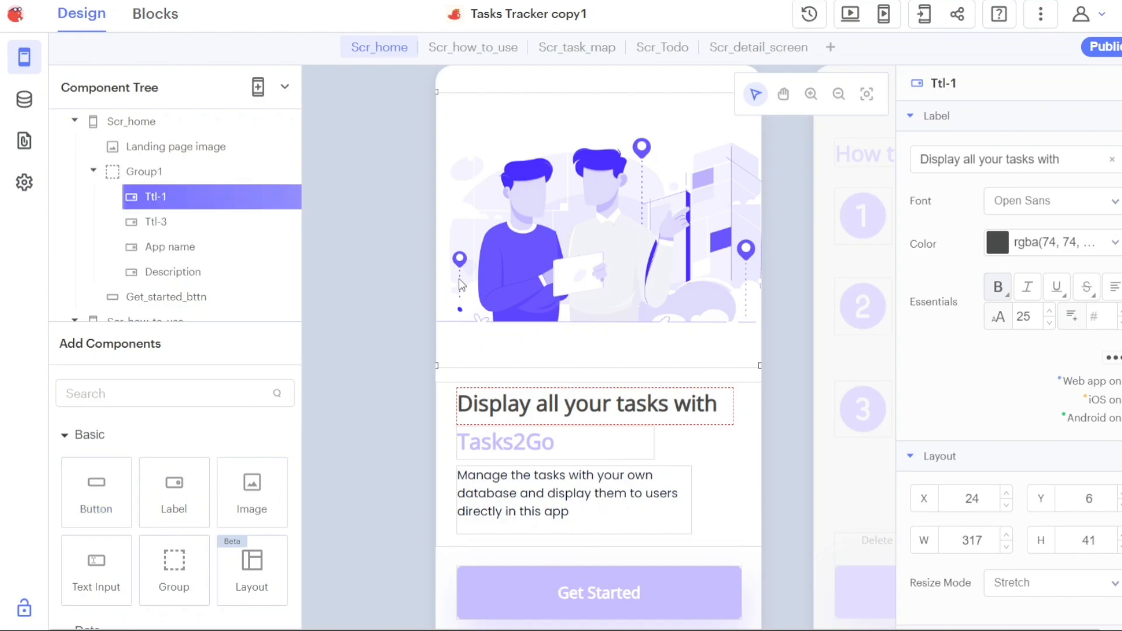
mouse_move(616, 335)
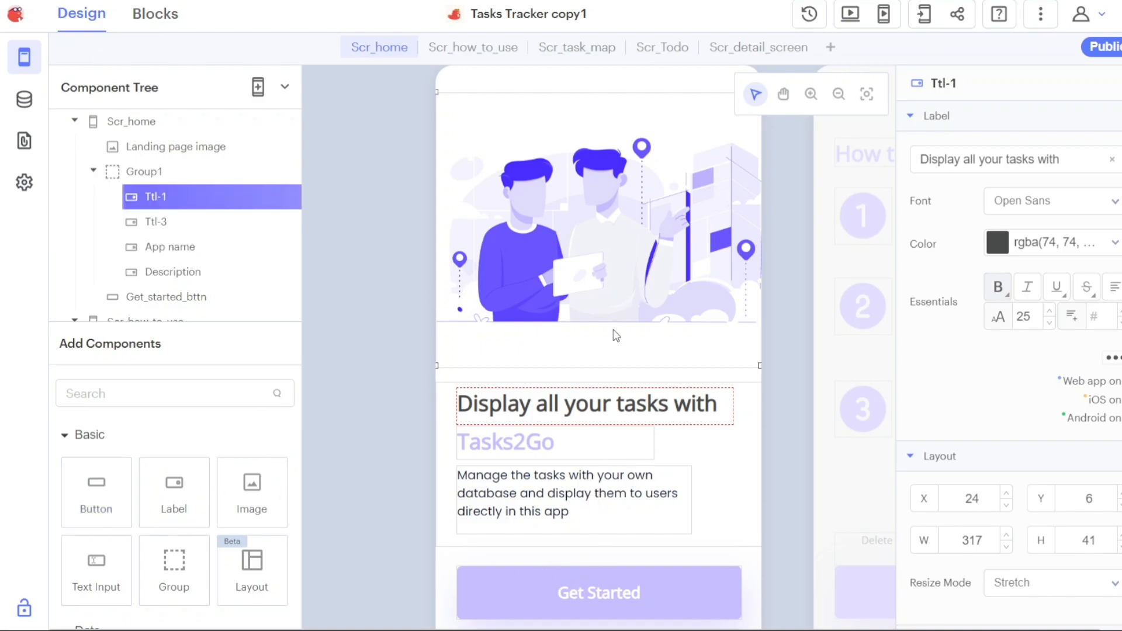
mouse_move(96, 492)
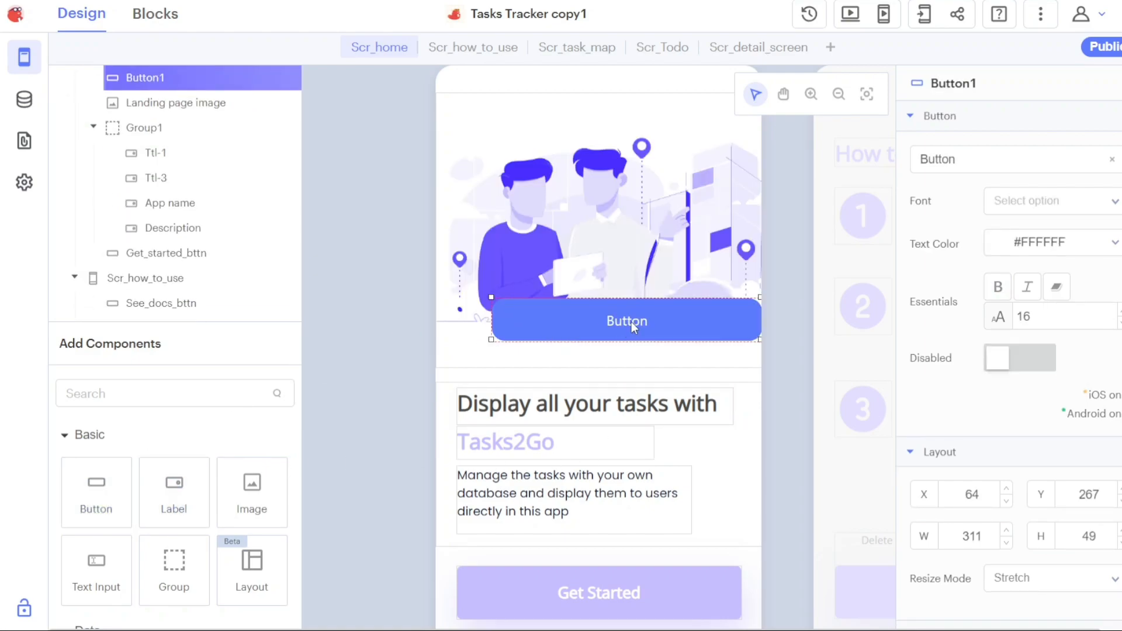
left_click_drag(626, 321, 595, 353)
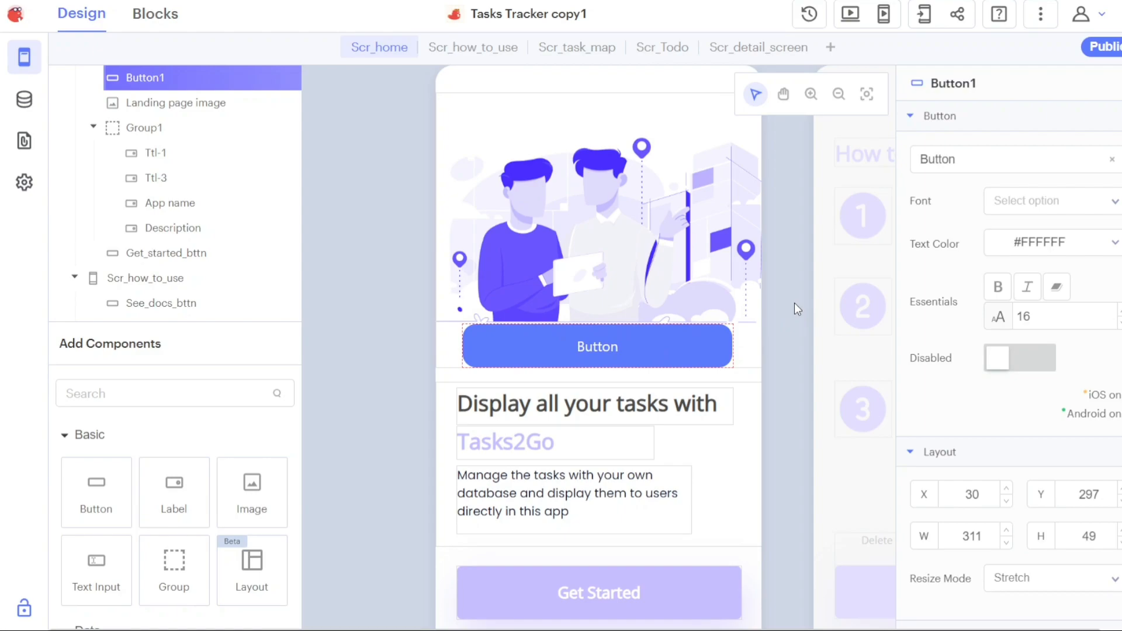
mouse_move(1064, 186)
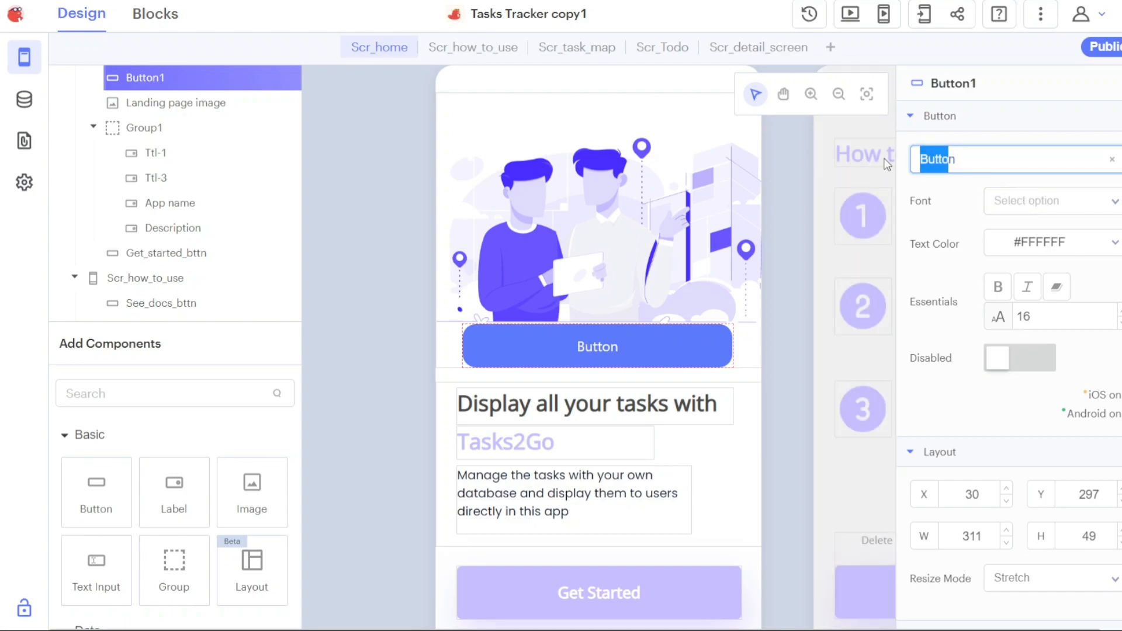
left_click(986, 160)
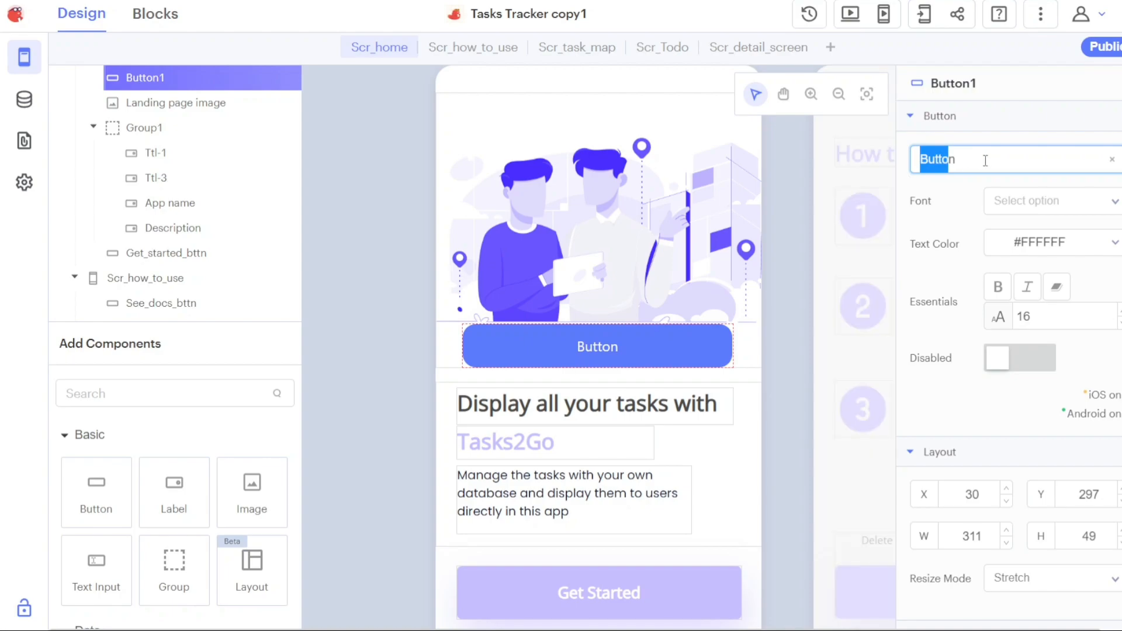
type("Start")
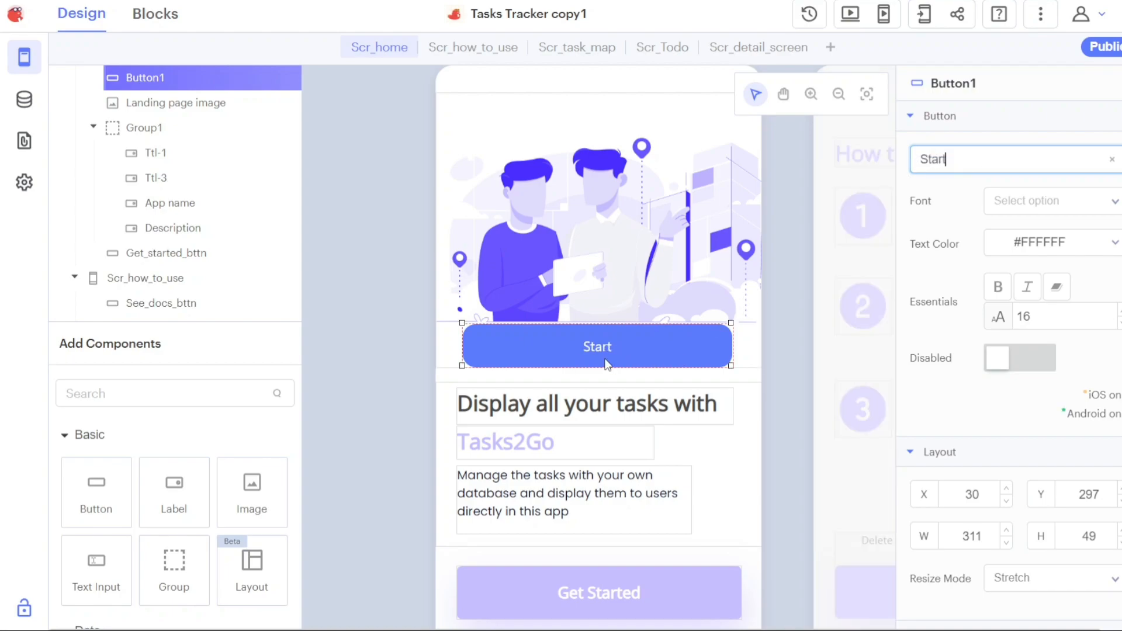
mouse_move(1026, 286)
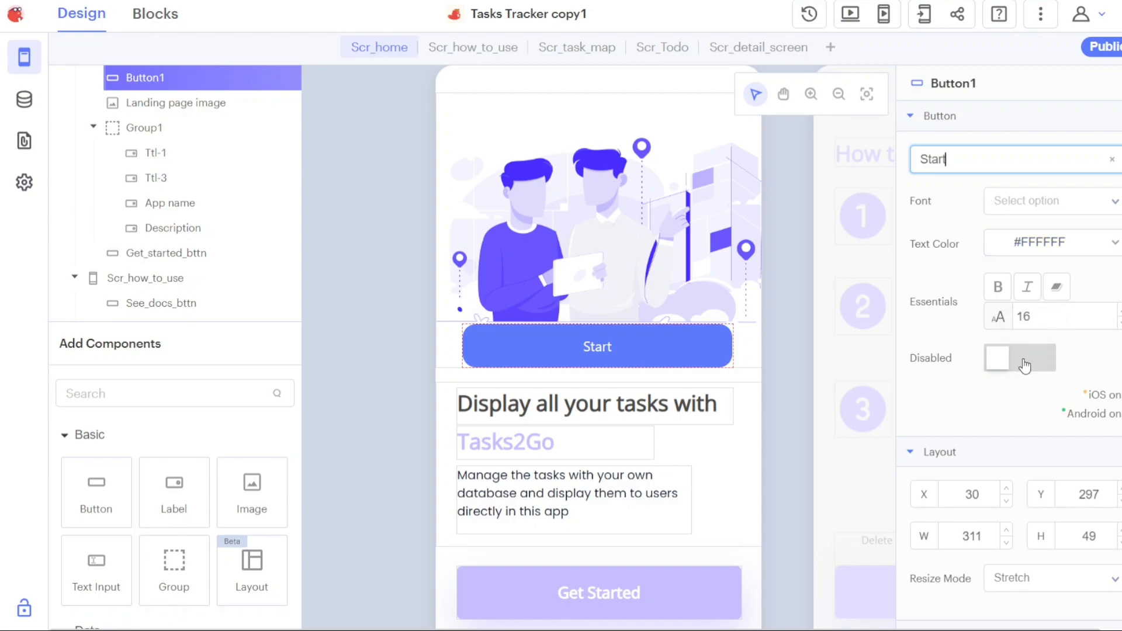
left_click(1019, 359)
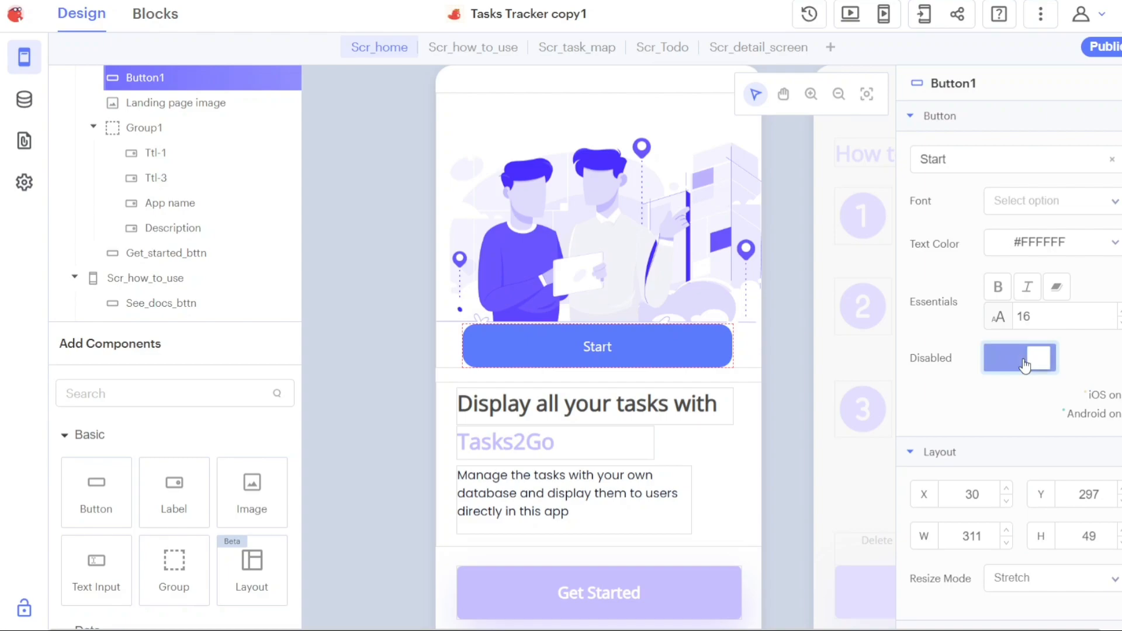
left_click(1019, 358)
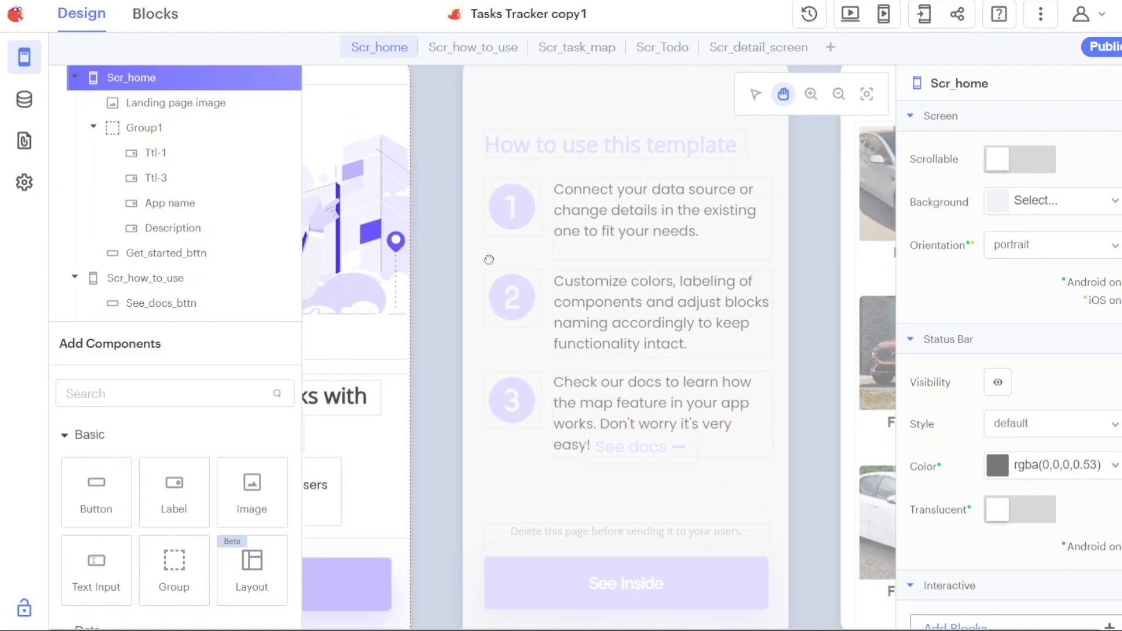
Replace the Ttl-1 heading text 'Display all your tasks with' with 'Header'.
left_click(131, 78)
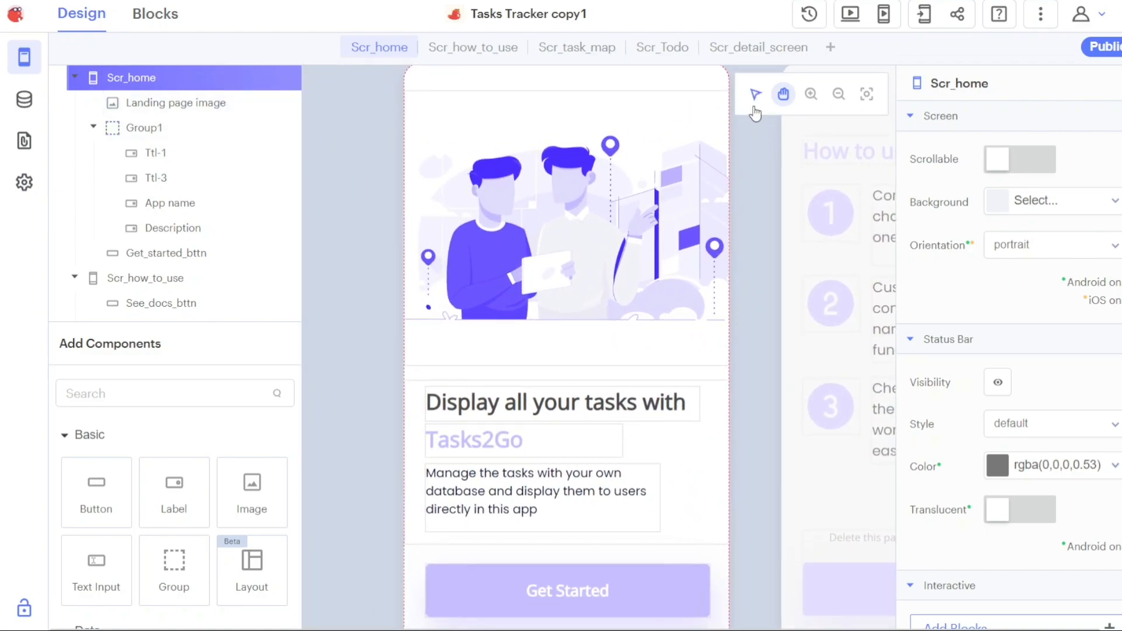
left_click(560, 402)
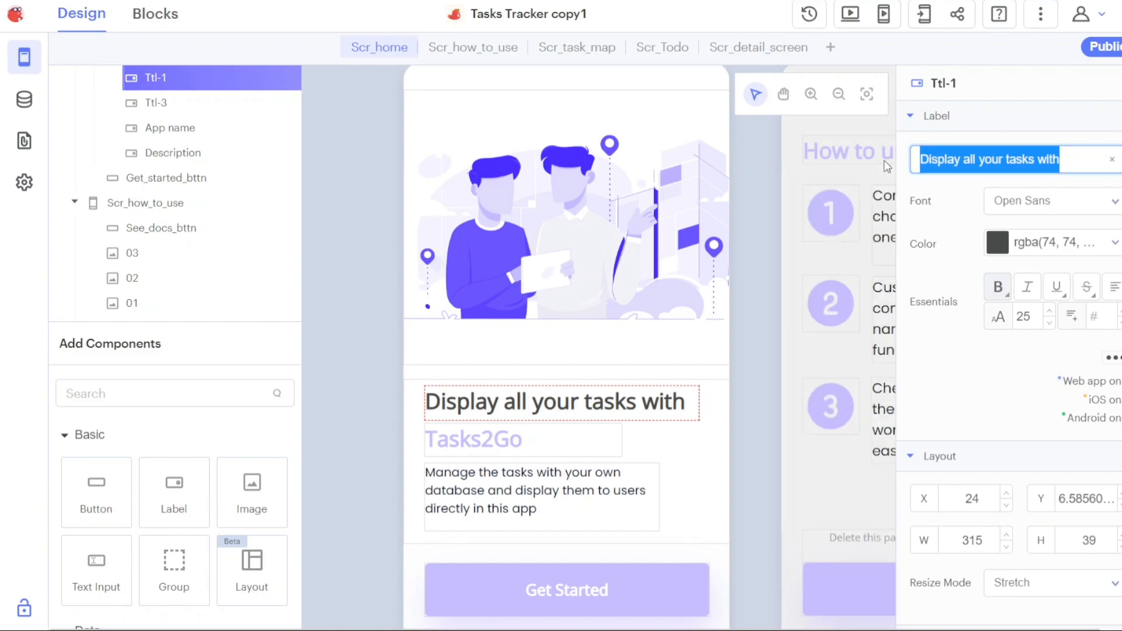
type("Head")
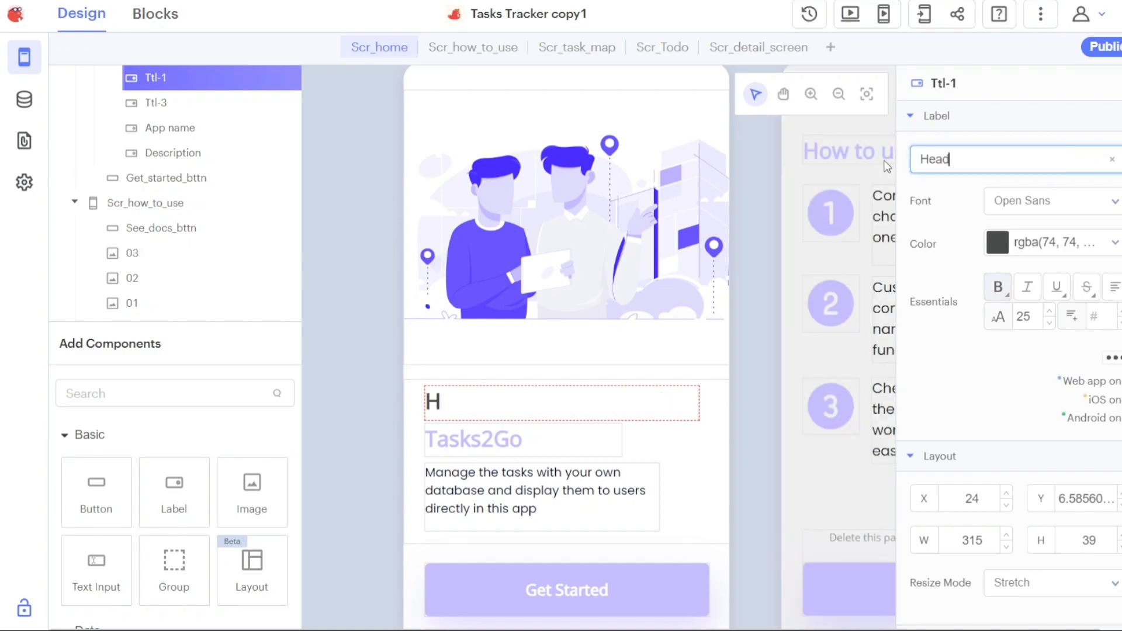
type("eader")
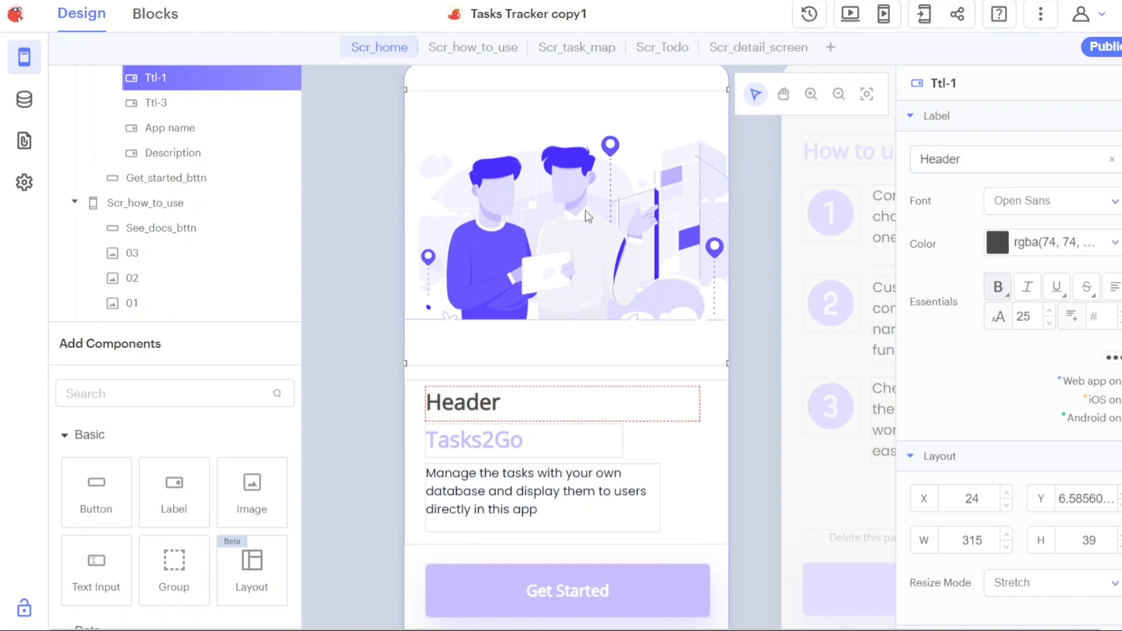
left_click(586, 216)
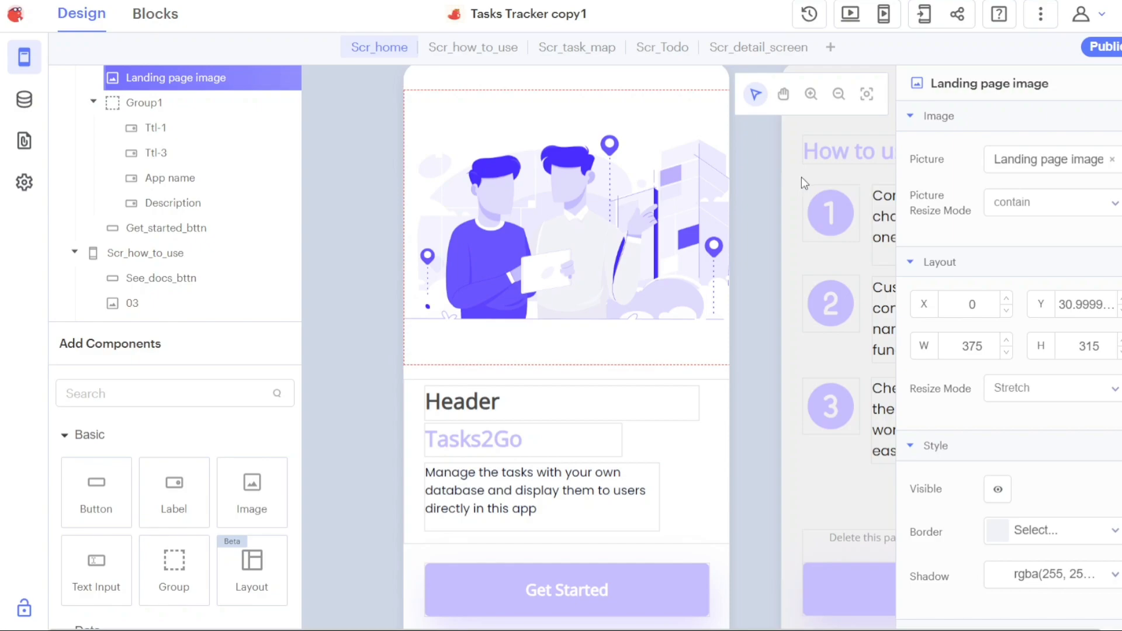
mouse_move(974, 151)
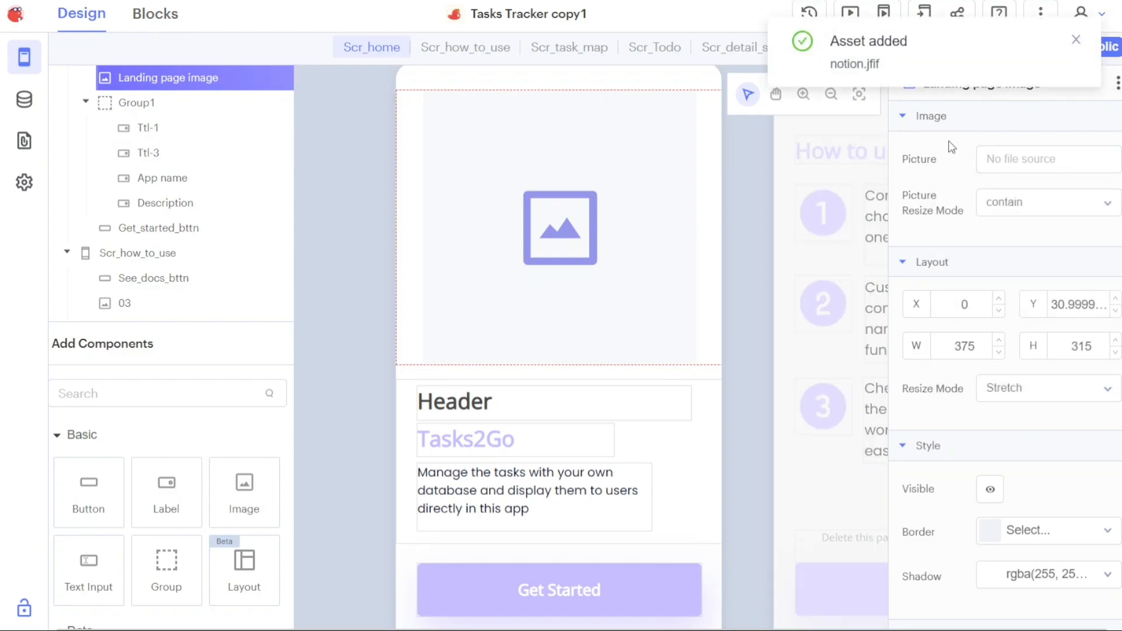
Set the Landing page image picture to the uploaded notion.jfif.
left_click(1046, 159)
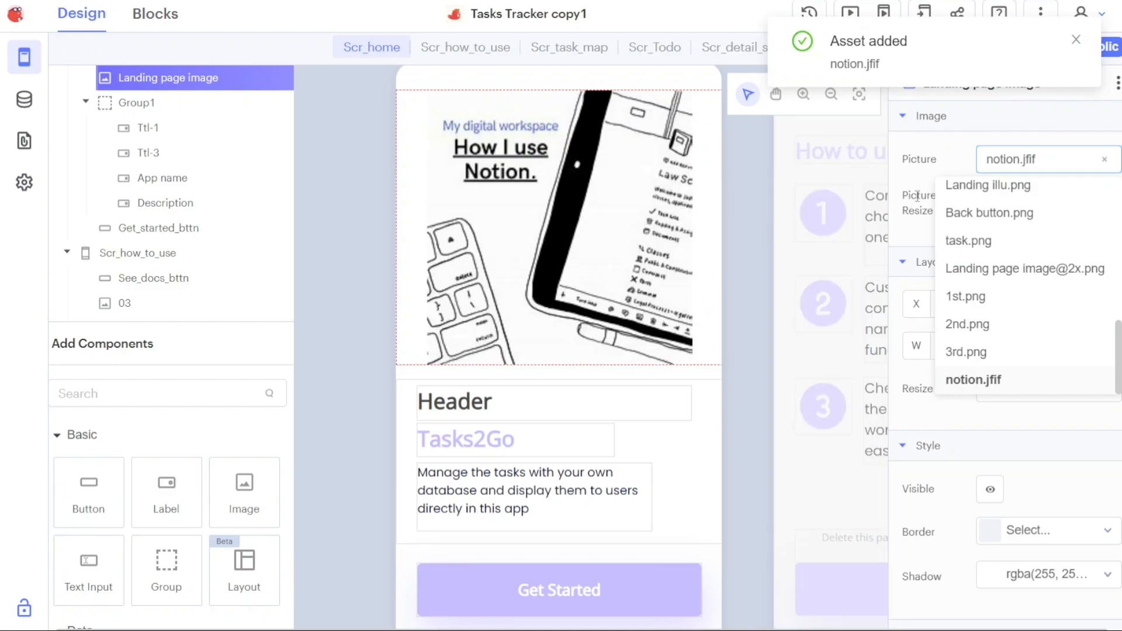
left_click(973, 380)
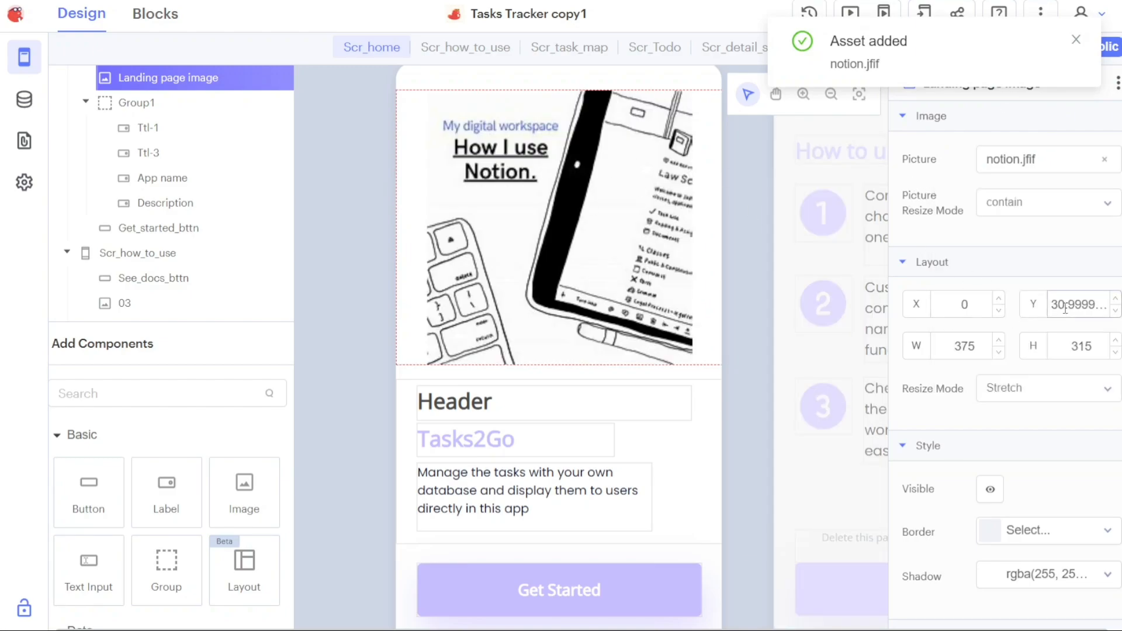
Dismiss the asset notification, select the Header heading and make its text red.
left_click(1074, 36)
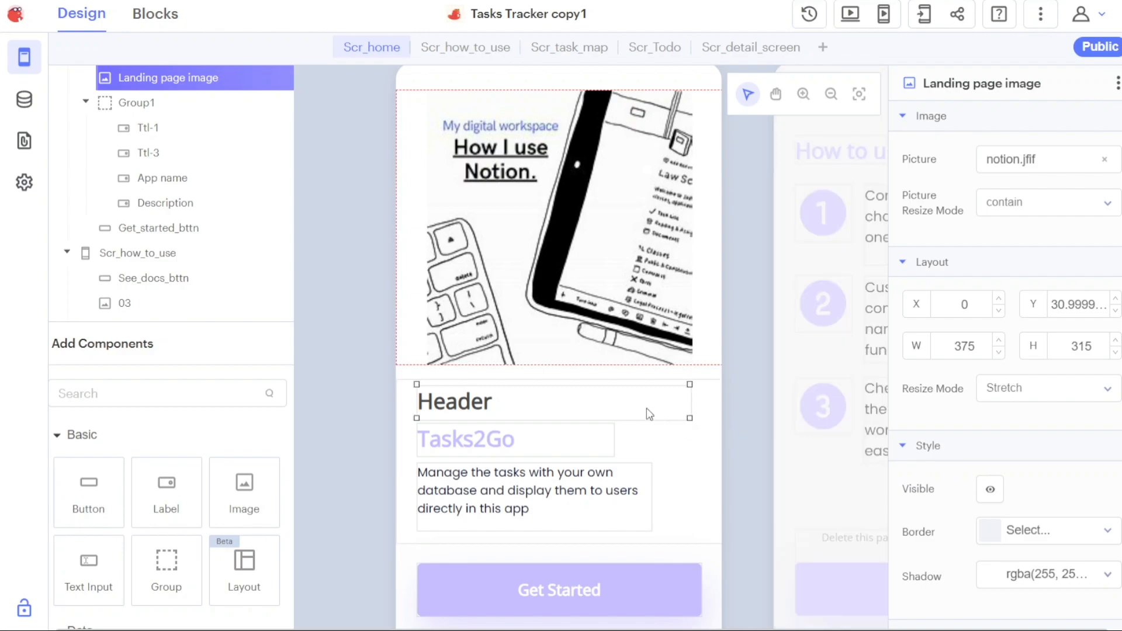
left_click(454, 401)
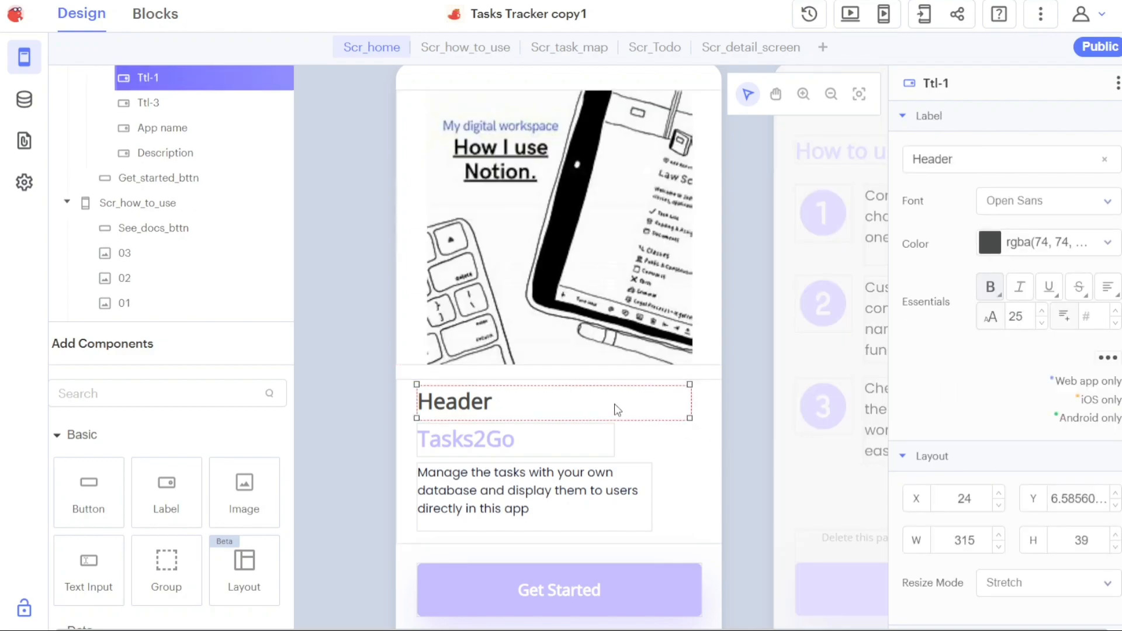
mouse_move(499, 407)
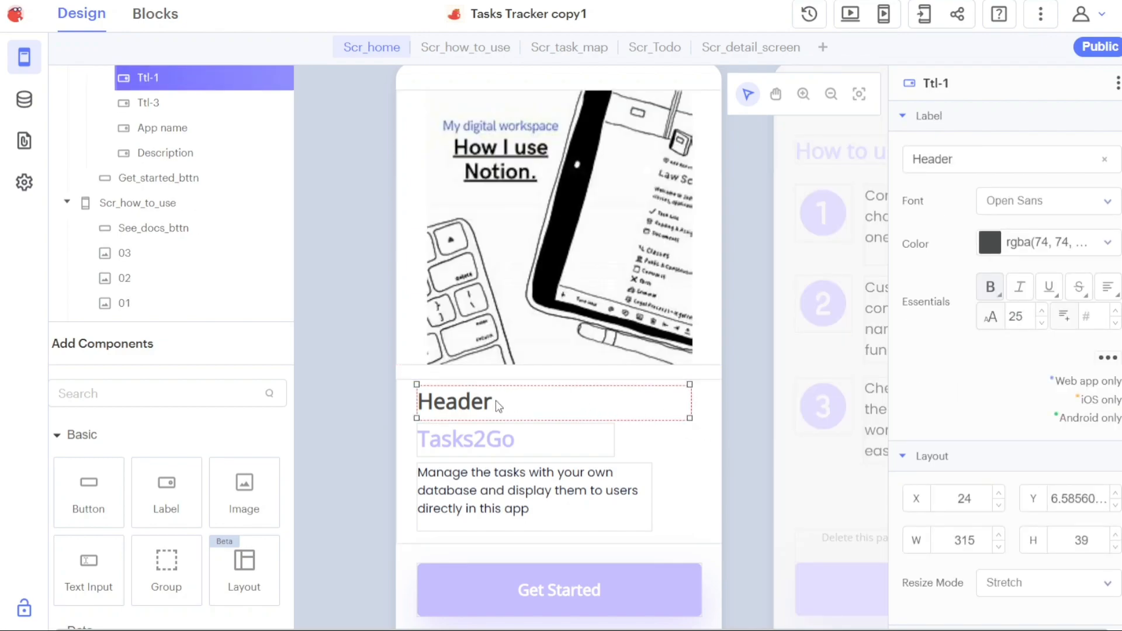
left_click(988, 159)
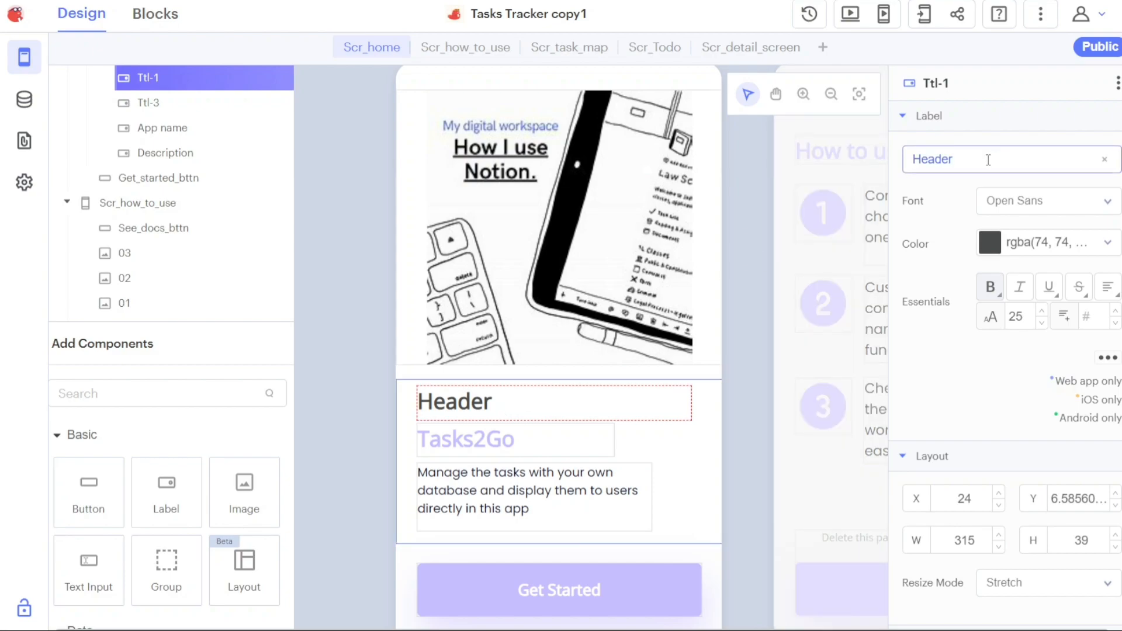
left_click(987, 159)
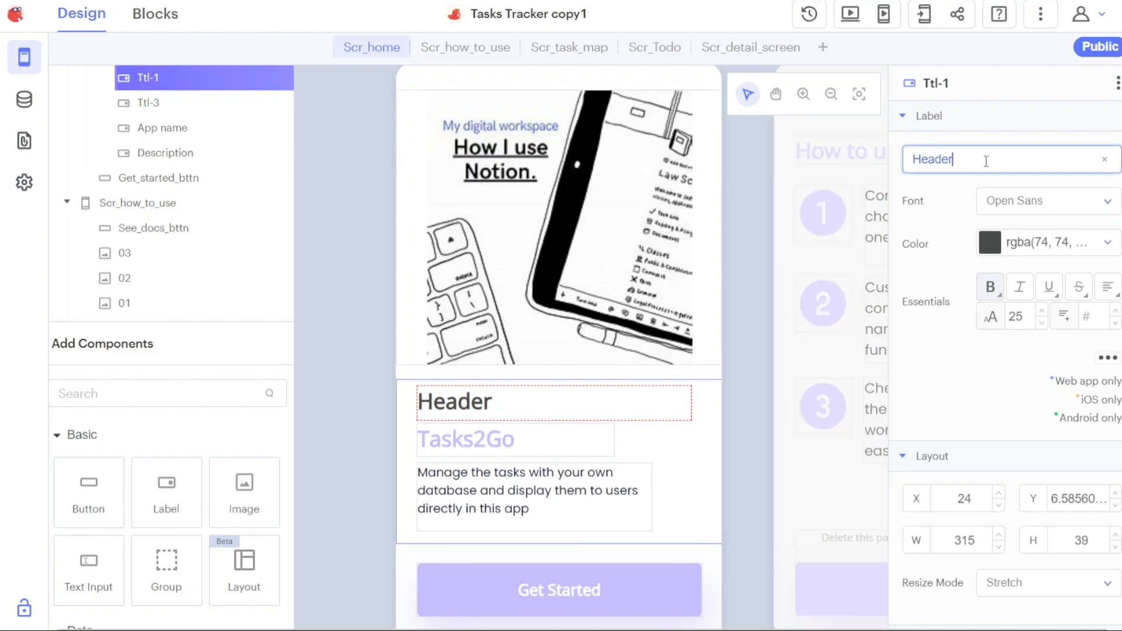
left_click(1049, 243)
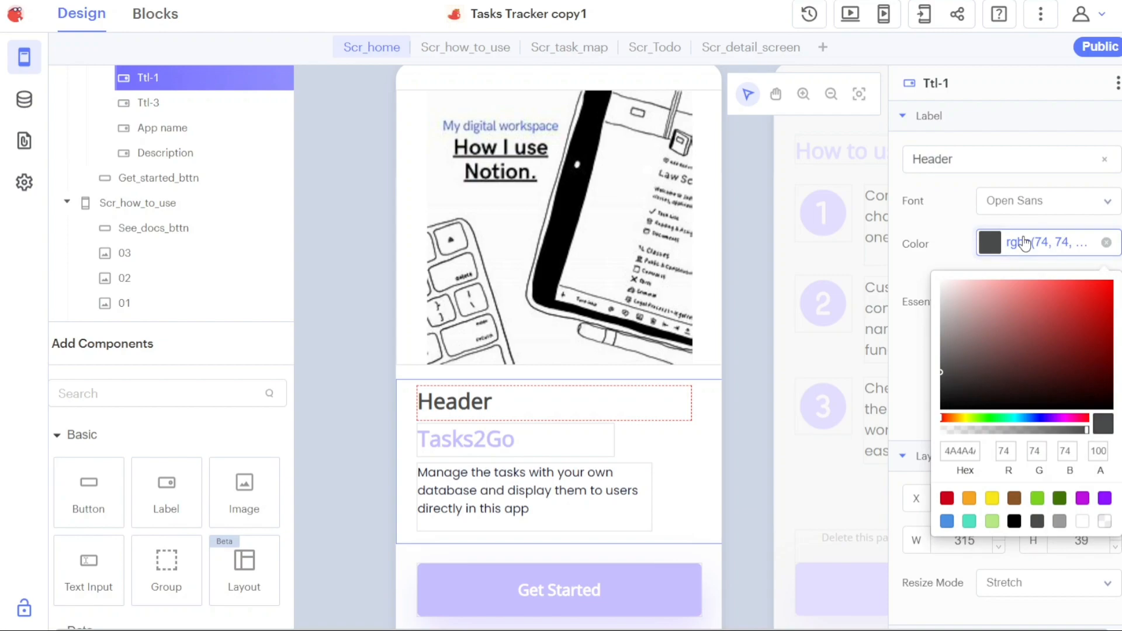
left_click(1024, 301)
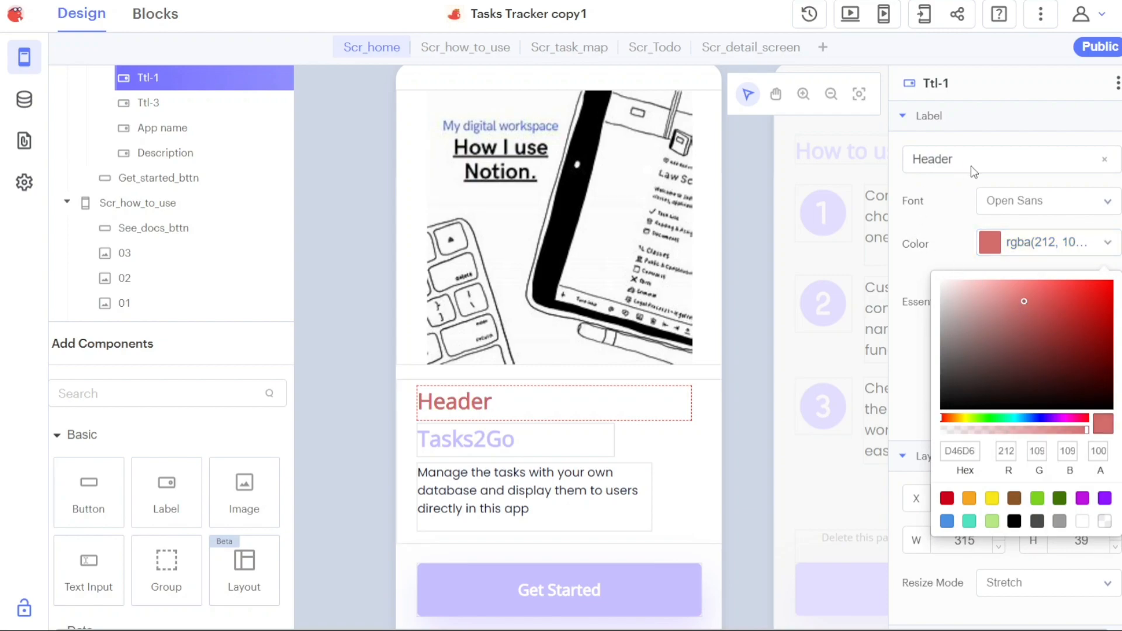
Set the Header font to Lato and make it italic and underlined.
left_click(1047, 201)
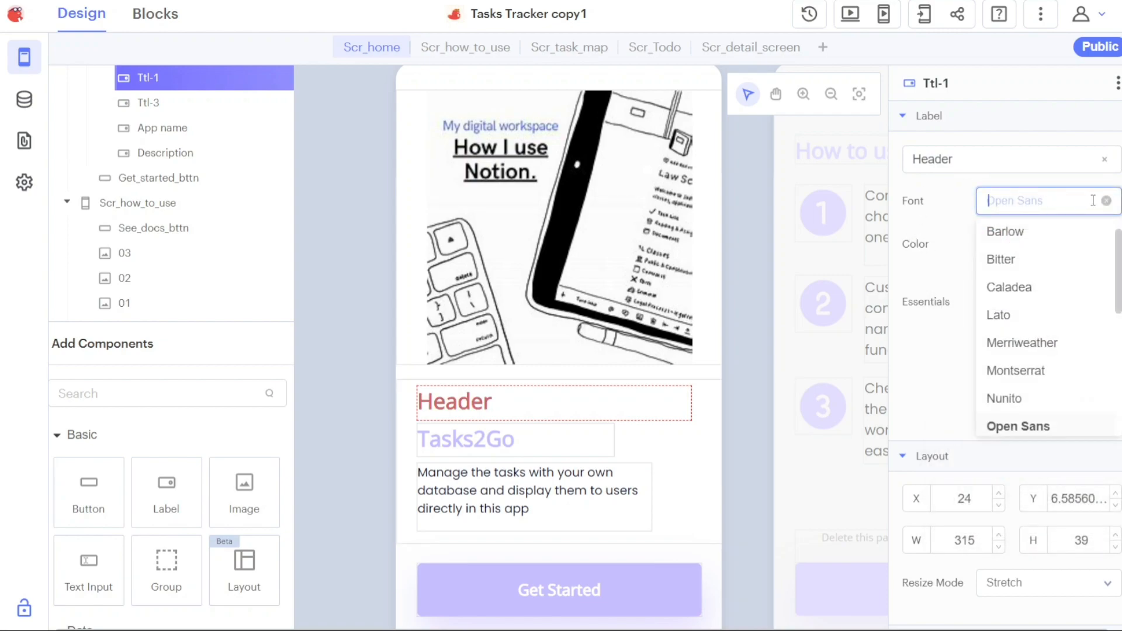
left_click(998, 315)
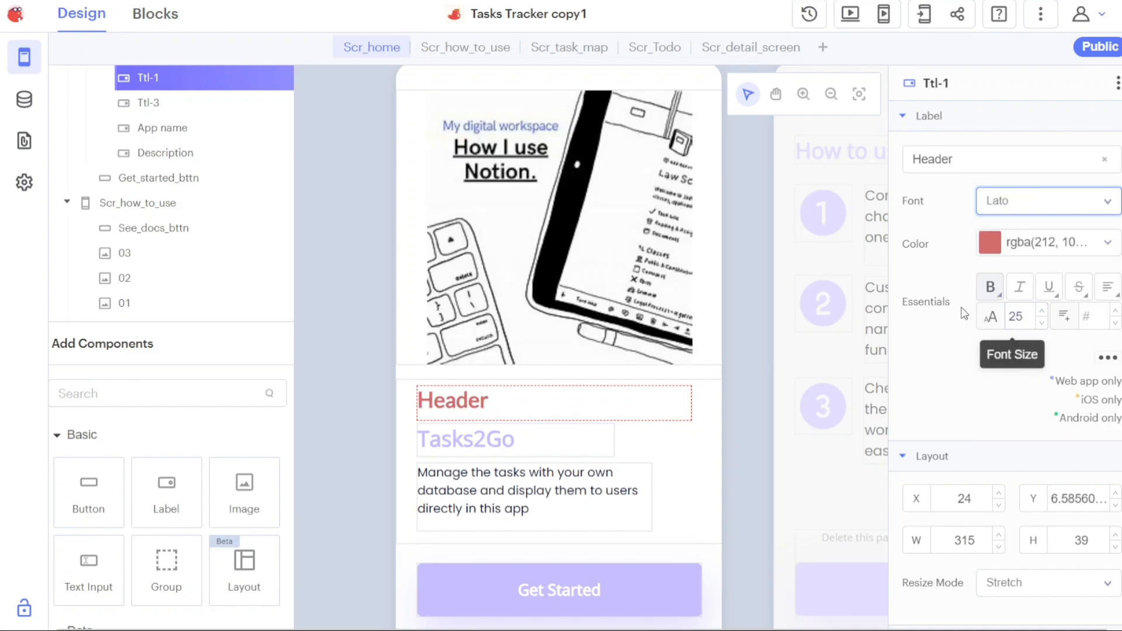
mouse_move(1019, 287)
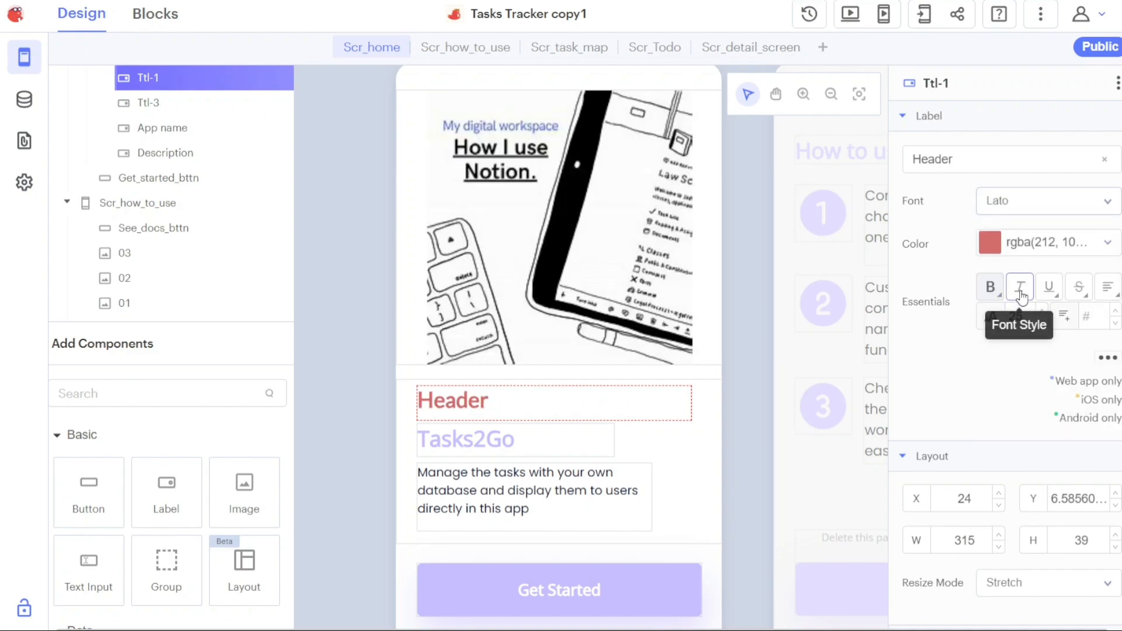
left_click(1019, 287)
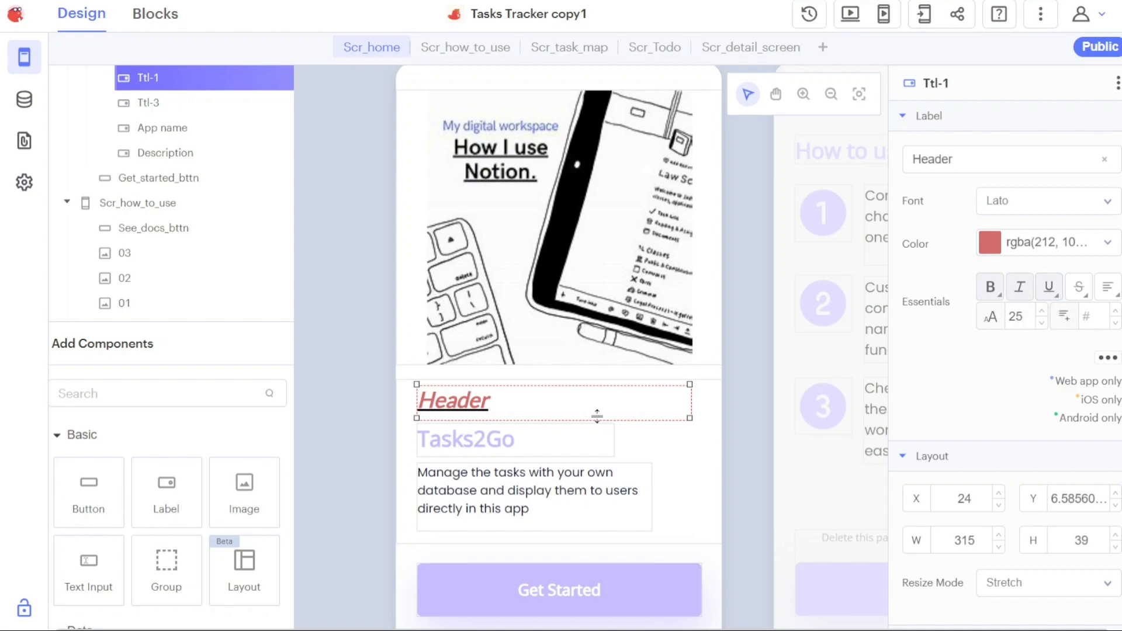
left_click(465, 439)
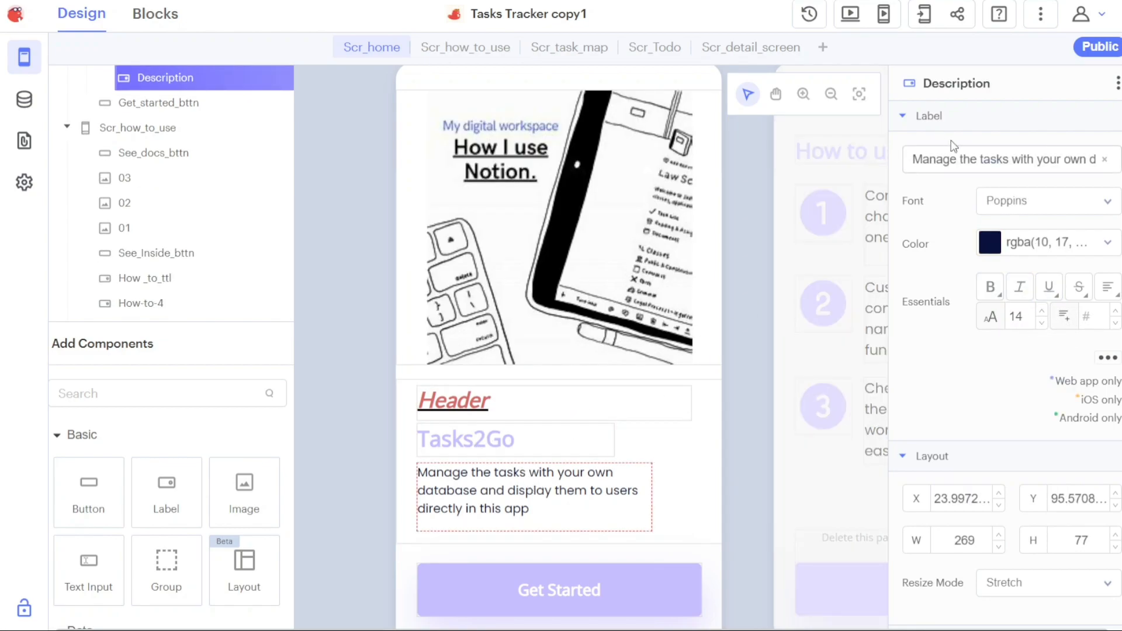
Replace the description label's text with 'Bio' and select the Get Started button.
triple_click(1002, 159)
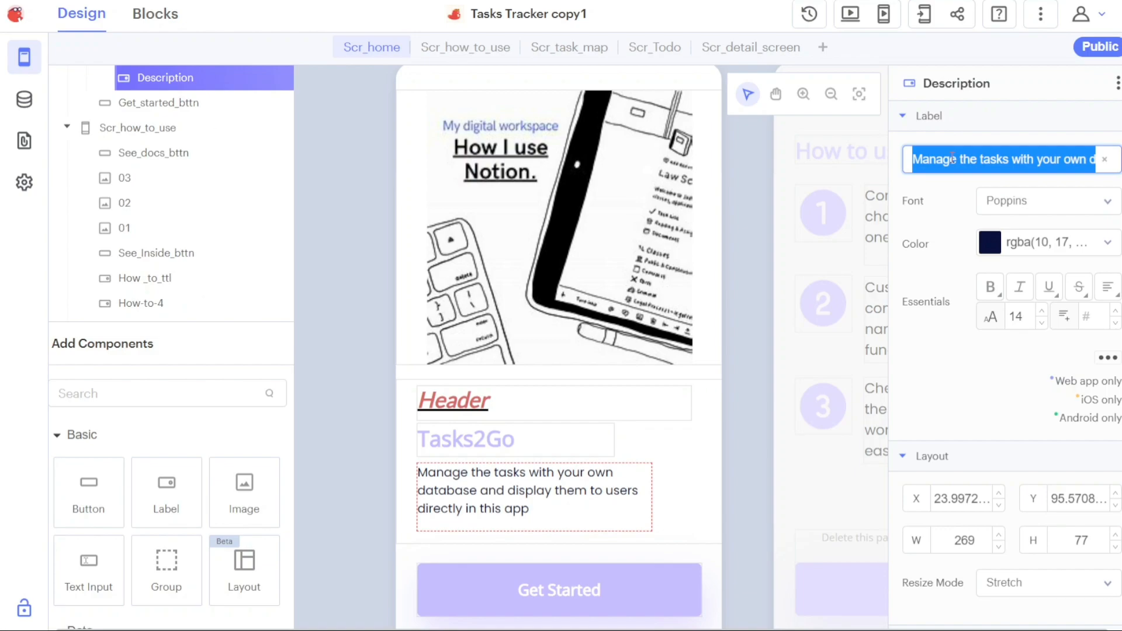
type("Bio")
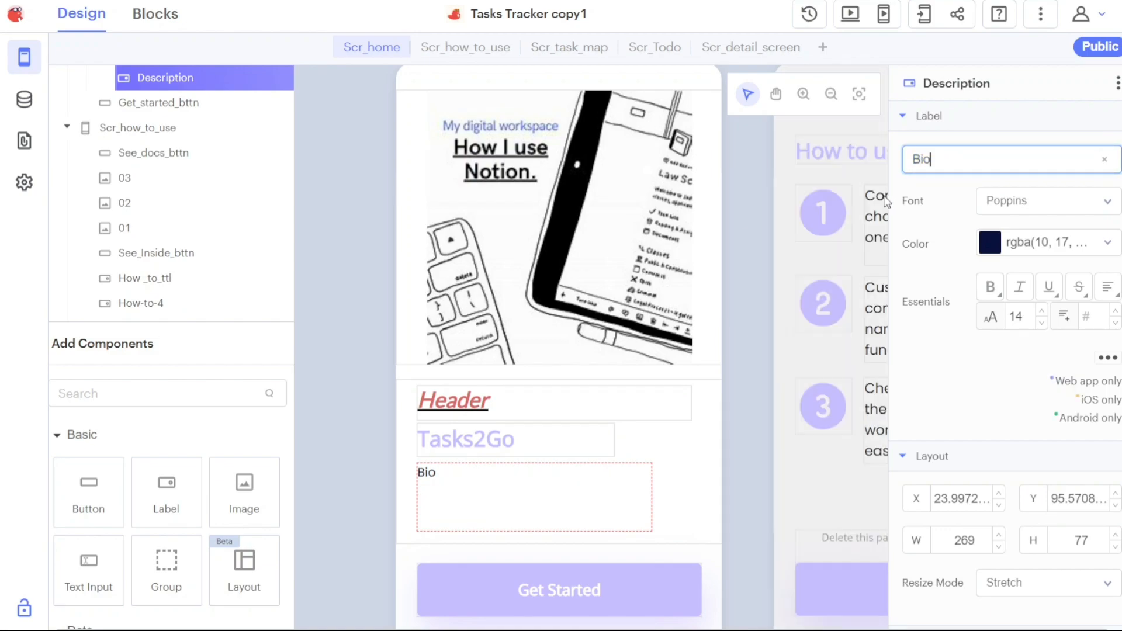
left_click(559, 591)
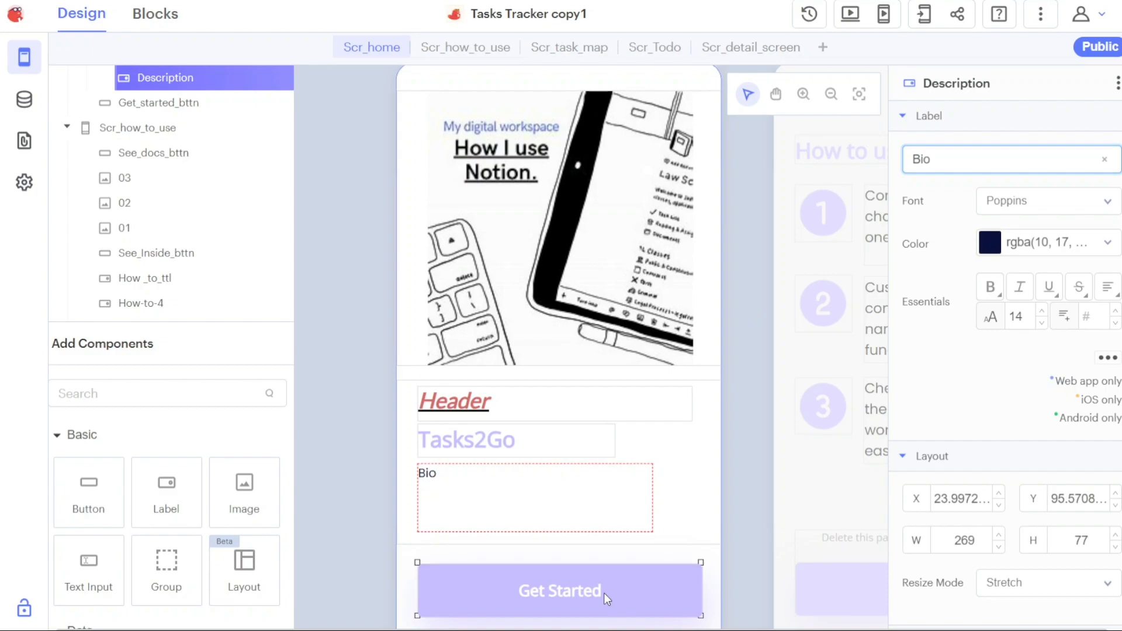
left_click(559, 590)
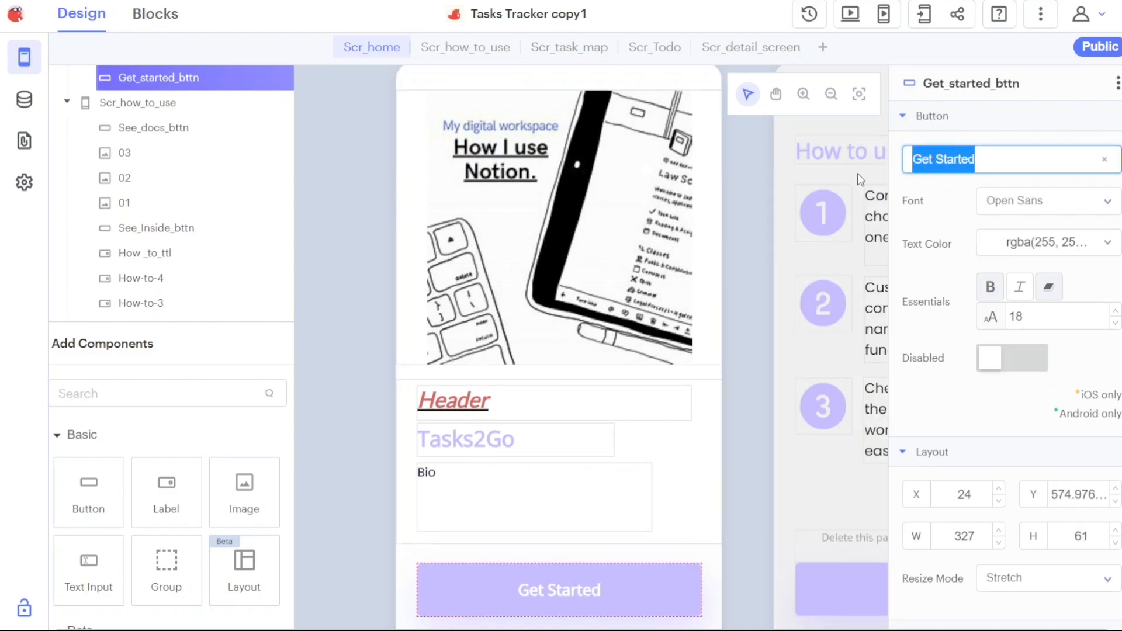
Change the Get Started button text to 'Start' and collapse its Style section.
type("Start")
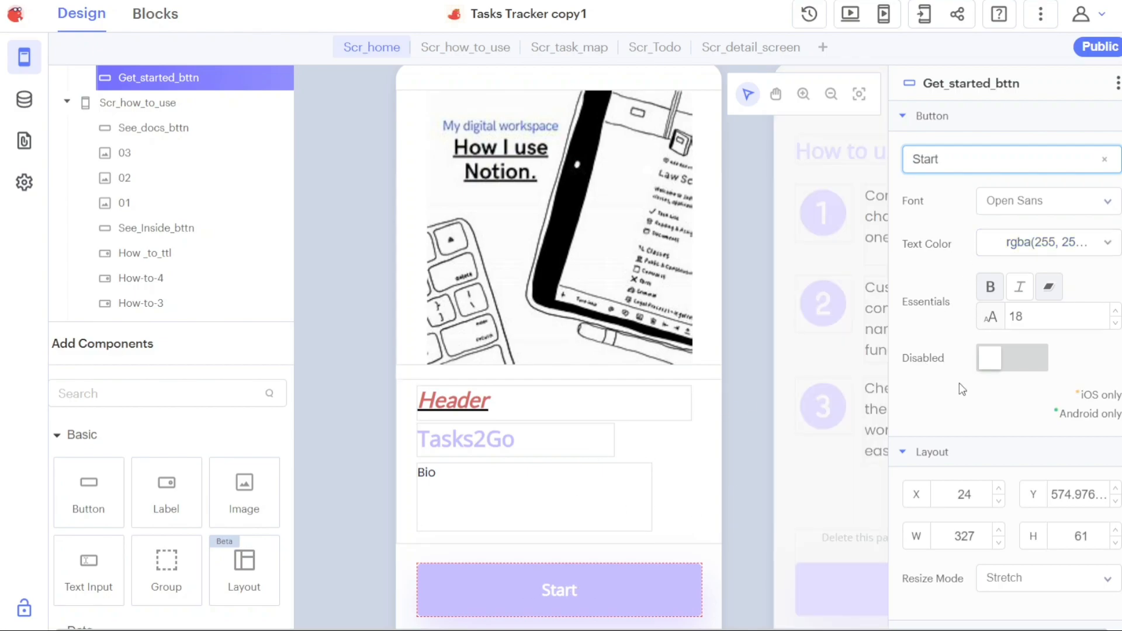
mouse_move(1016, 122)
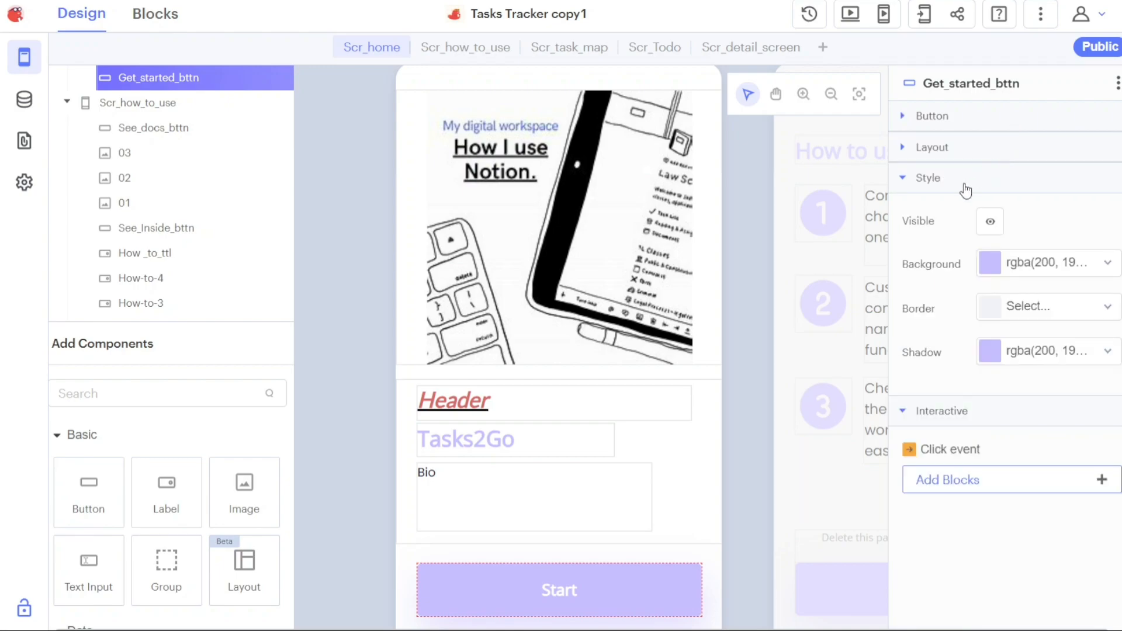
left_click(928, 178)
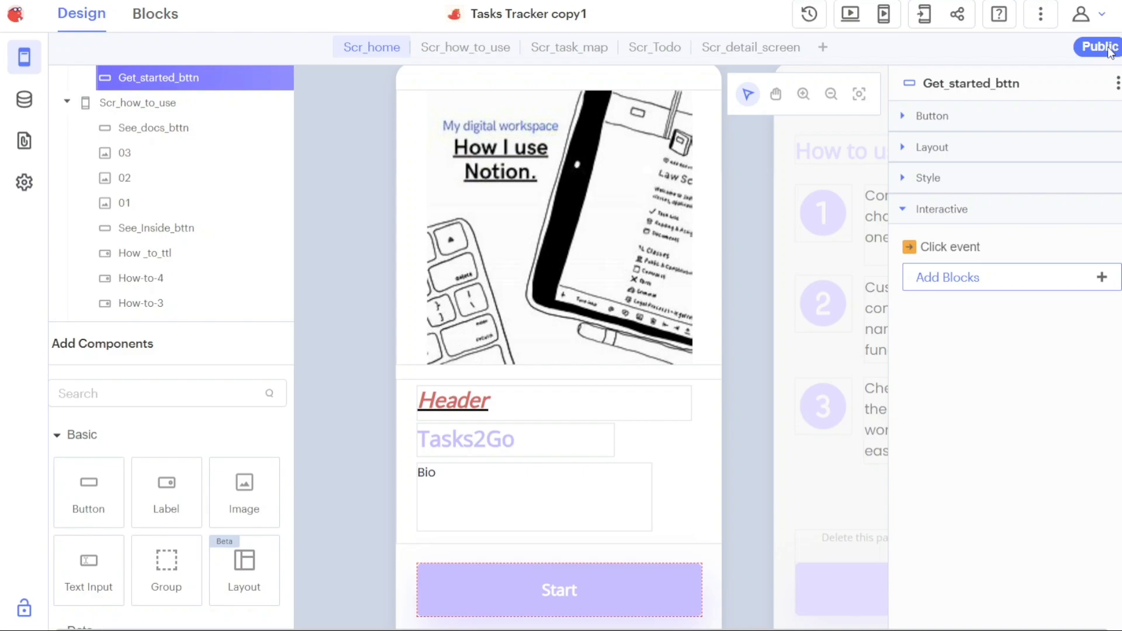
mouse_move(922, 15)
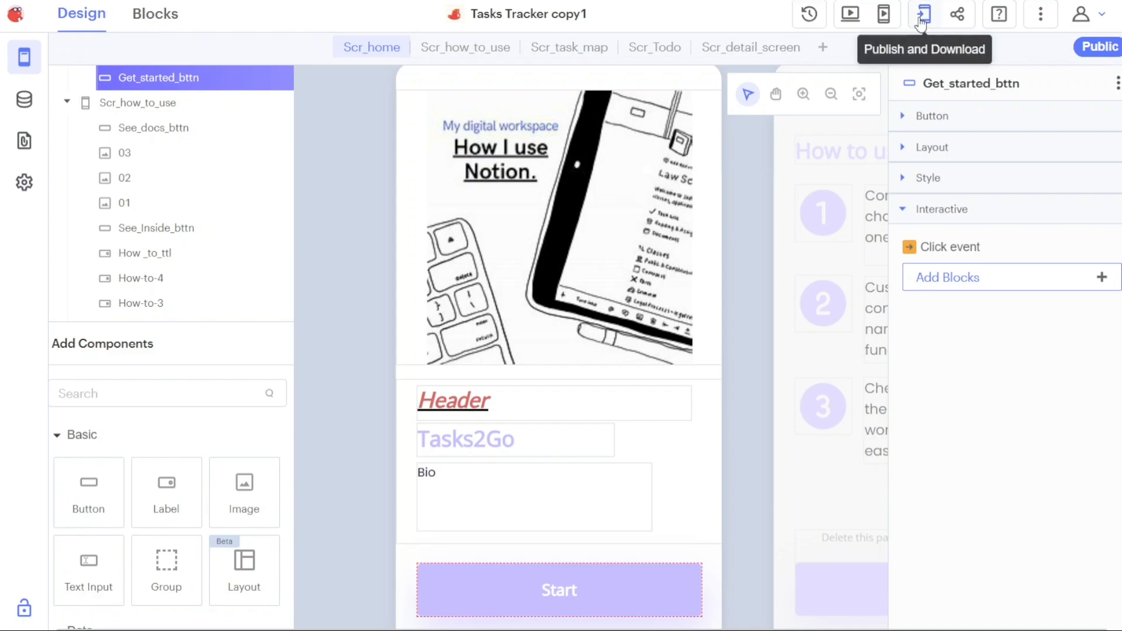
Show the Publish and Download menu from the top toolbar.
left_click(922, 14)
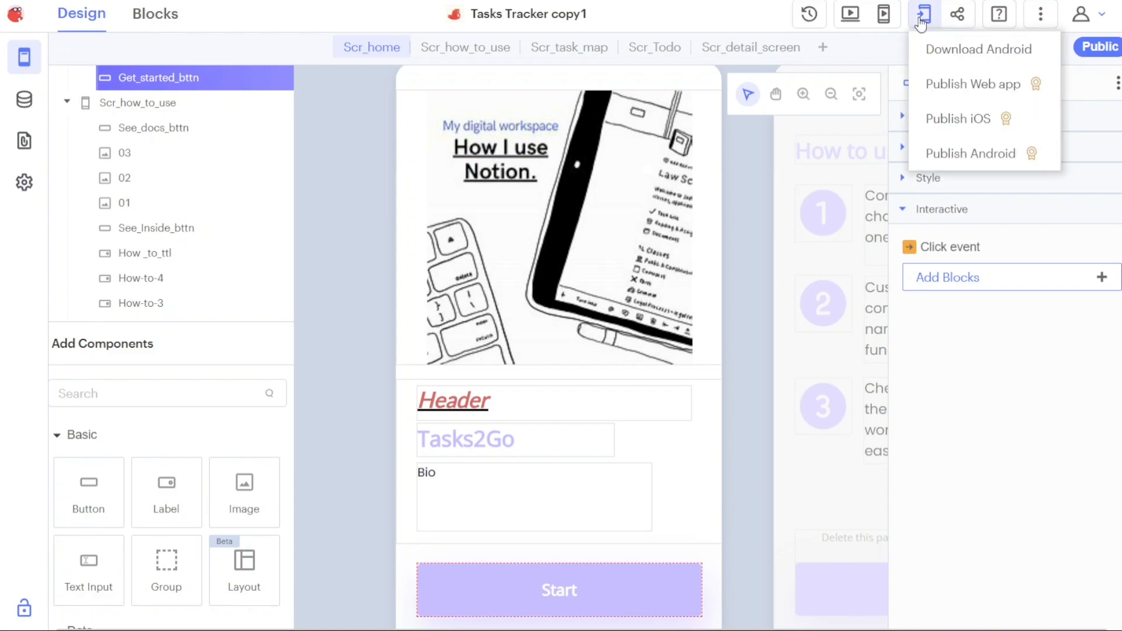
mouse_move(960, 39)
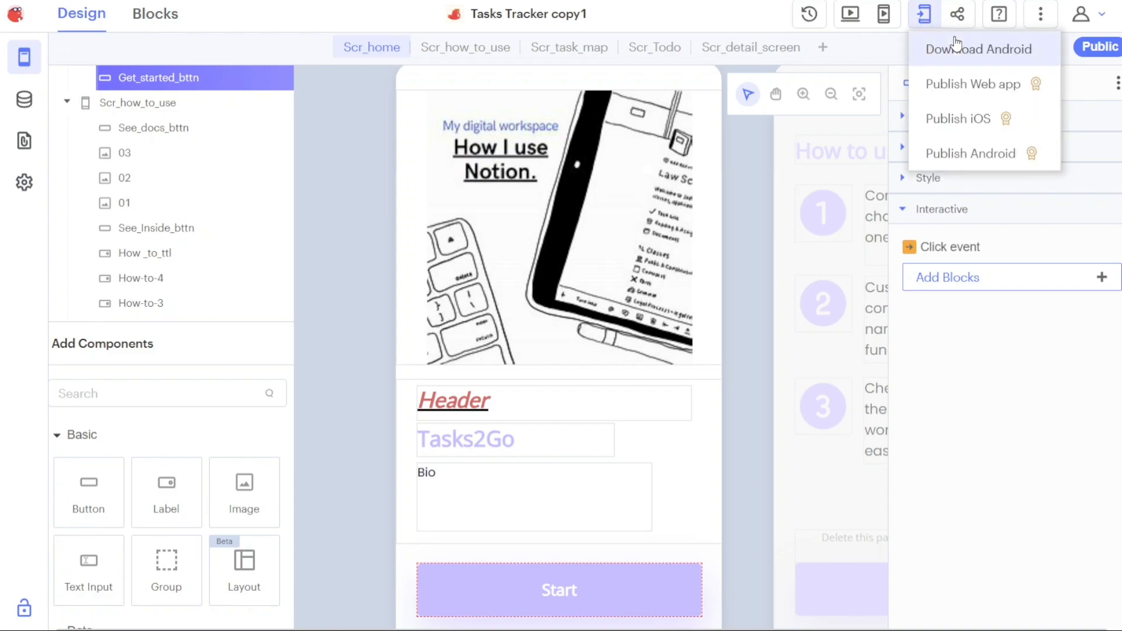
mouse_move(954, 125)
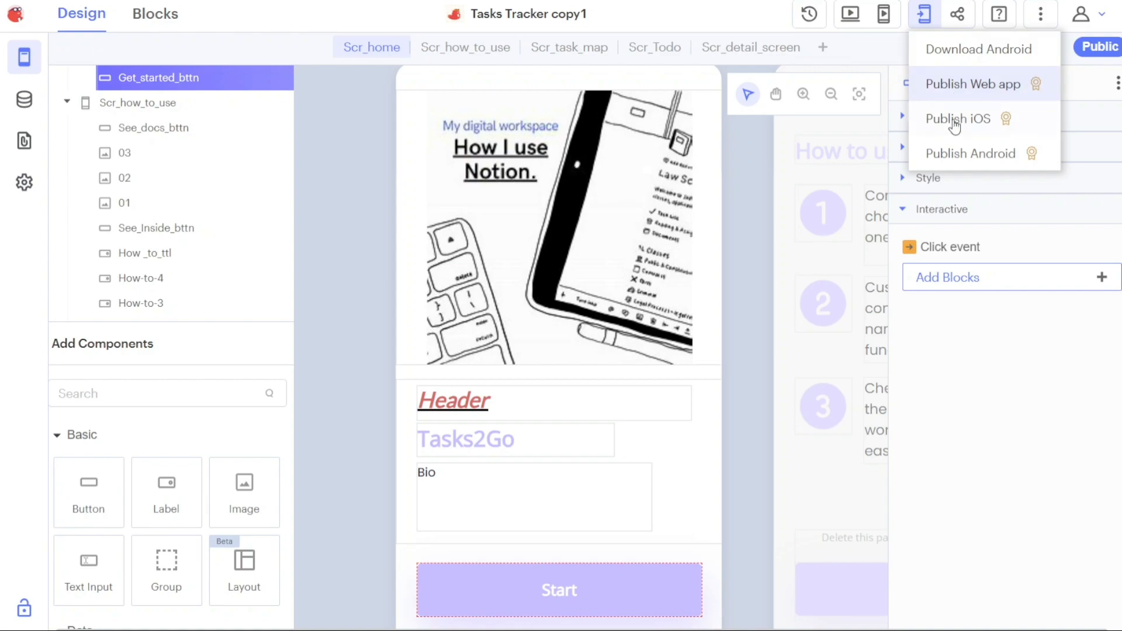
mouse_move(954, 155)
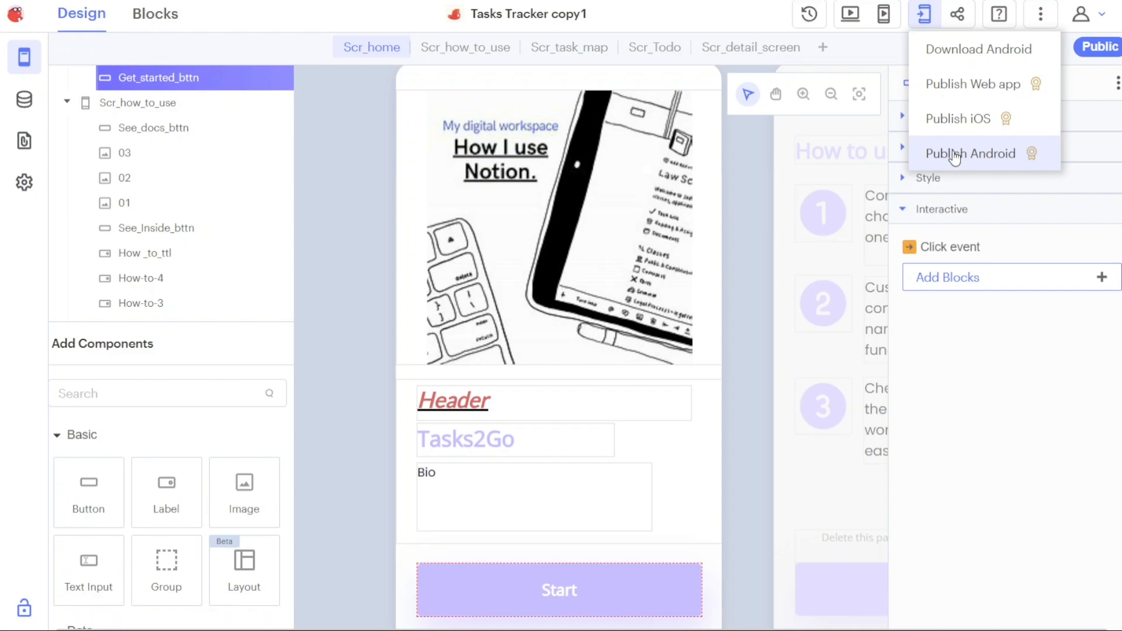
mouse_move(977, 44)
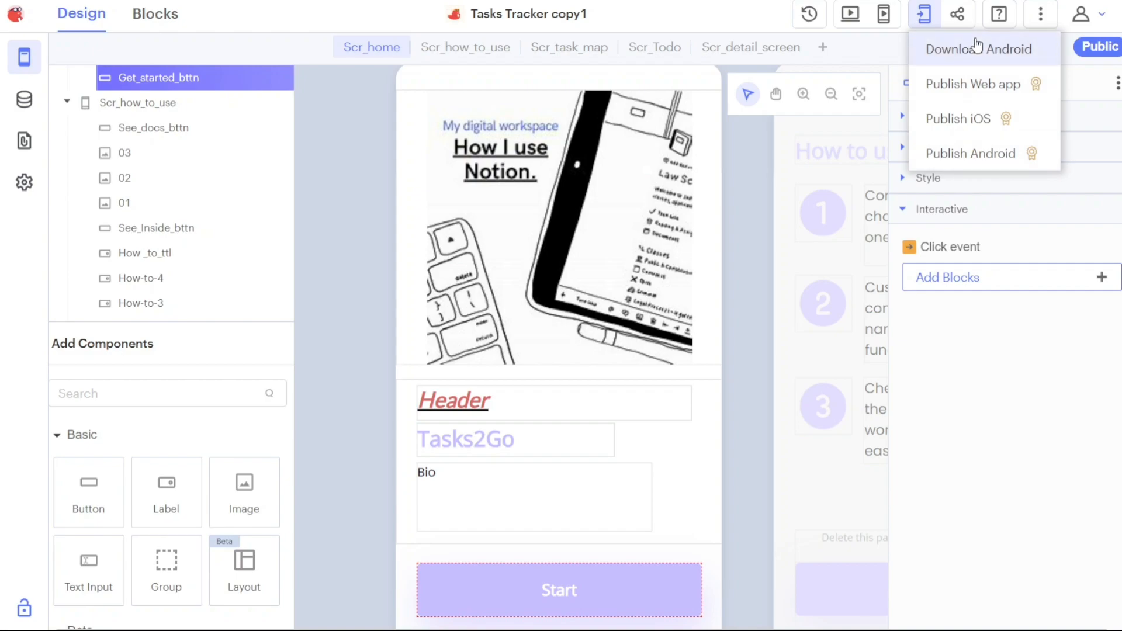
mouse_move(981, 45)
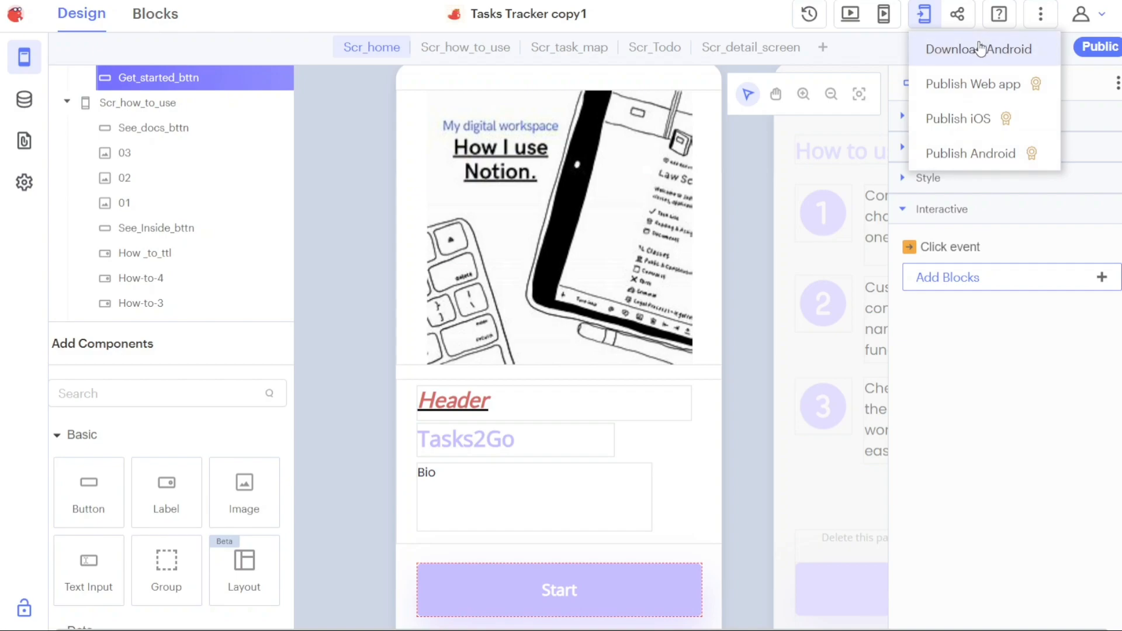
mouse_move(988, 51)
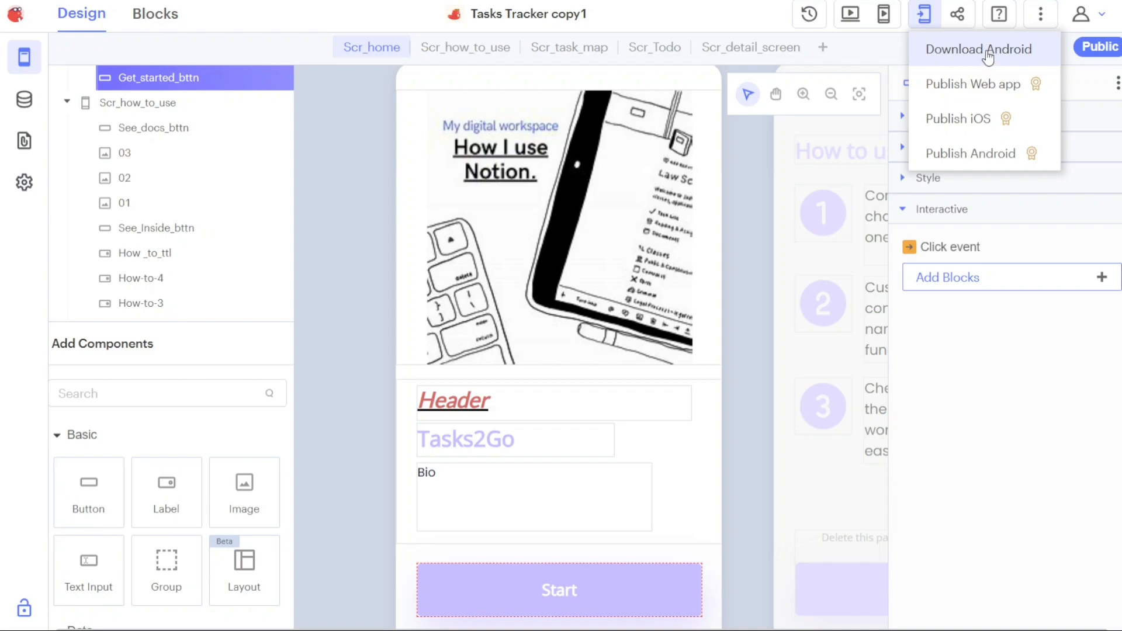
mouse_move(968, 91)
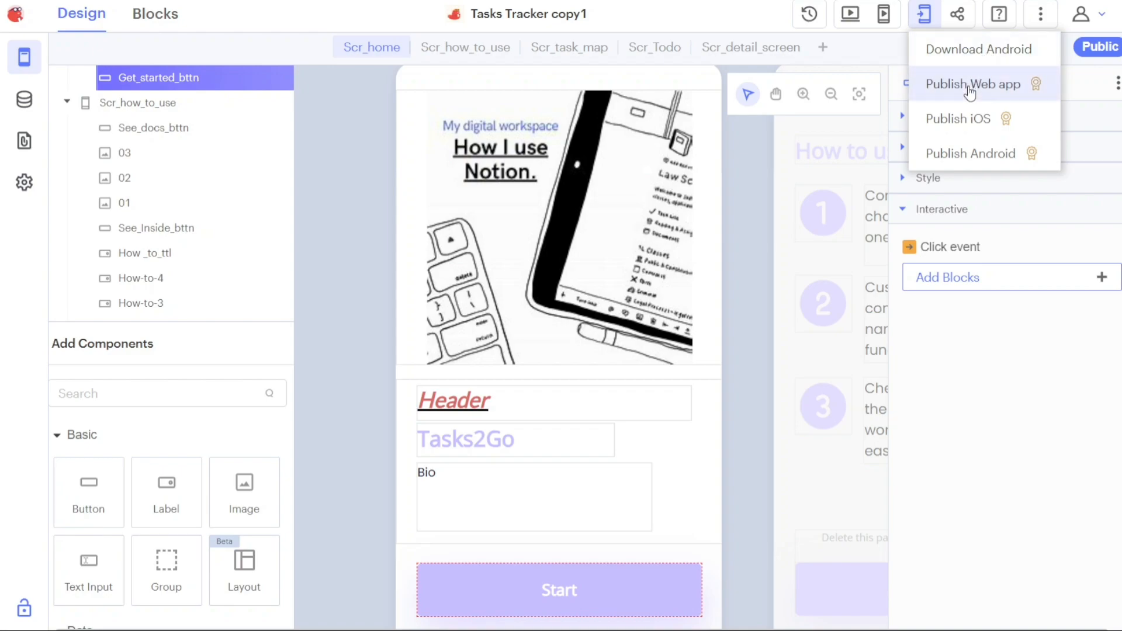
mouse_move(261, 155)
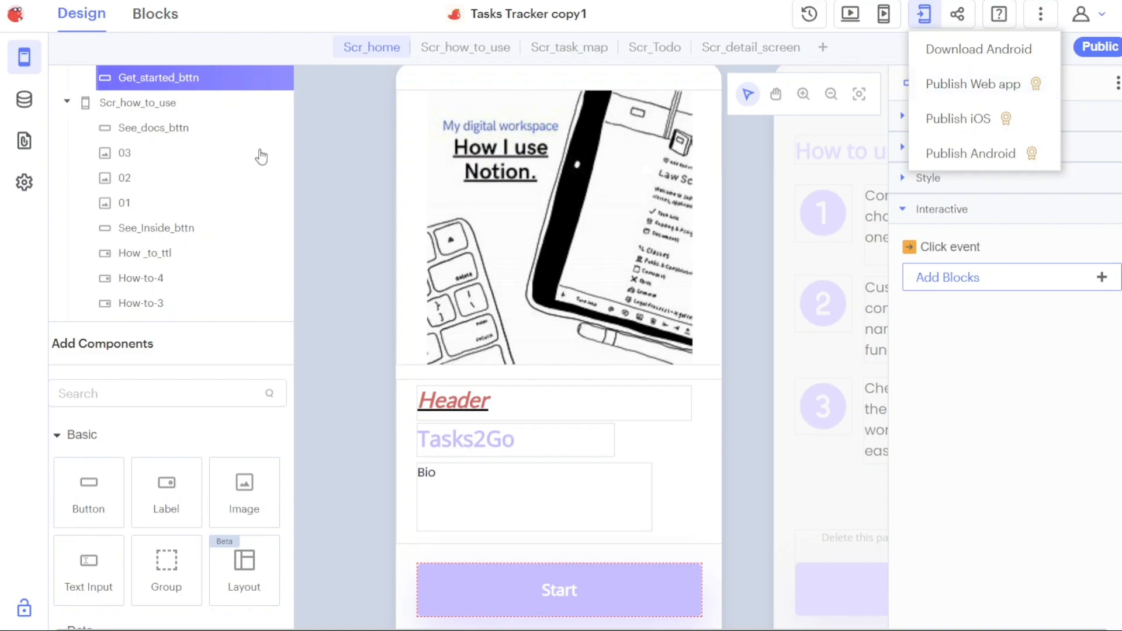
left_click(465, 48)
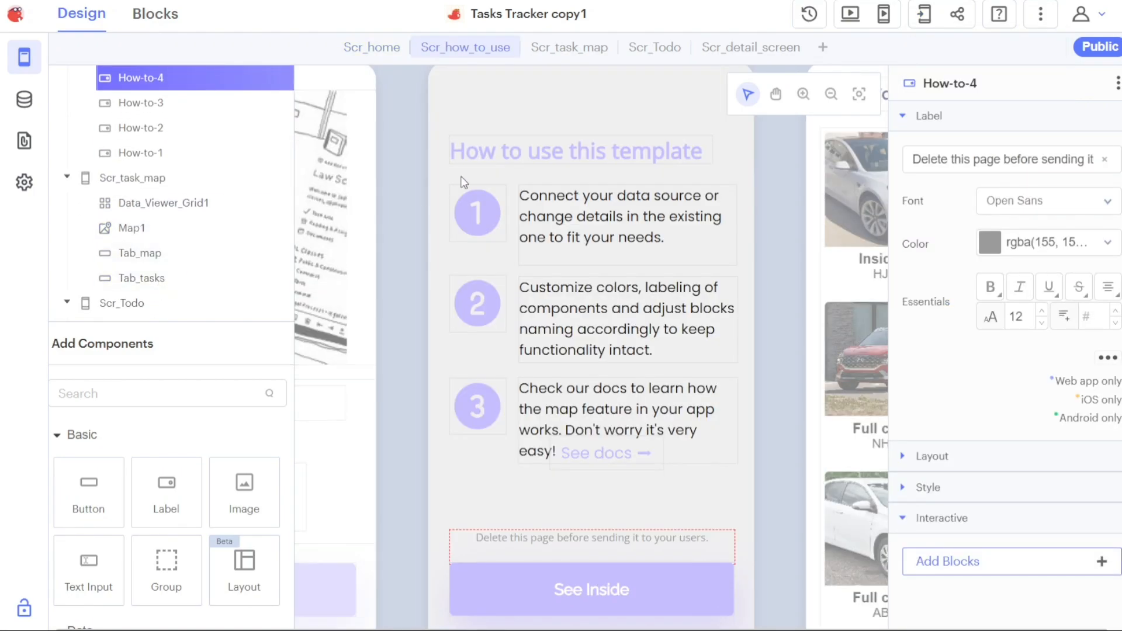
mouse_move(797, 288)
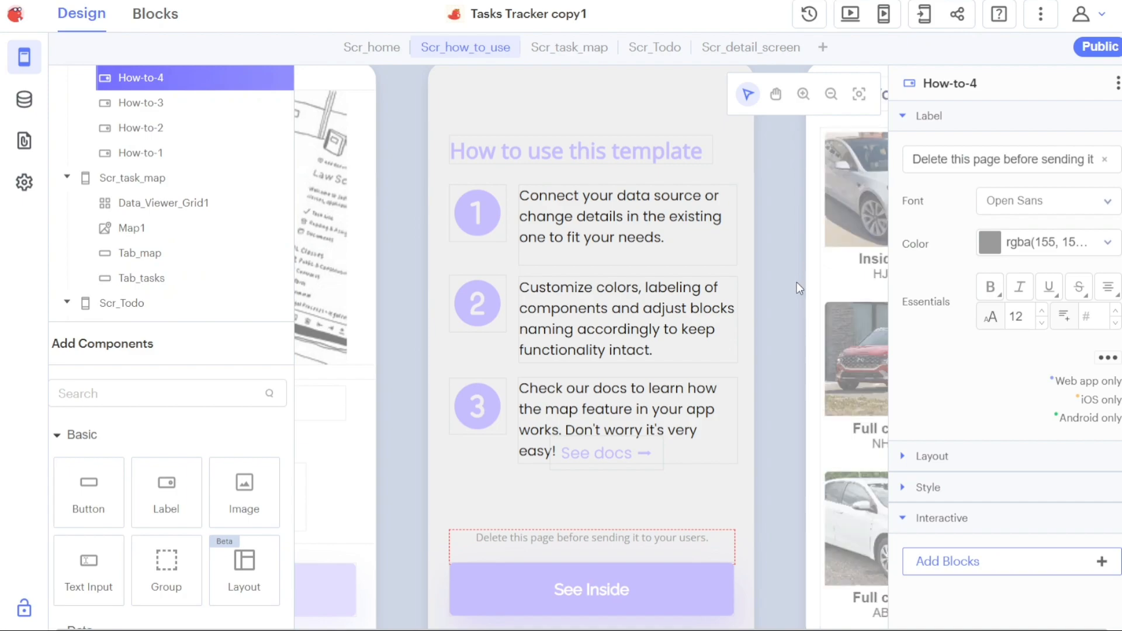
left_click(775, 93)
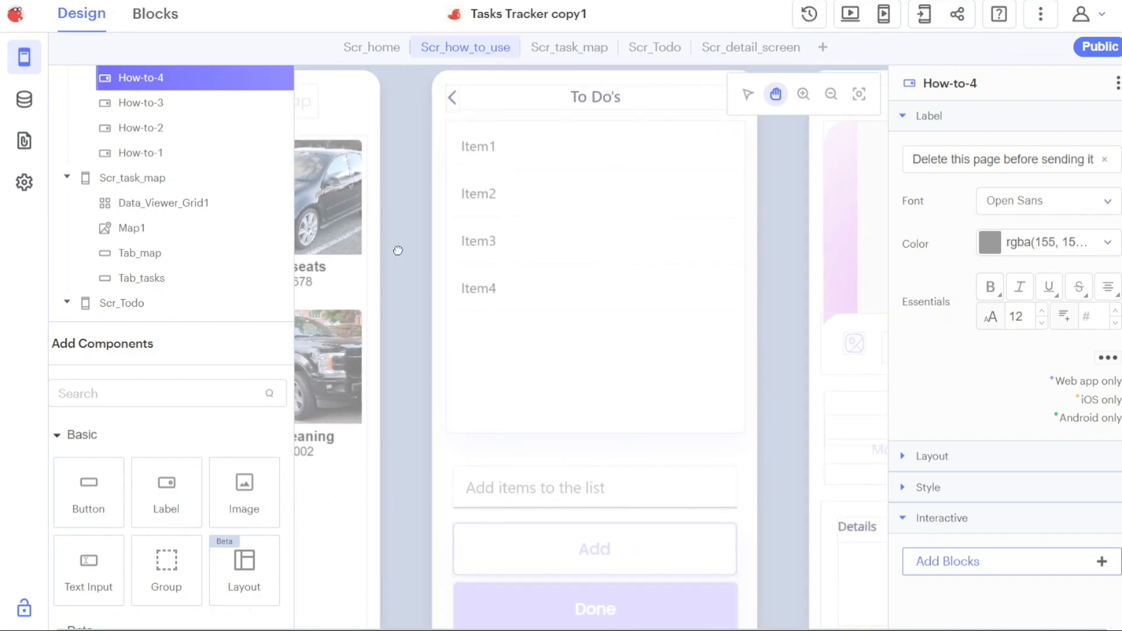
left_click(923, 14)
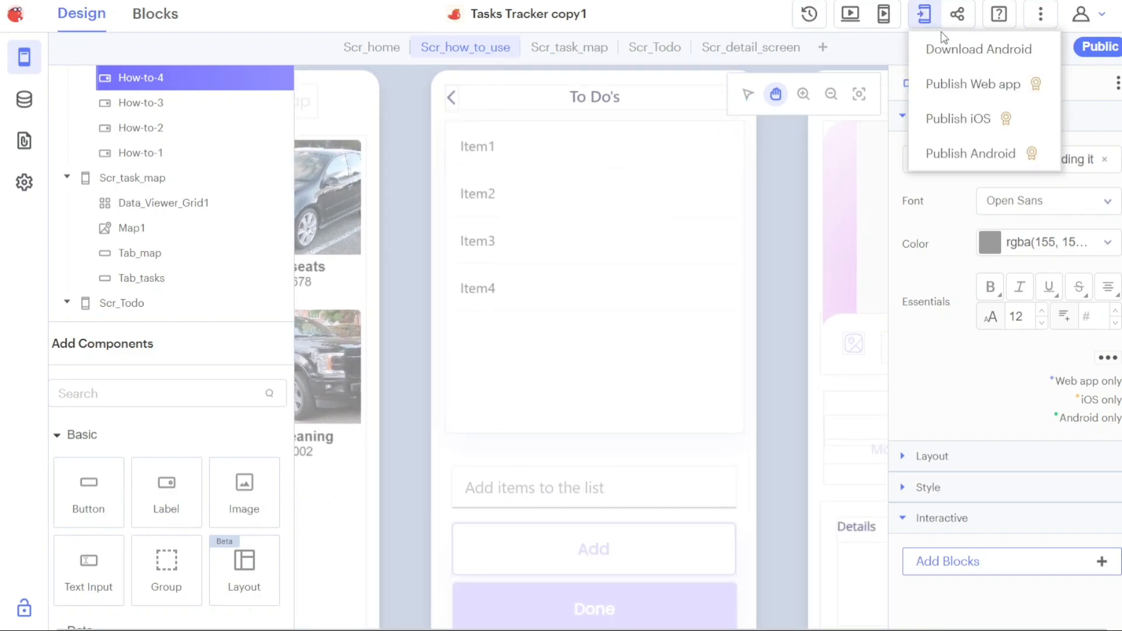
mouse_move(969, 123)
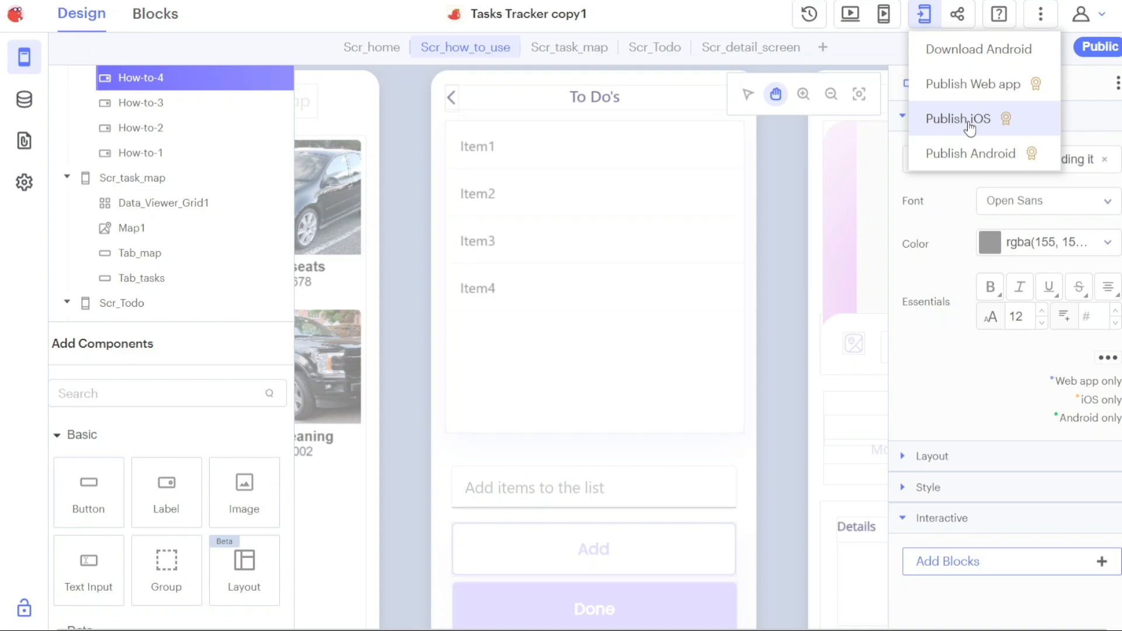
mouse_move(1009, 122)
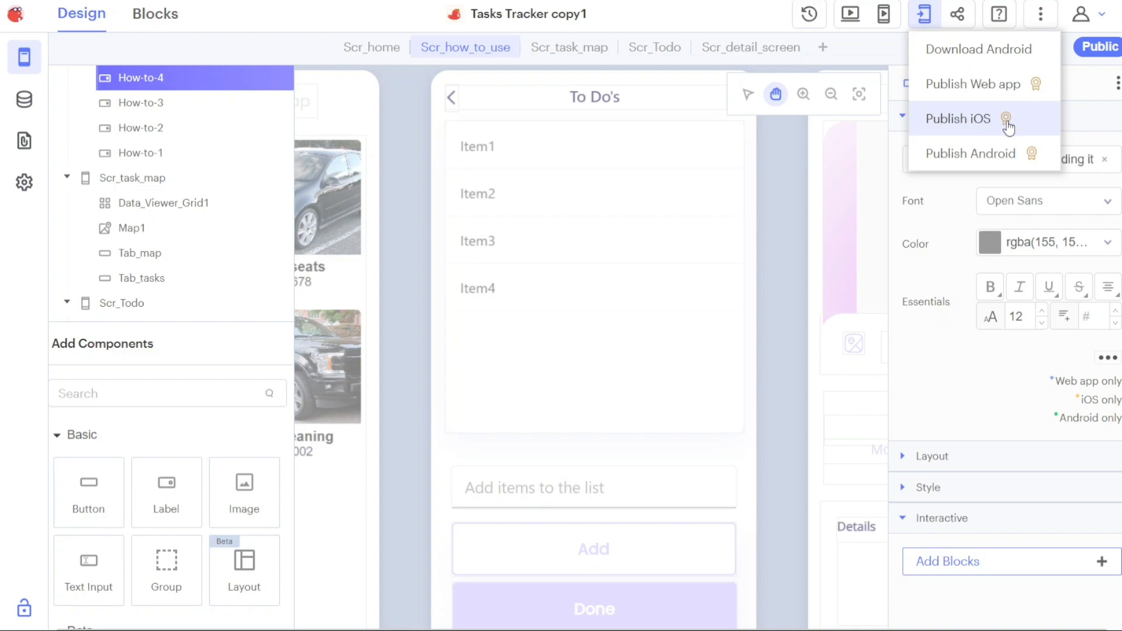
mouse_move(1006, 120)
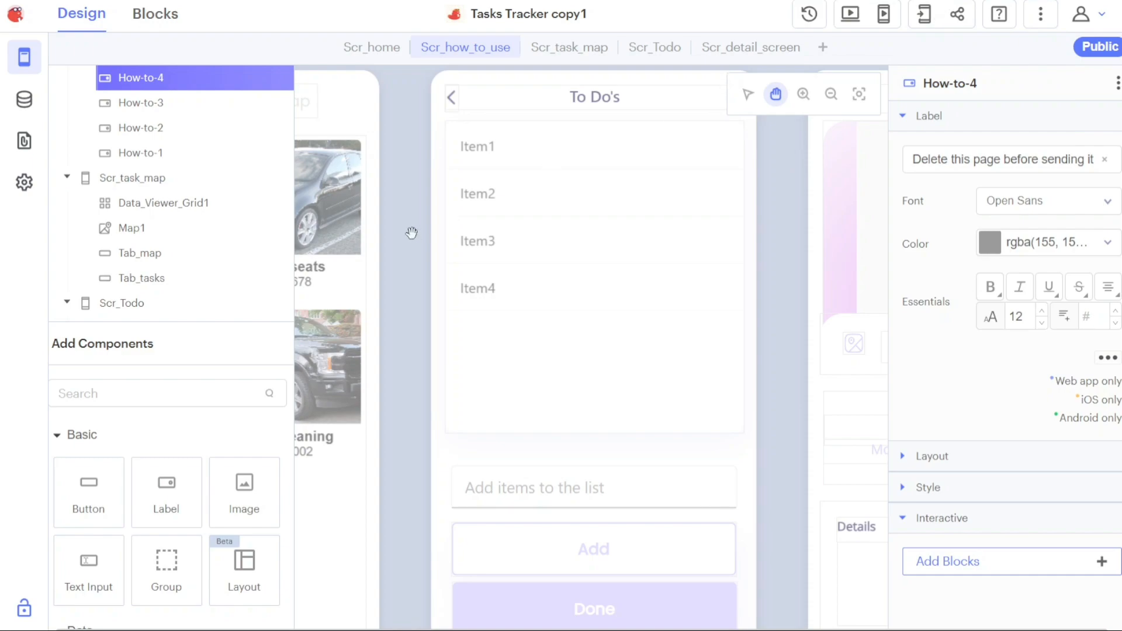
mouse_move(710, 84)
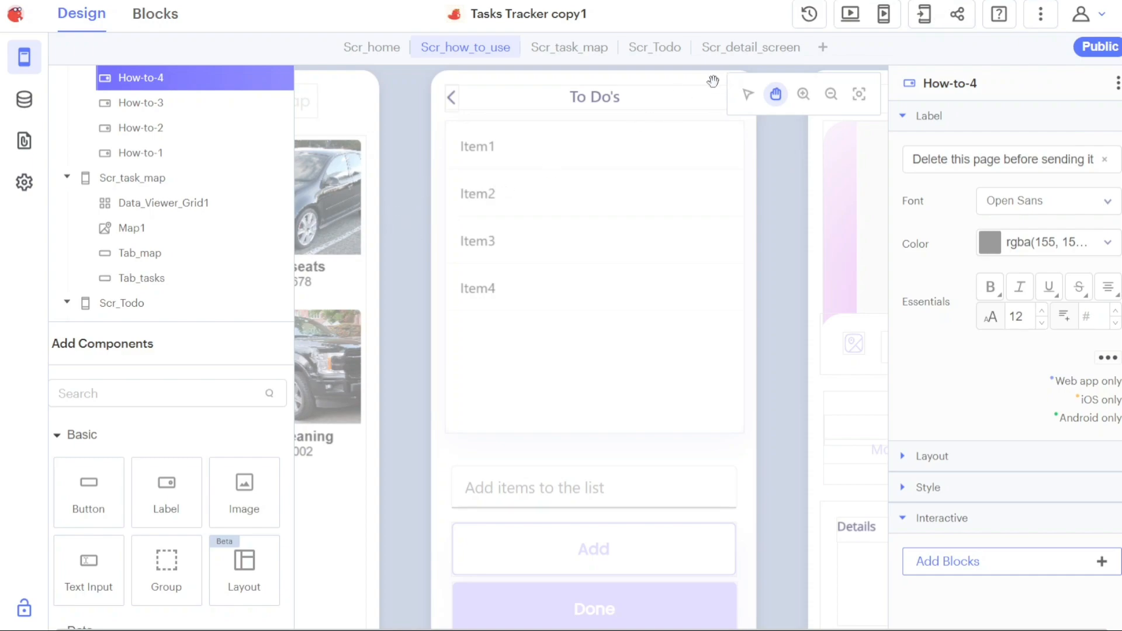
left_click(748, 93)
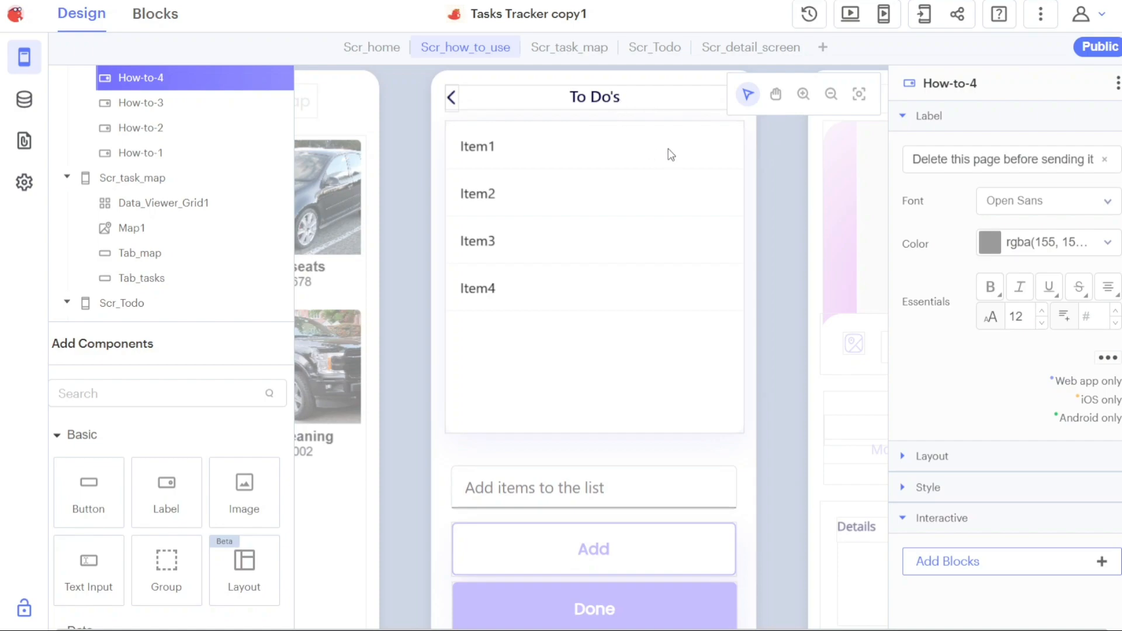
left_click(654, 47)
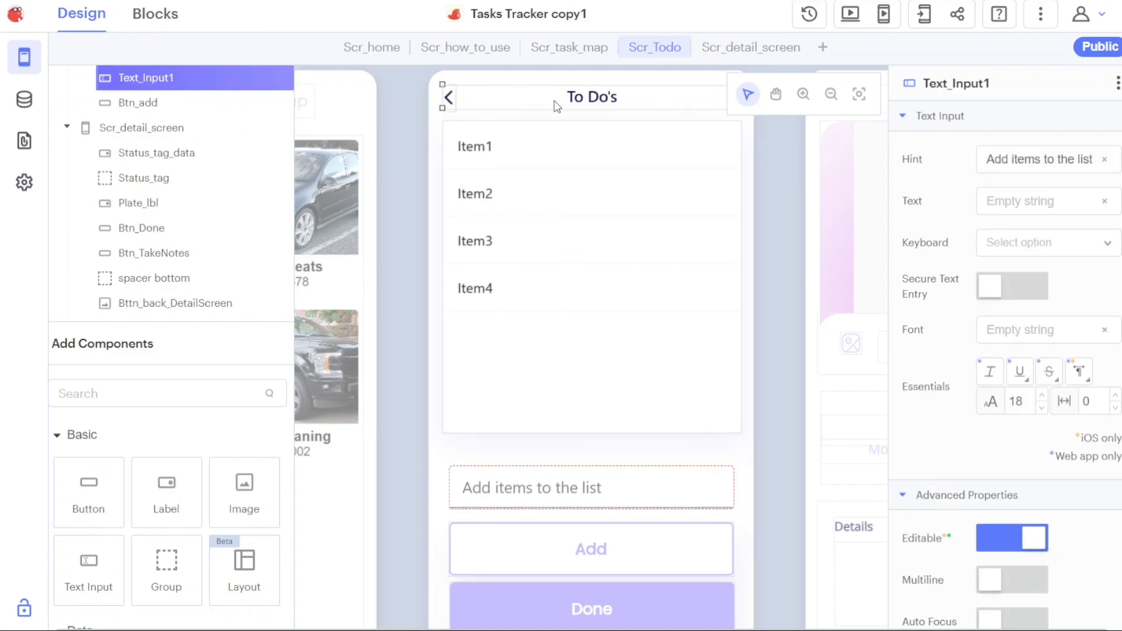
left_click(591, 97)
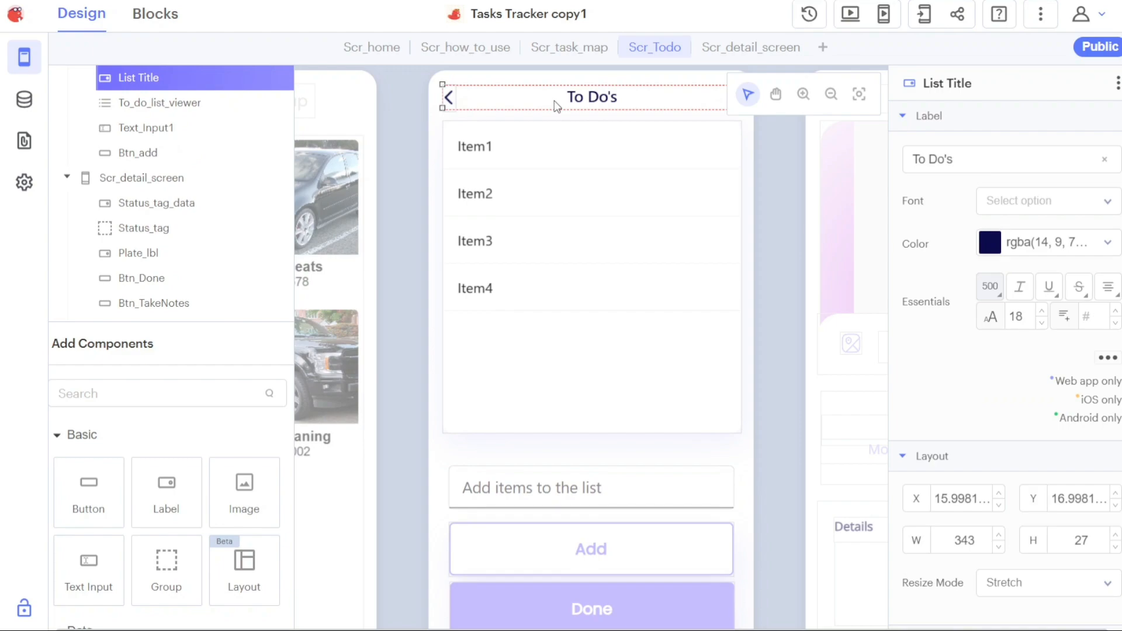